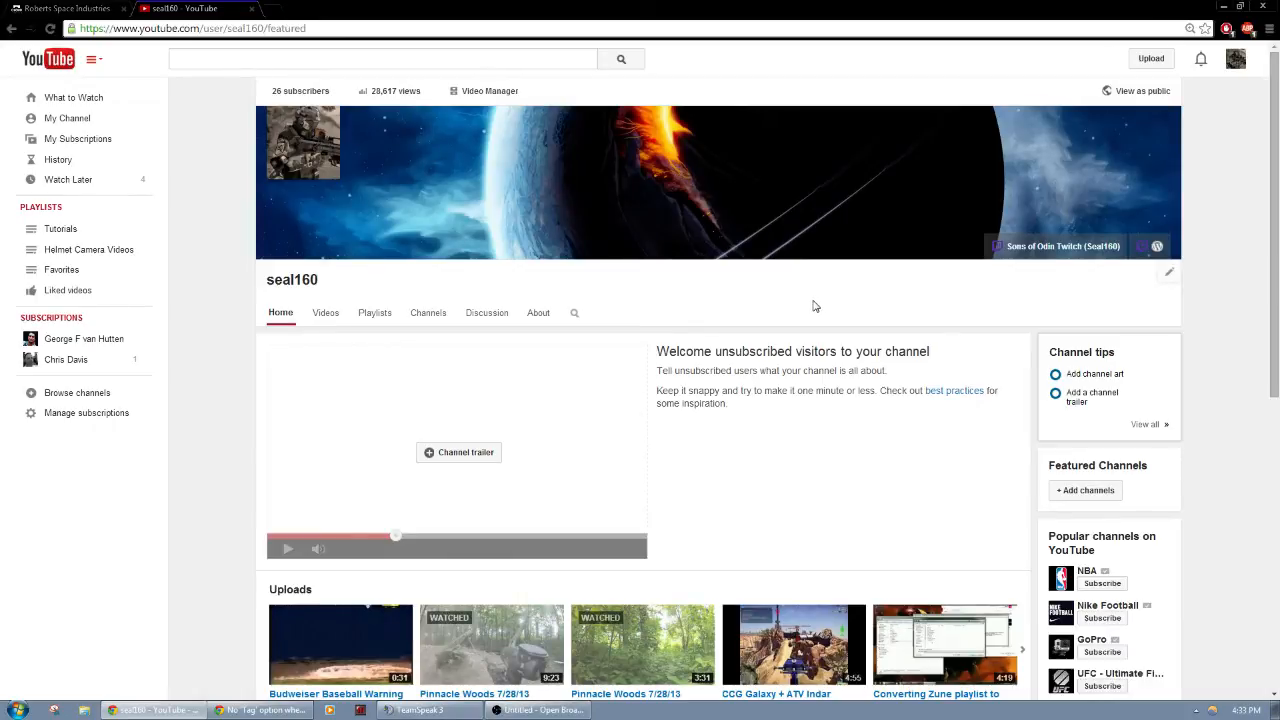
# Open the channel's Channel navigation settings from the banner edit icon
pyautogui.scroll(-3)
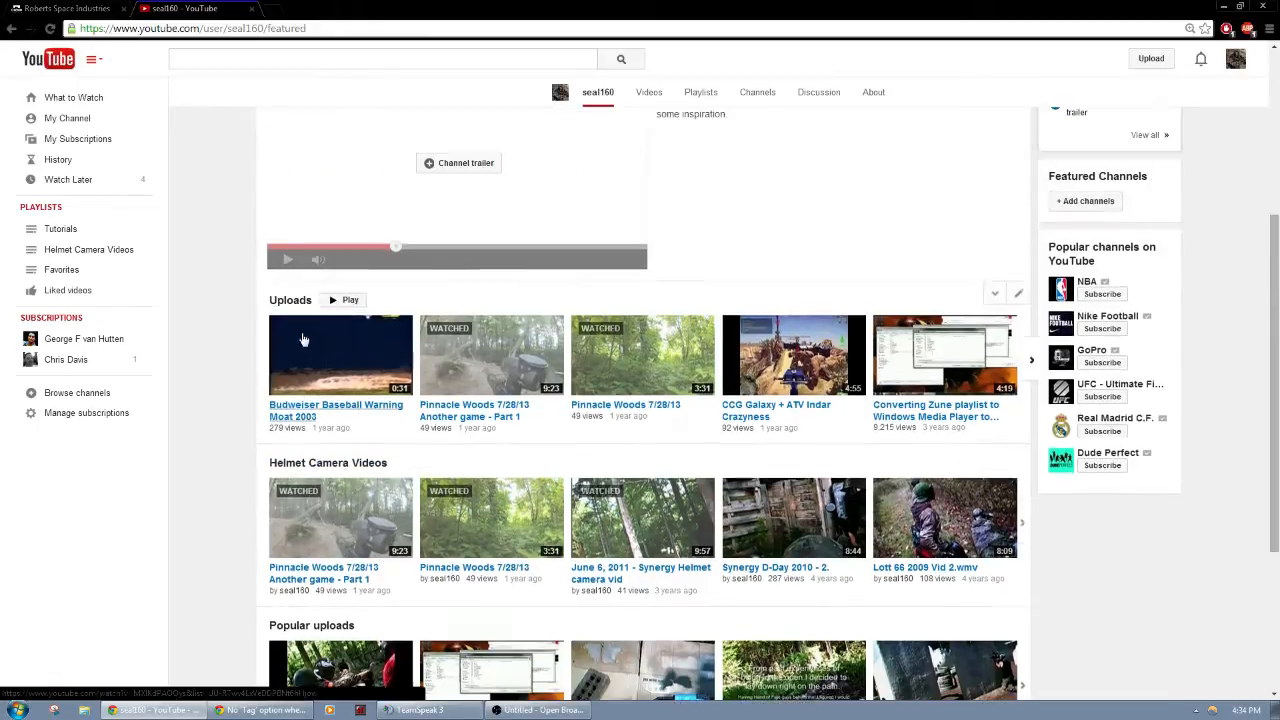
pyautogui.scroll(-3)
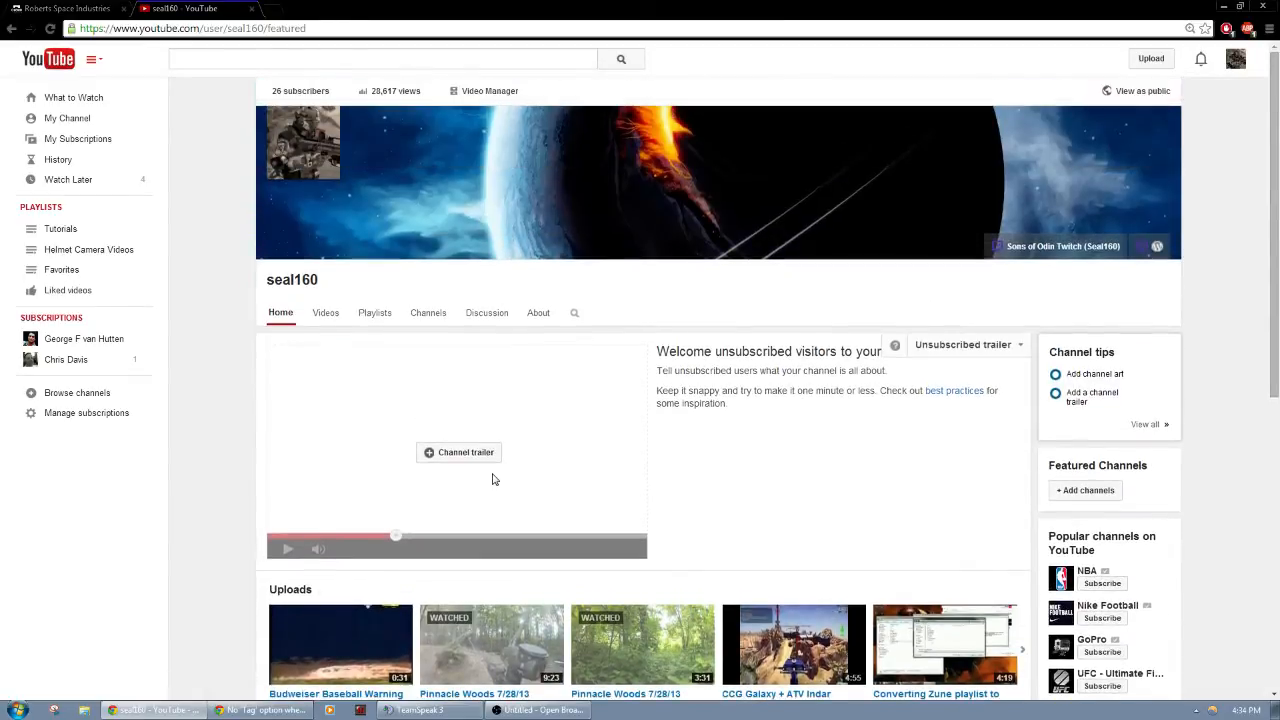
pyautogui.scroll(-3)
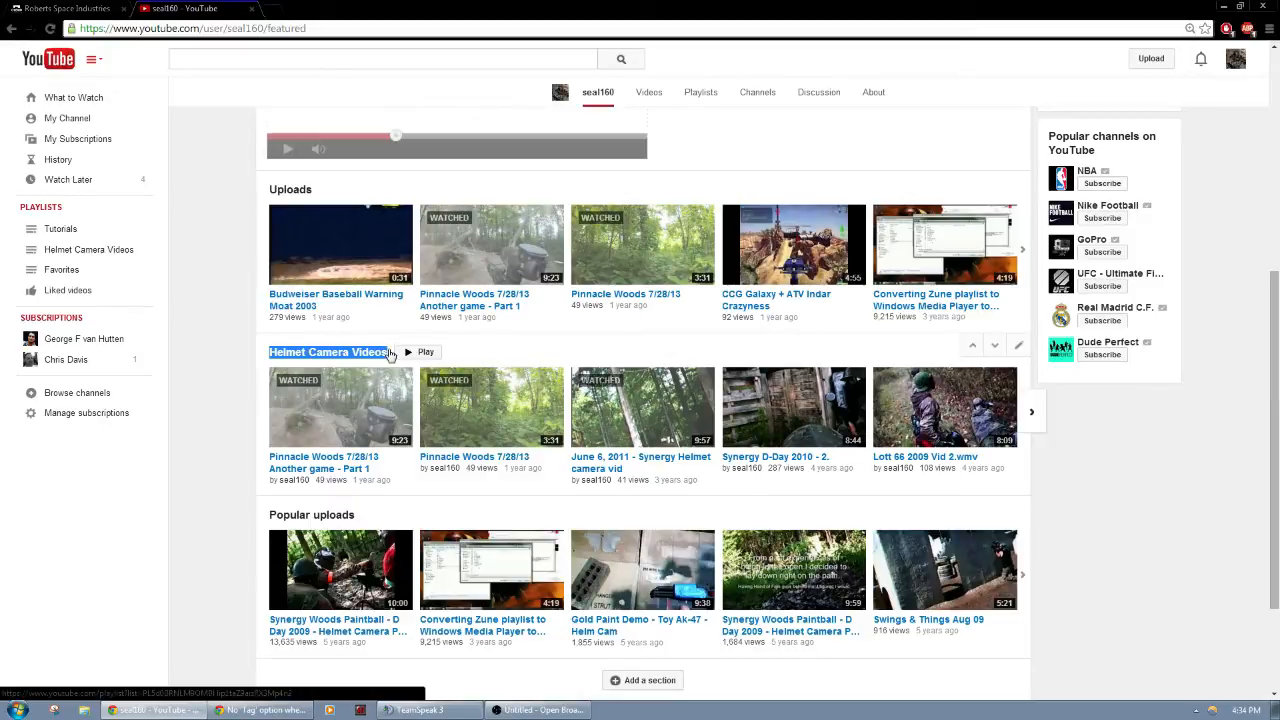
pyautogui.scroll(-3)
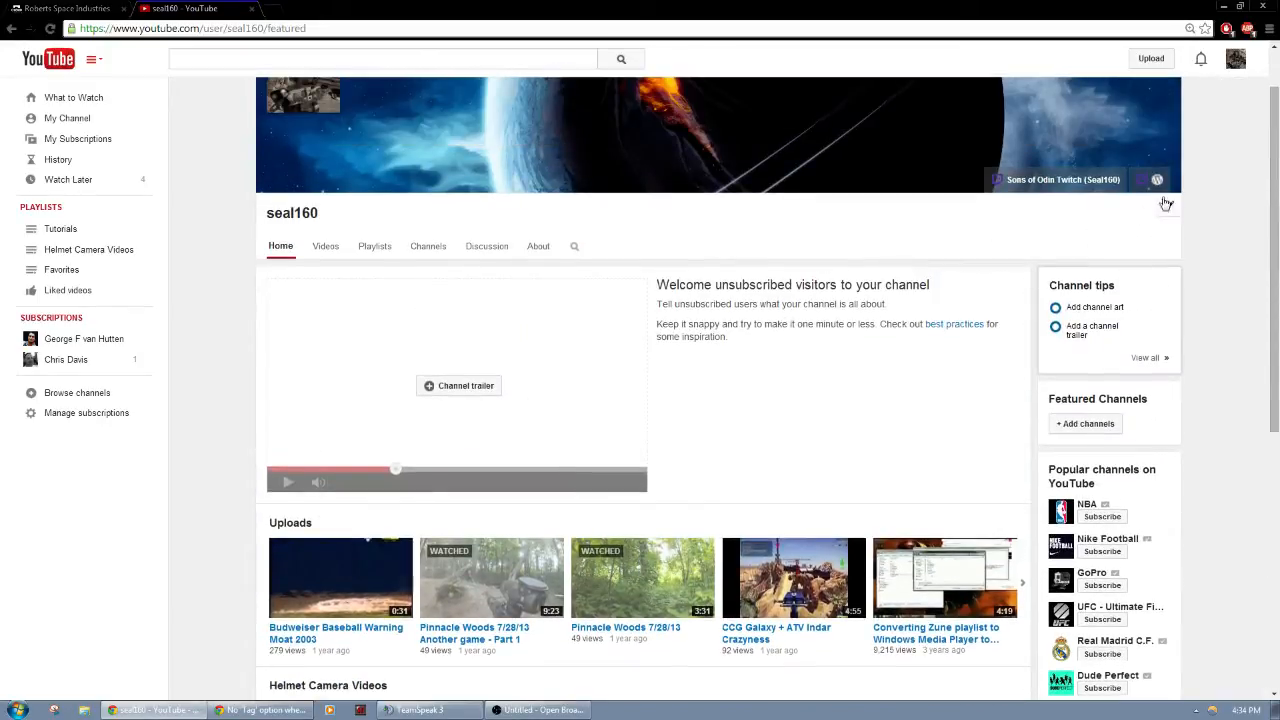
pyautogui.moveTo(1038, 290)
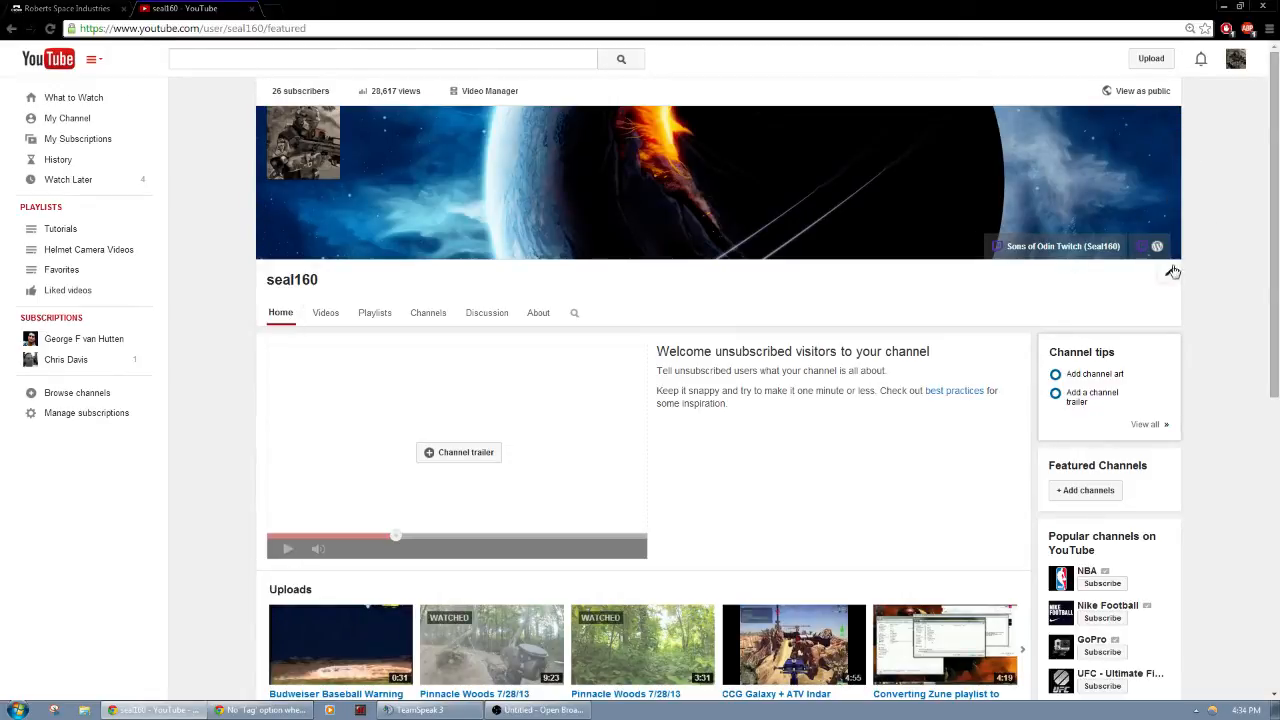
pyautogui.moveTo(1162, 278)
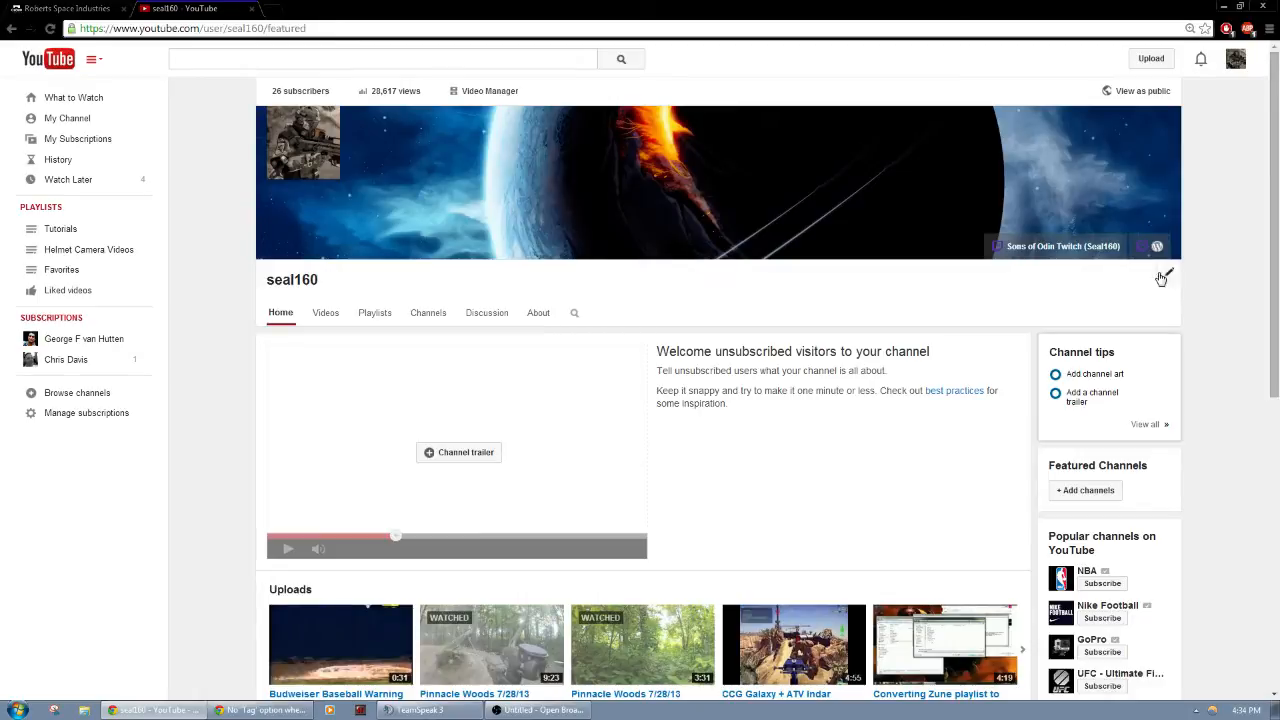
pyautogui.click(1166, 275)
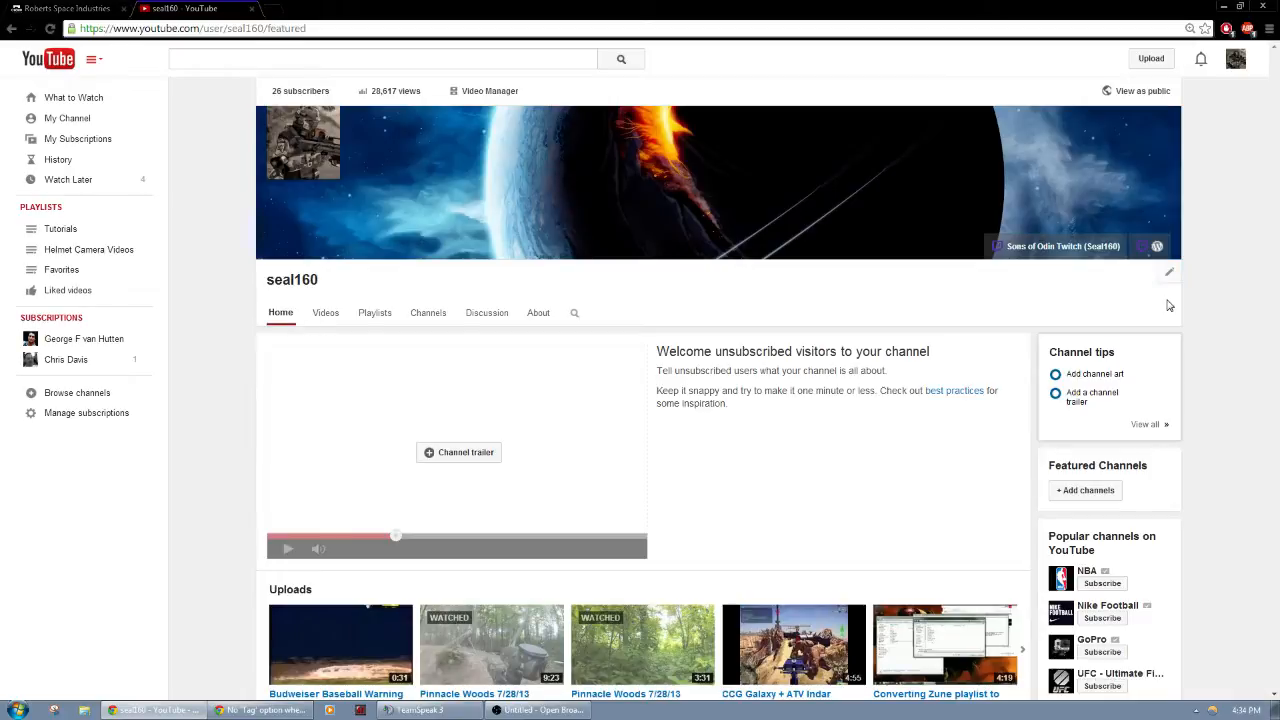
pyautogui.moveTo(1147, 307)
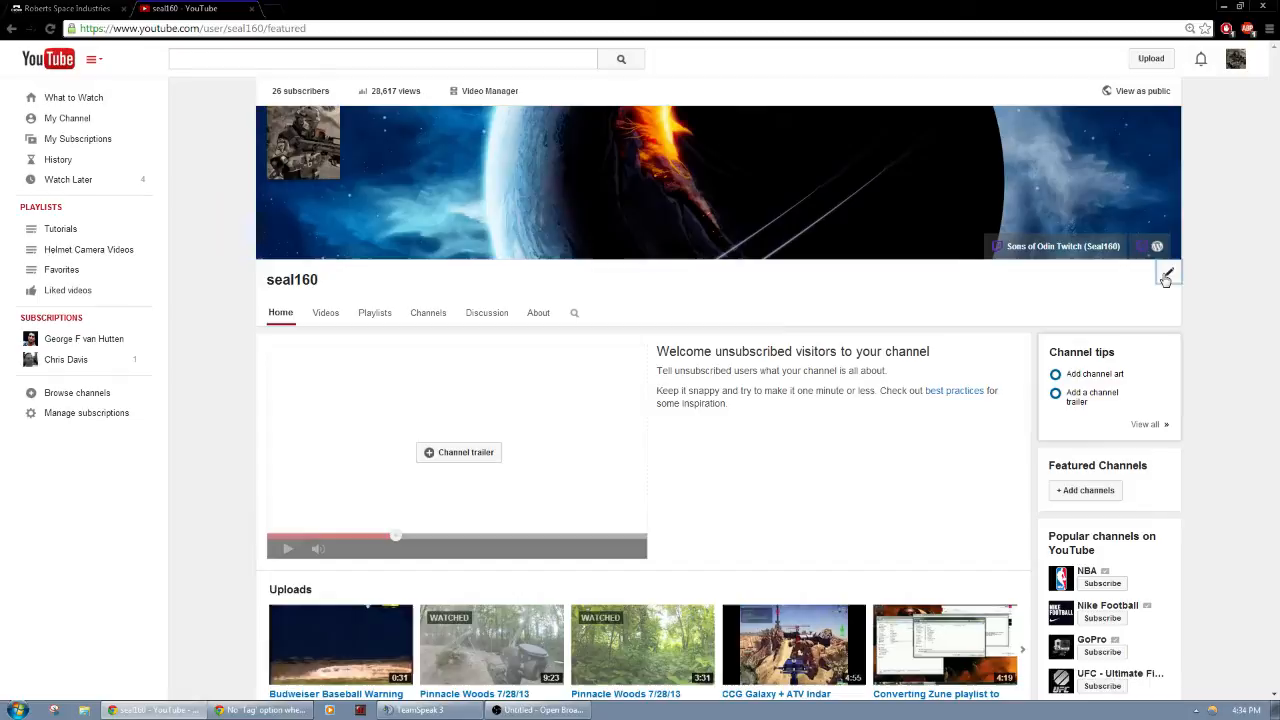
pyautogui.click(1166, 272)
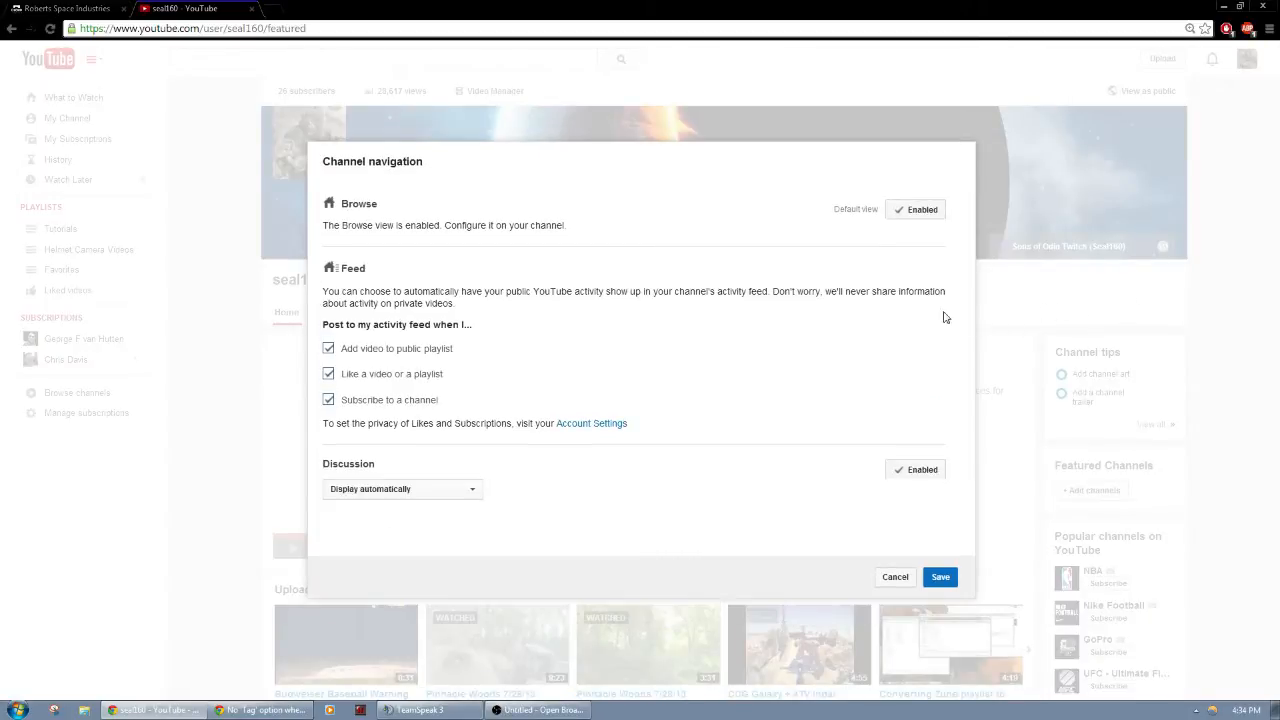
pyautogui.moveTo(753, 281)
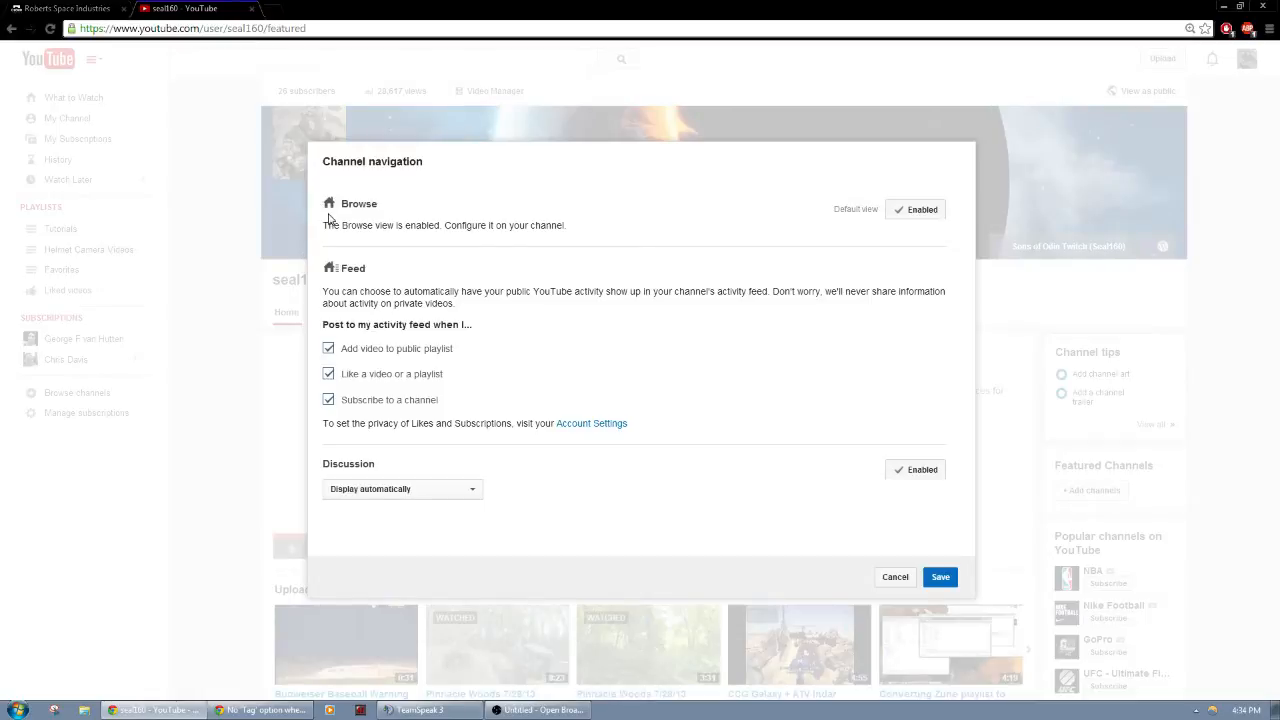
pyautogui.moveTo(414, 218)
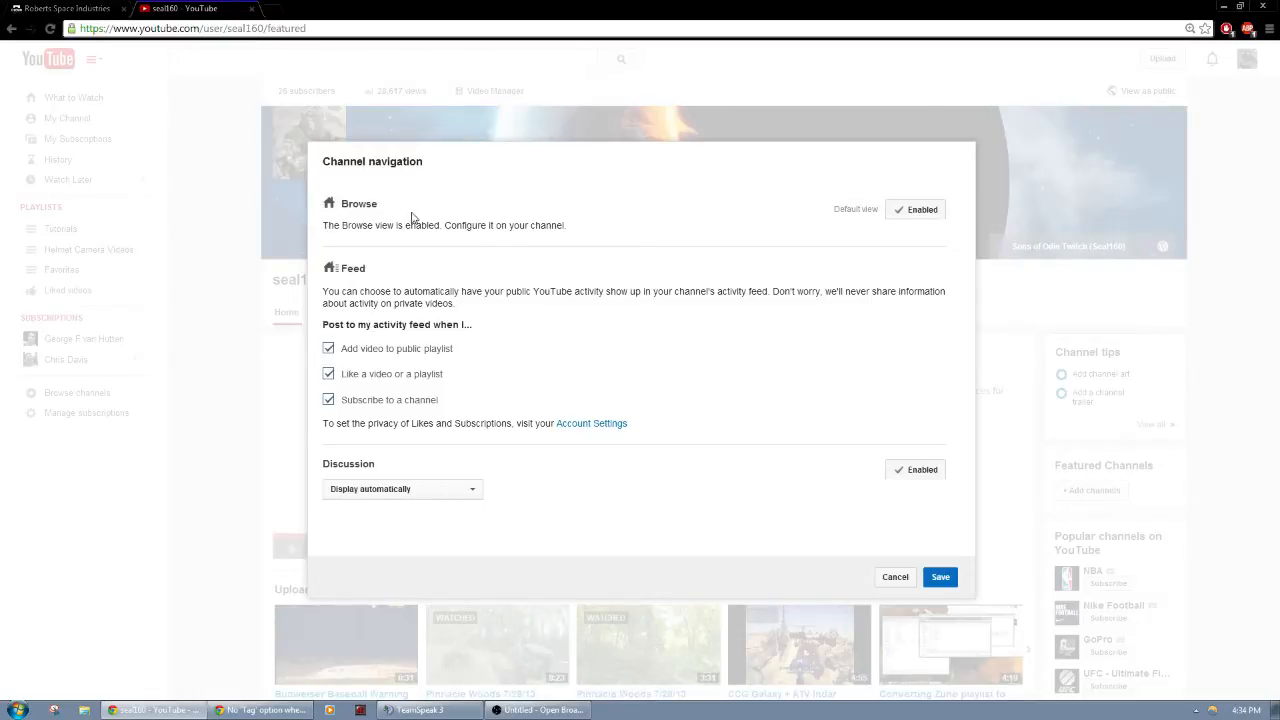
pyautogui.moveTo(425, 220)
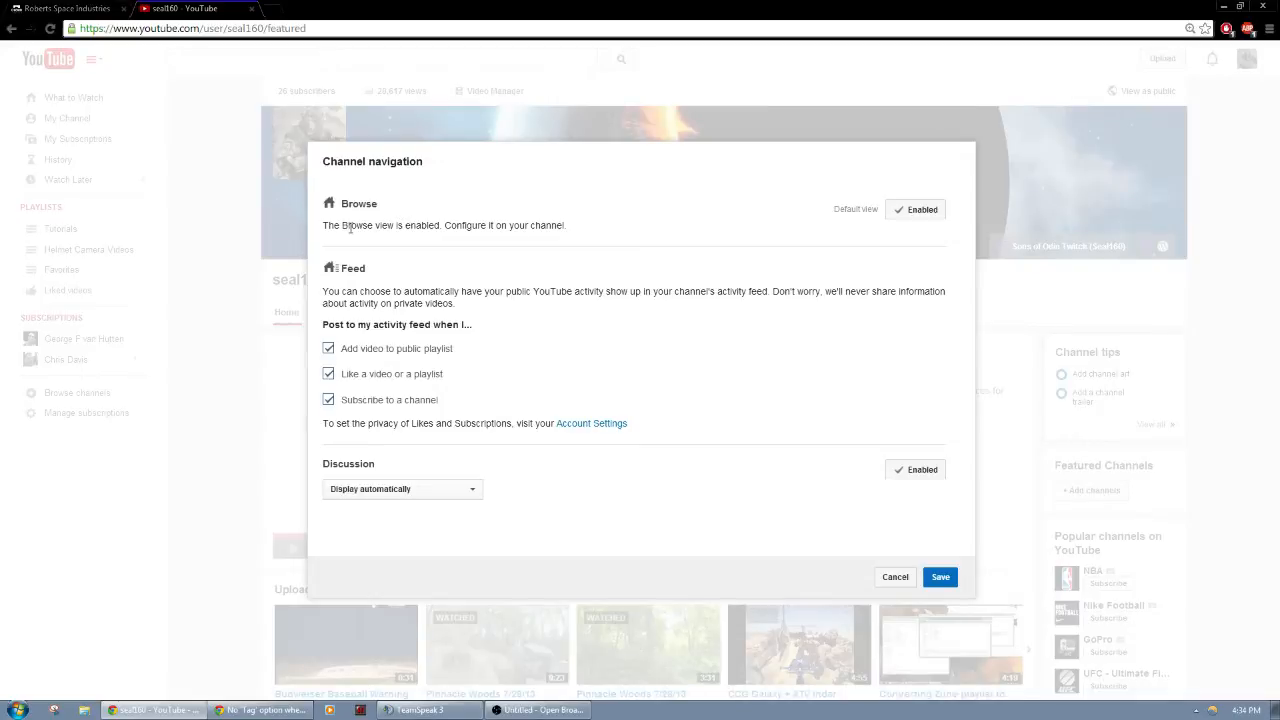
pyautogui.moveTo(848, 250)
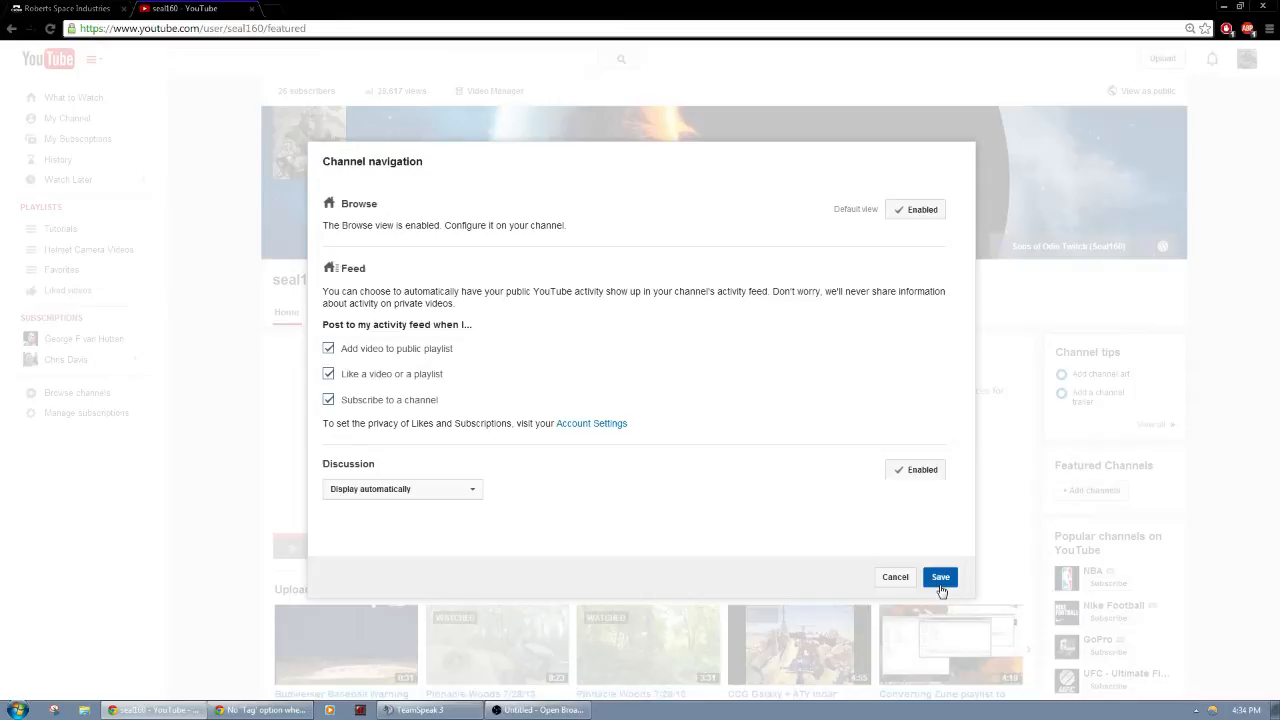
# Save the navigation settings and add a new section at the bottom of the home page
pyautogui.click(940, 577)
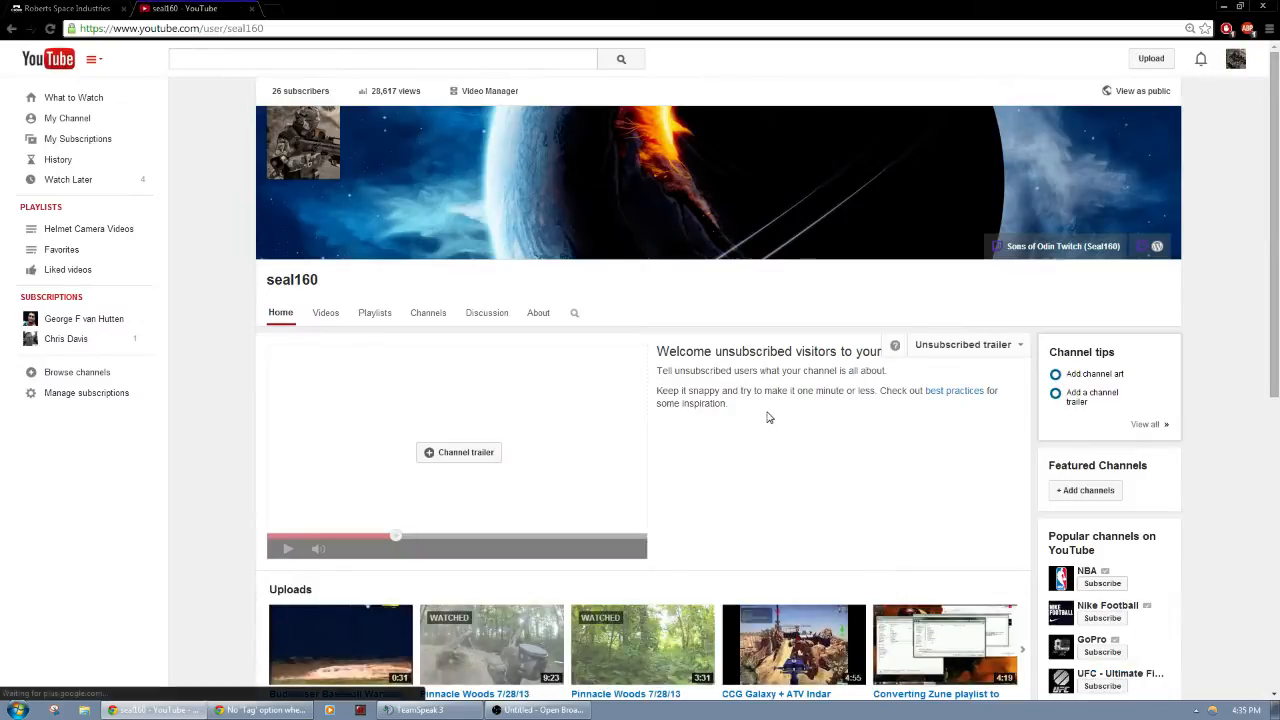
pyautogui.scroll(-3)
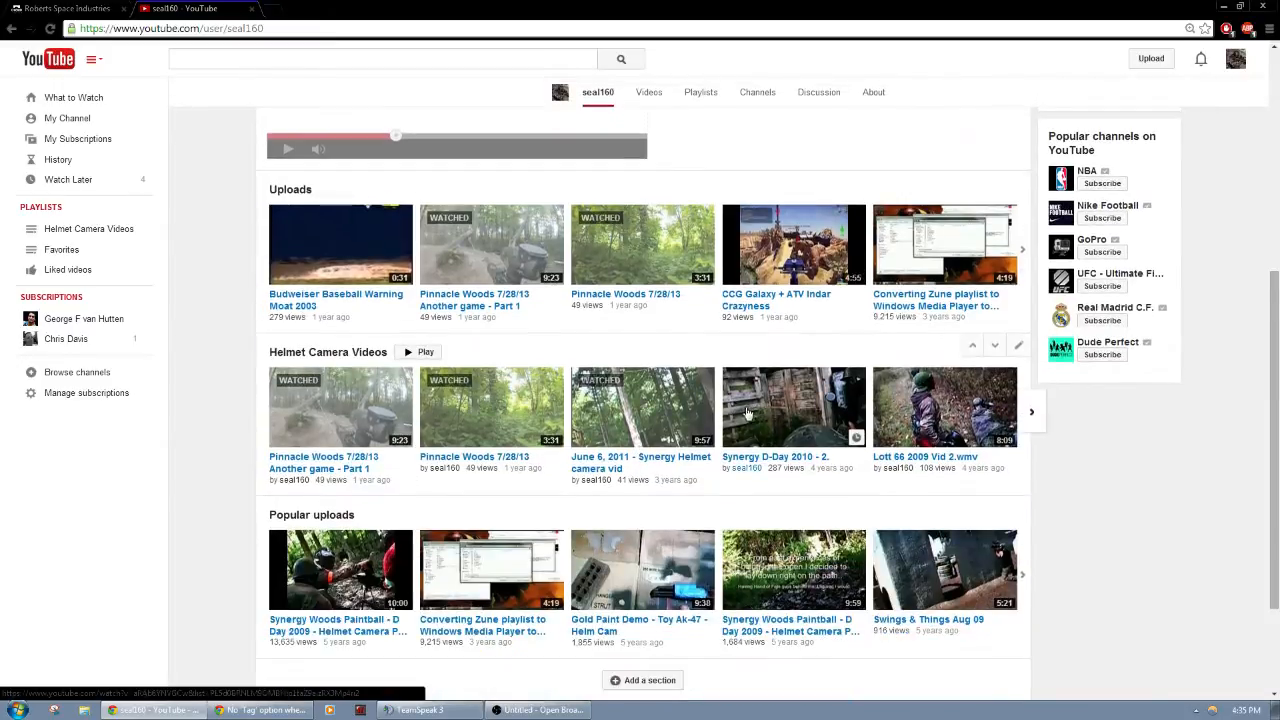
pyautogui.scroll(-3)
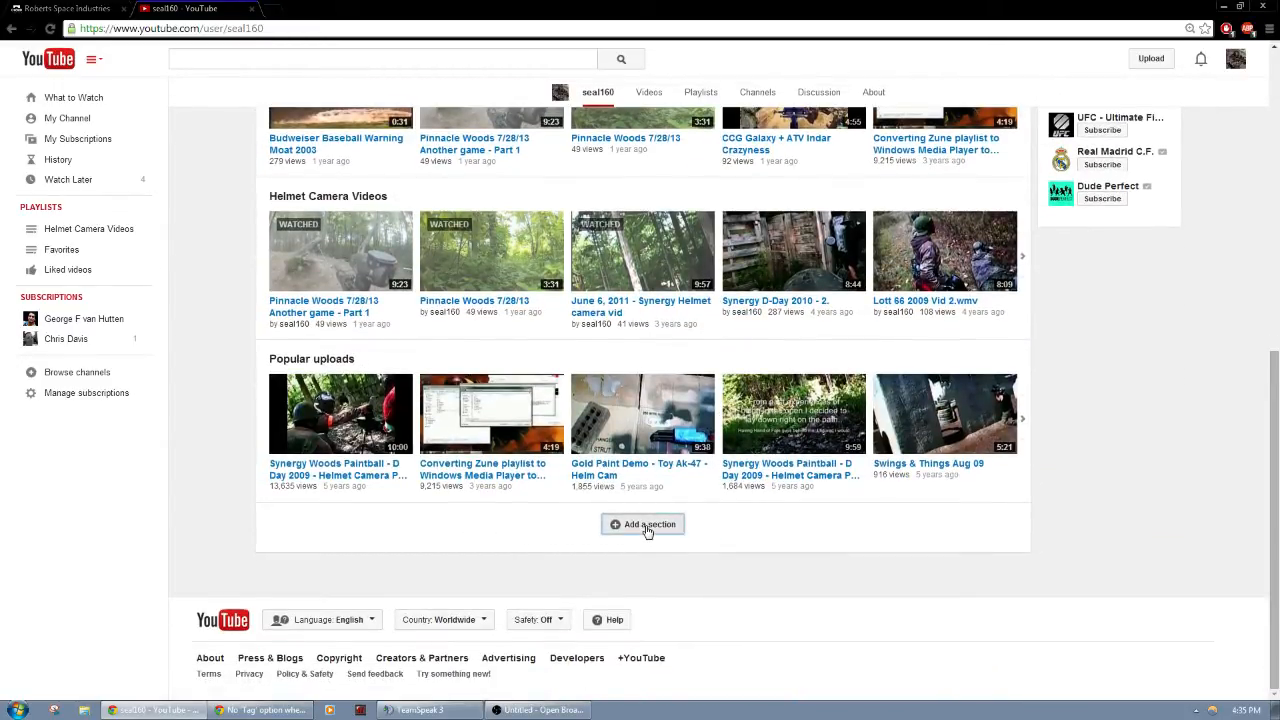
pyautogui.click(643, 524)
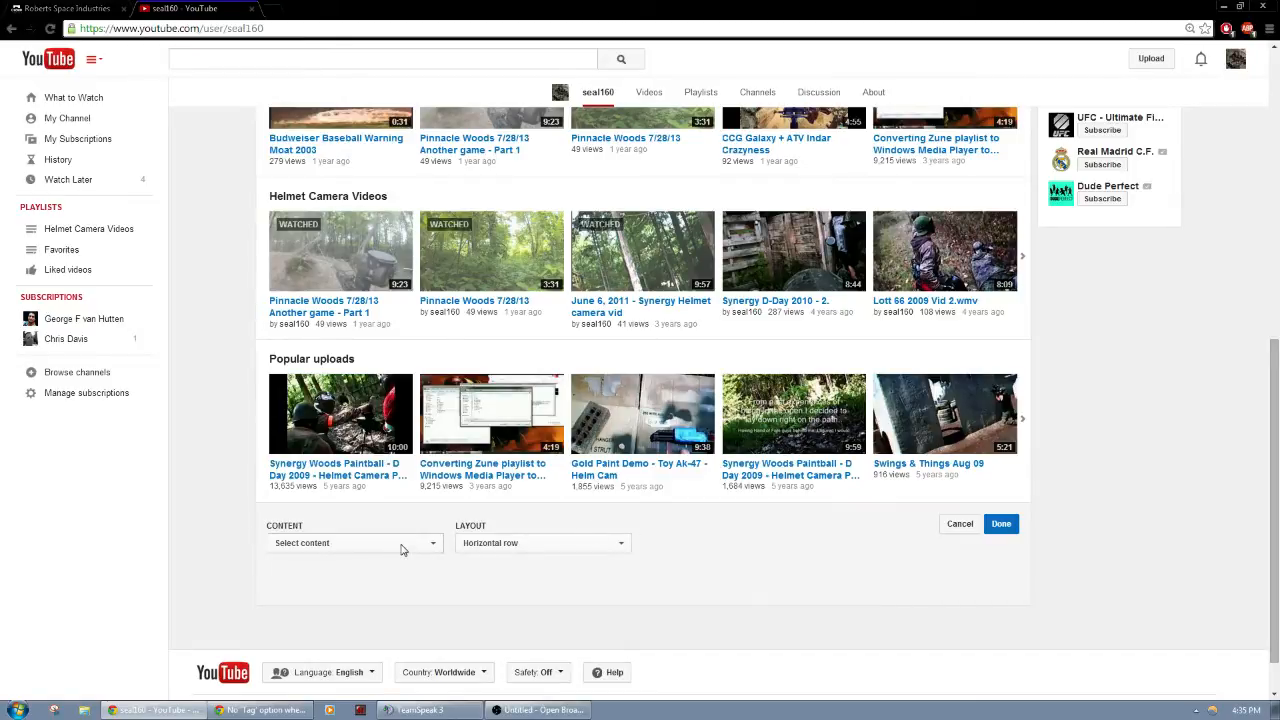
# Set the new section's Content to Single playlist
pyautogui.click(354, 542)
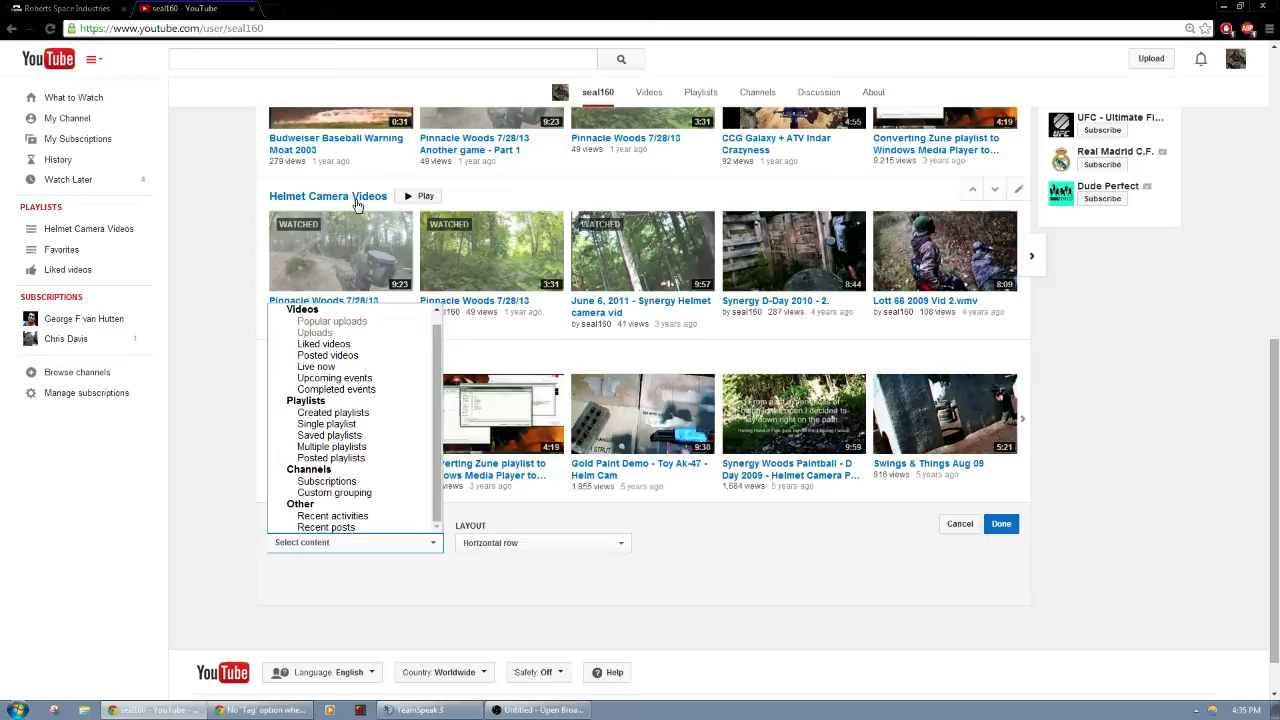
pyautogui.moveTo(365, 402)
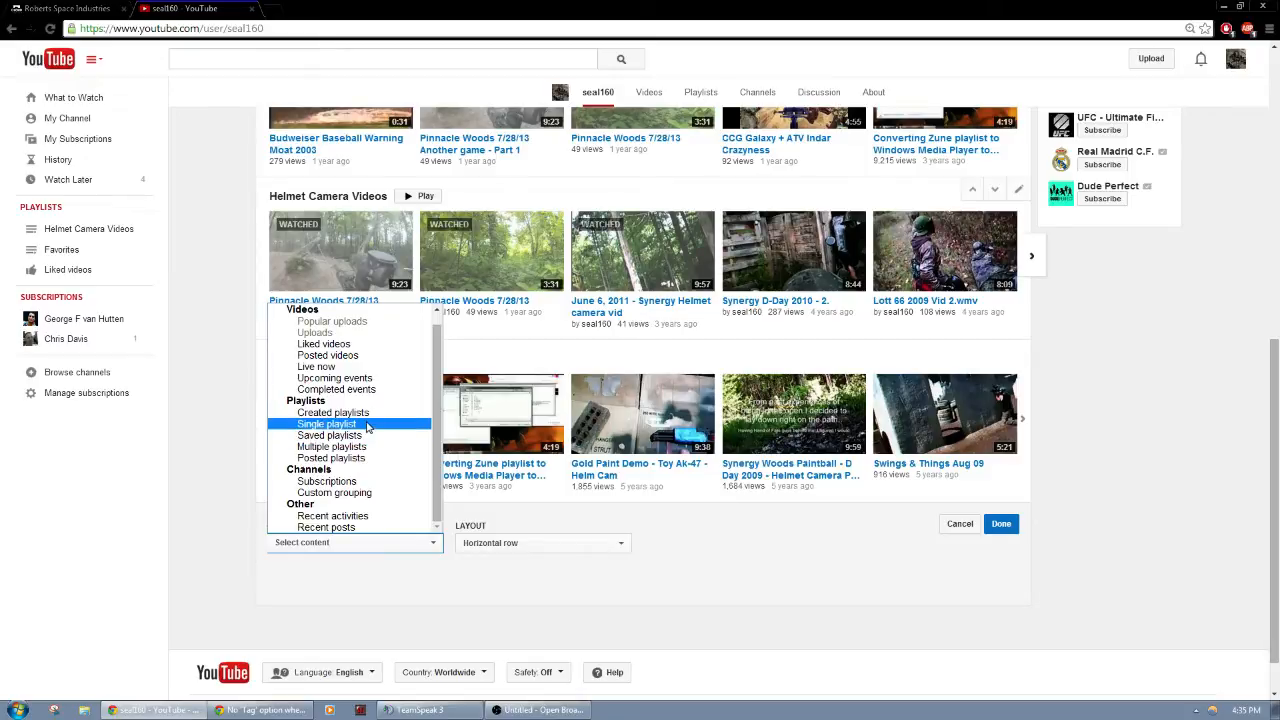
pyautogui.moveTo(366, 426)
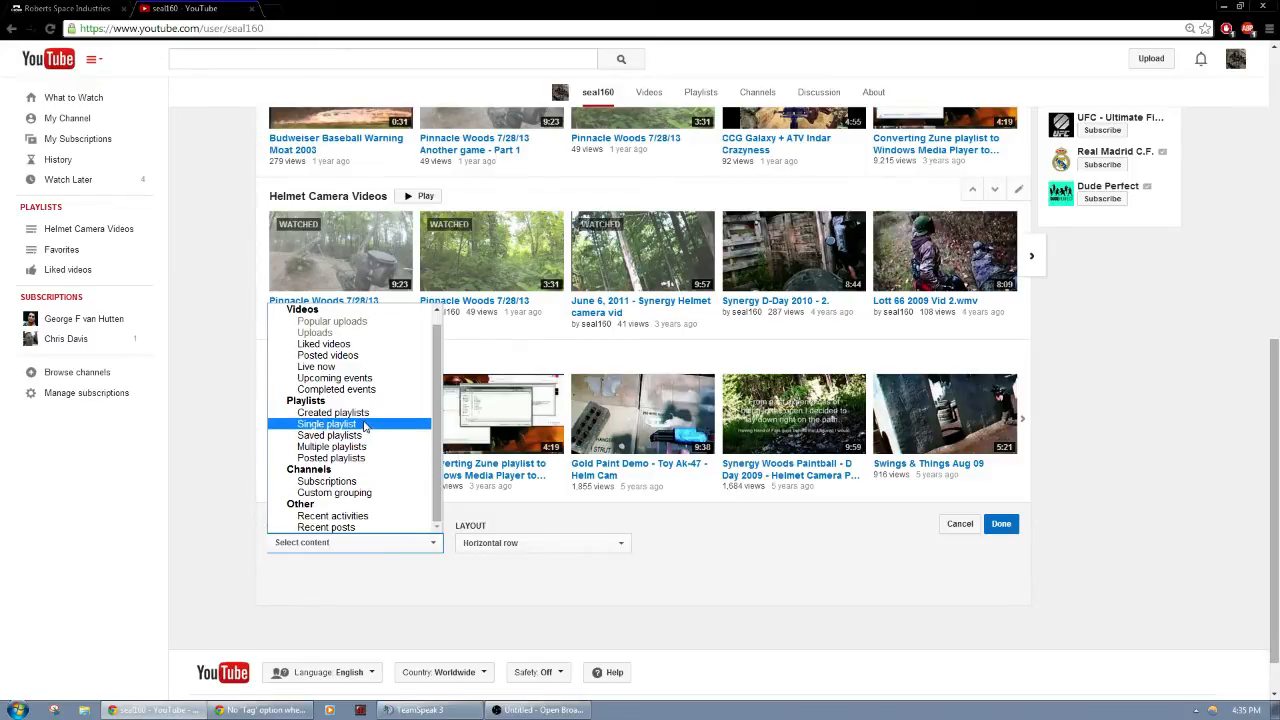
pyautogui.click(328, 424)
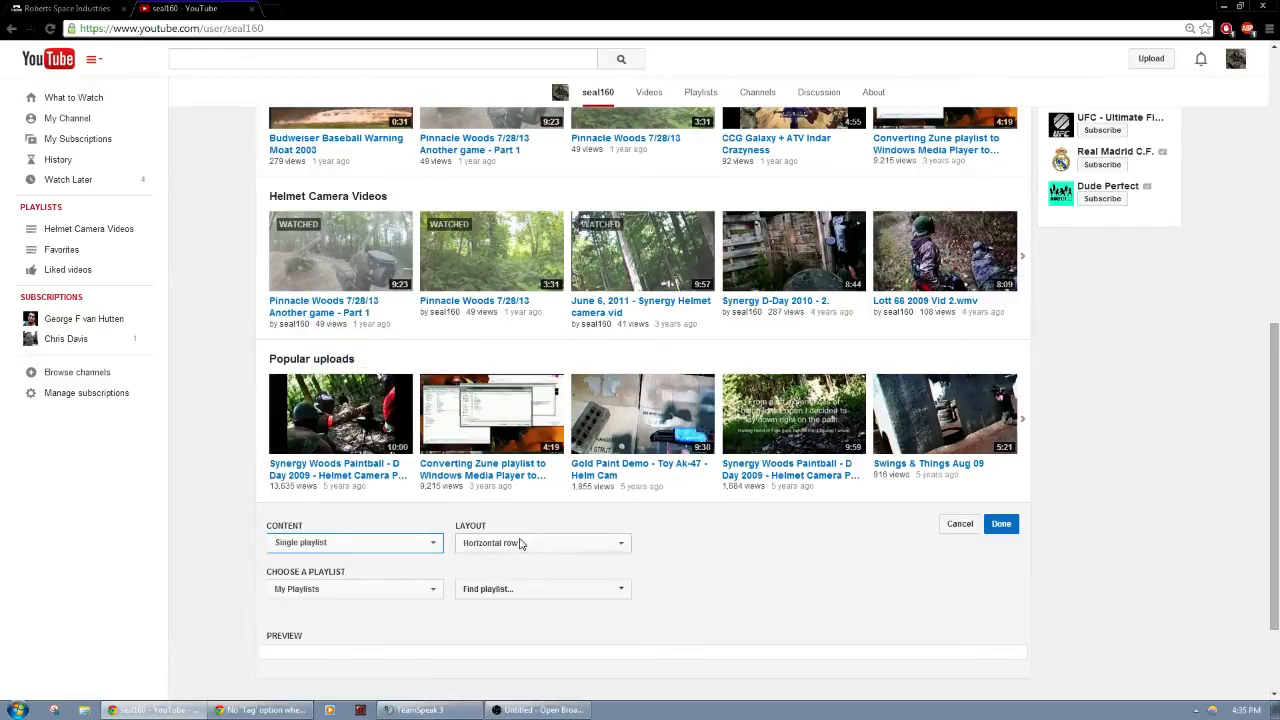
# Keep the section's Layout set to Horizontal row
pyautogui.click(543, 542)
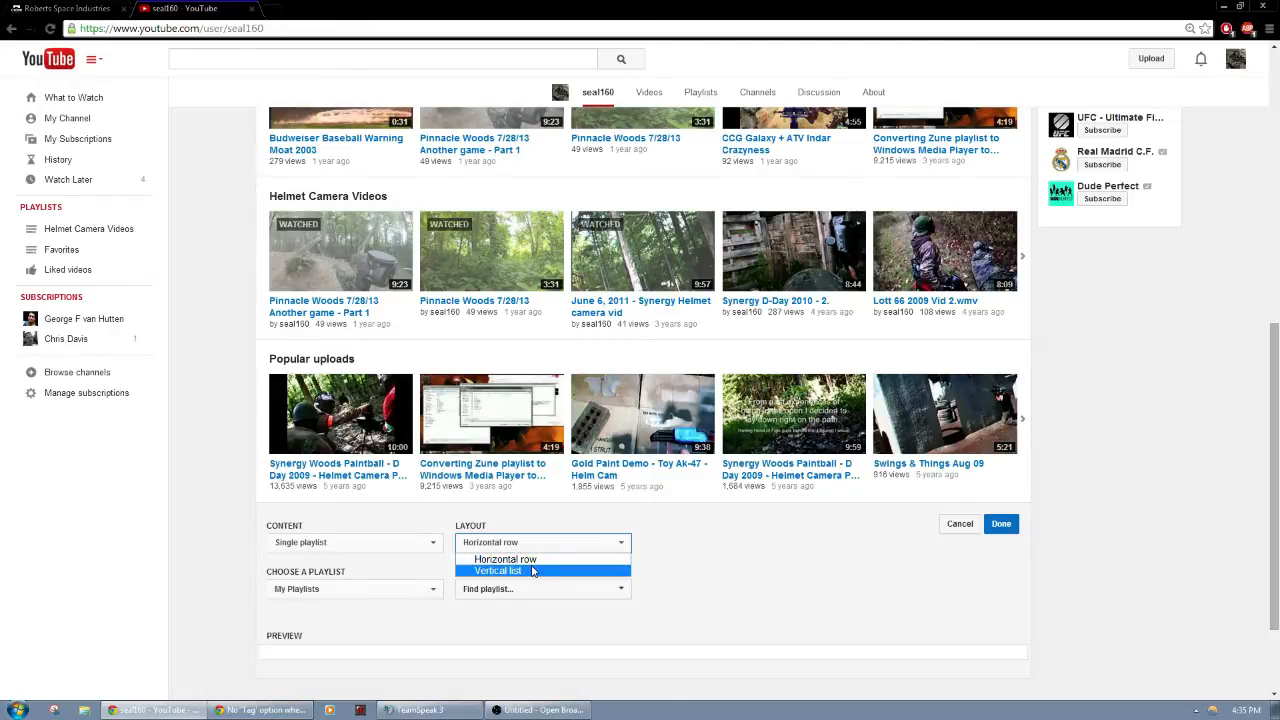
pyautogui.moveTo(505, 558)
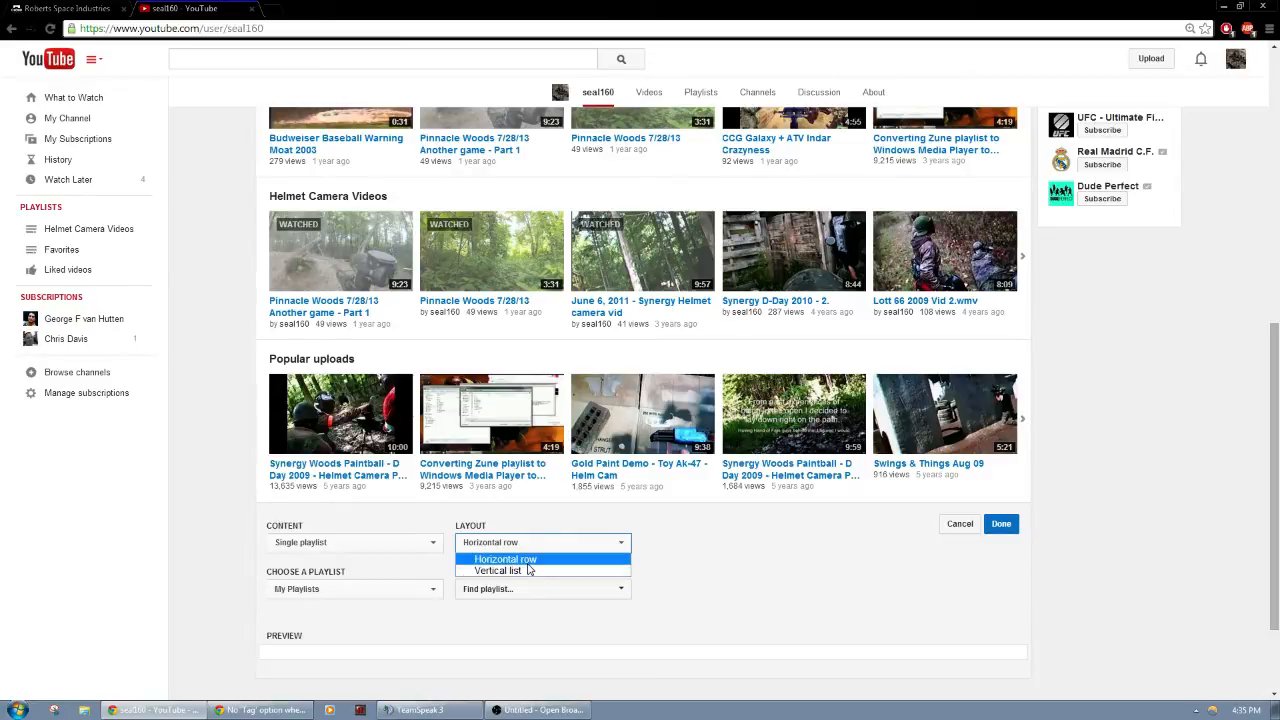
pyautogui.moveTo(525, 570)
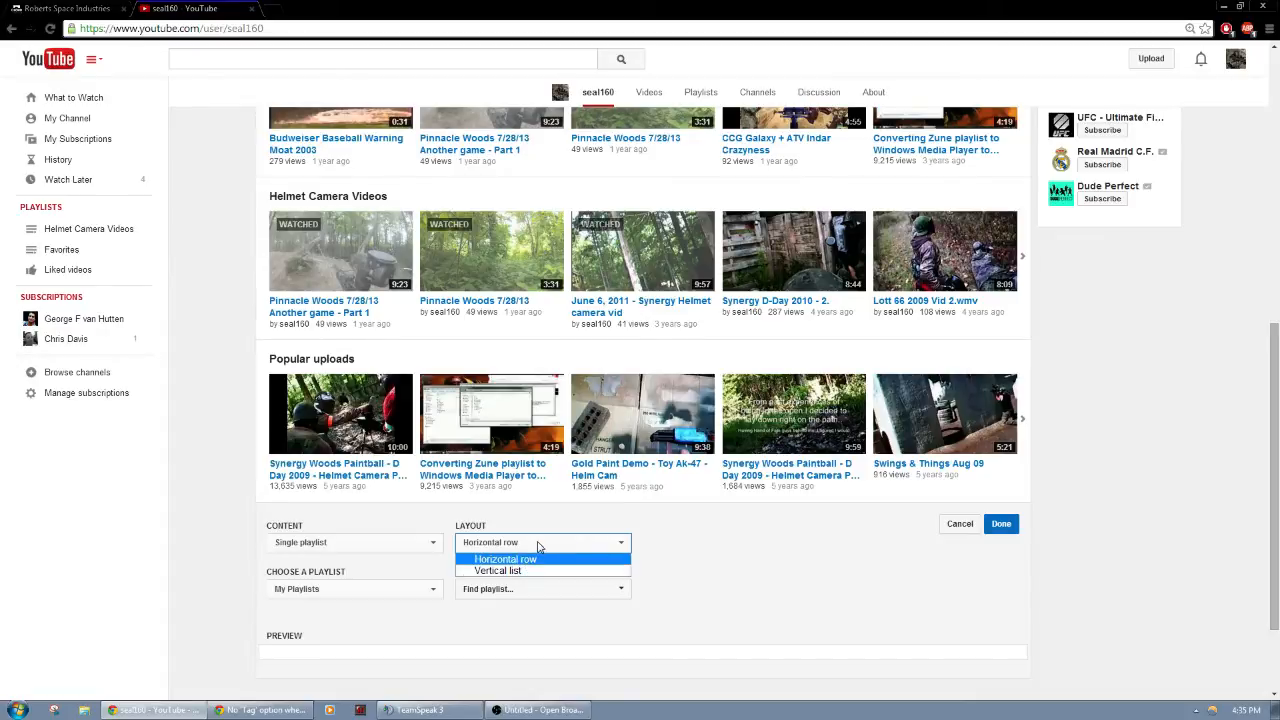
pyautogui.click(505, 559)
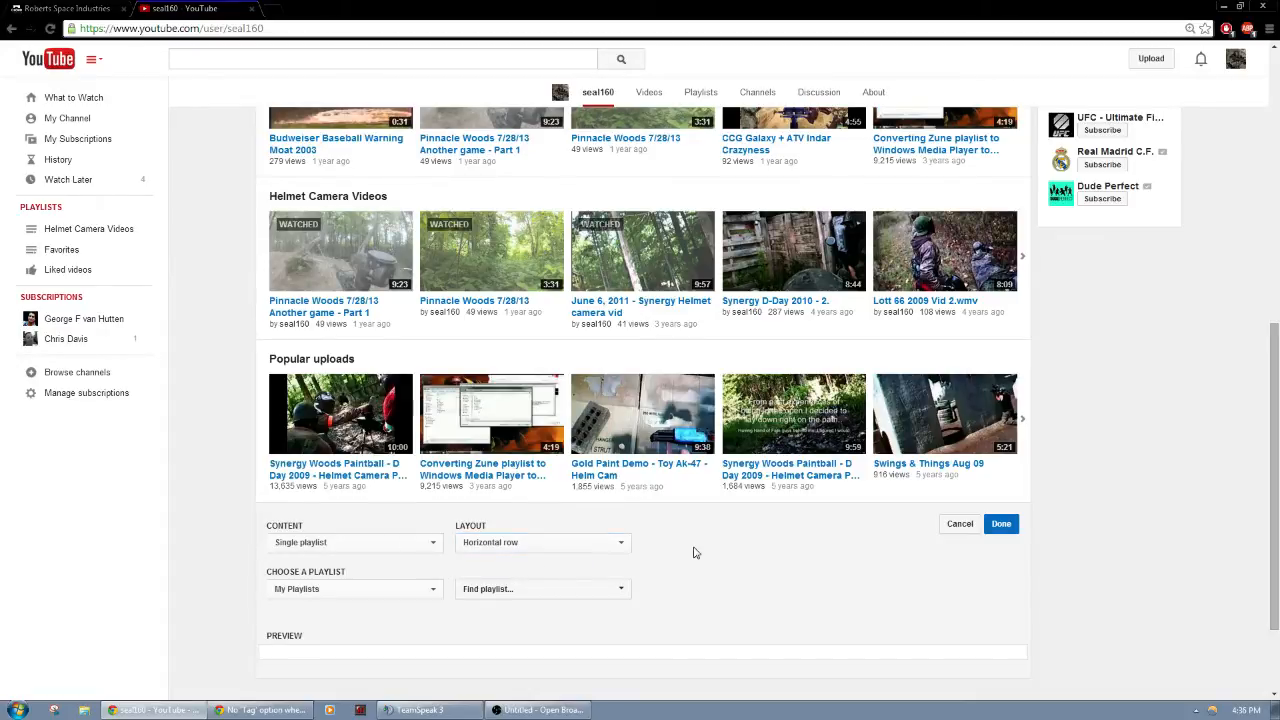
pyautogui.scroll(-3)
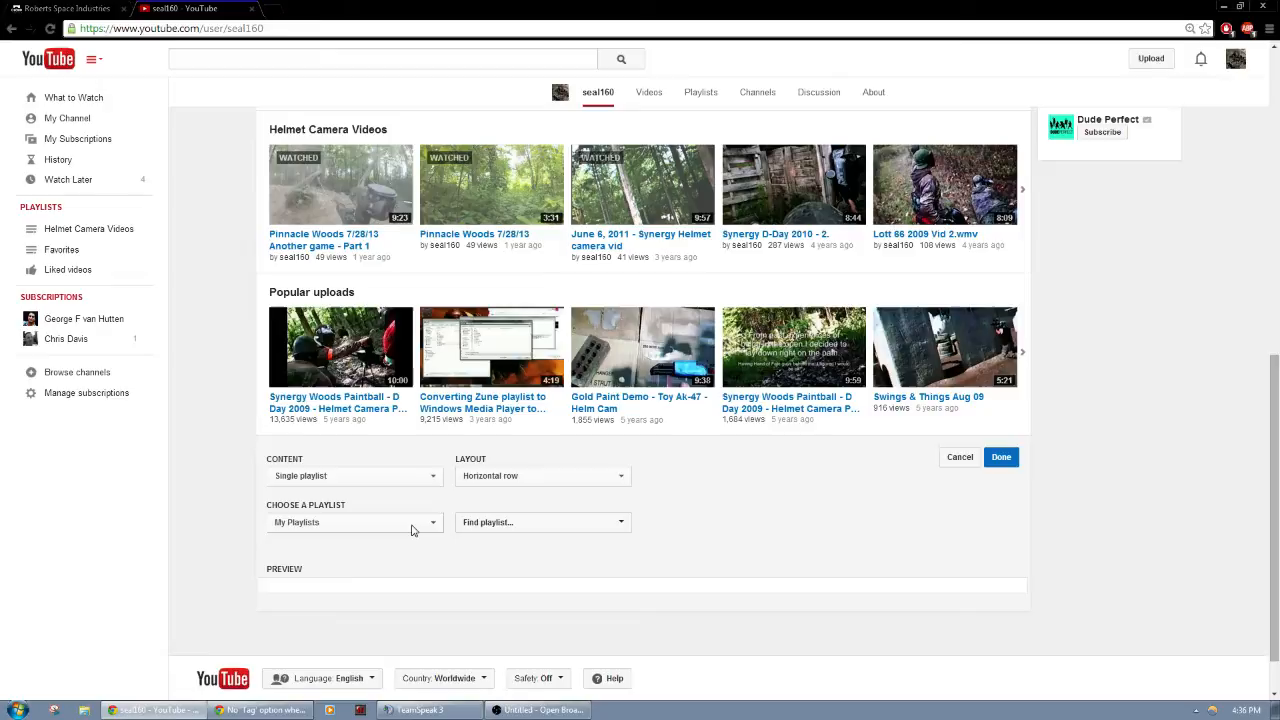
# Choose My Playlists as the section's source and list its playlists
pyautogui.click(353, 521)
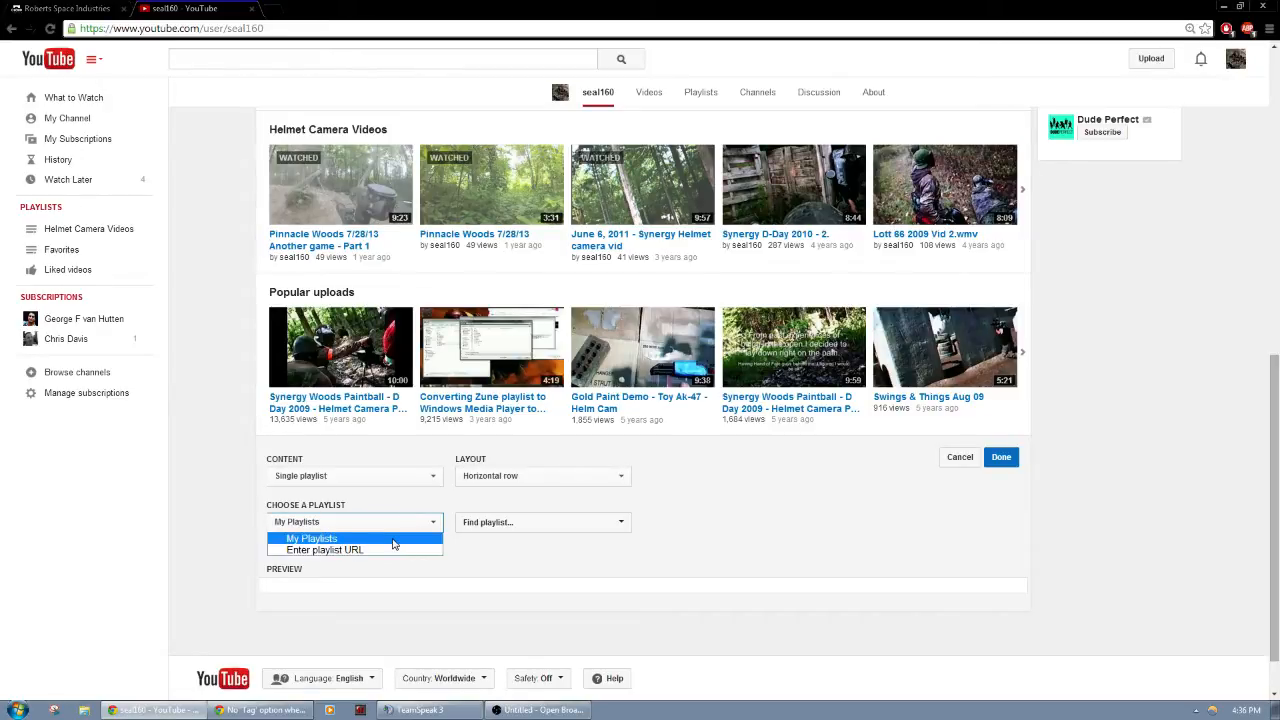
pyautogui.click(311, 538)
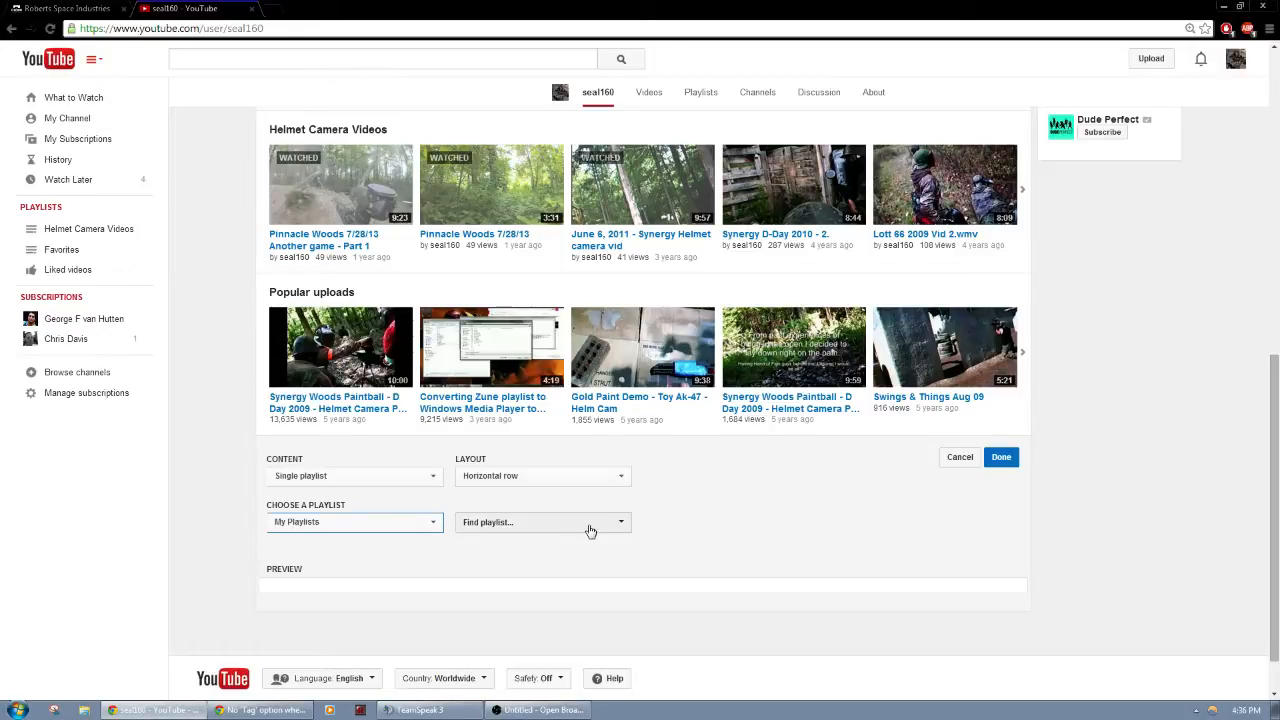
pyautogui.moveTo(590, 527)
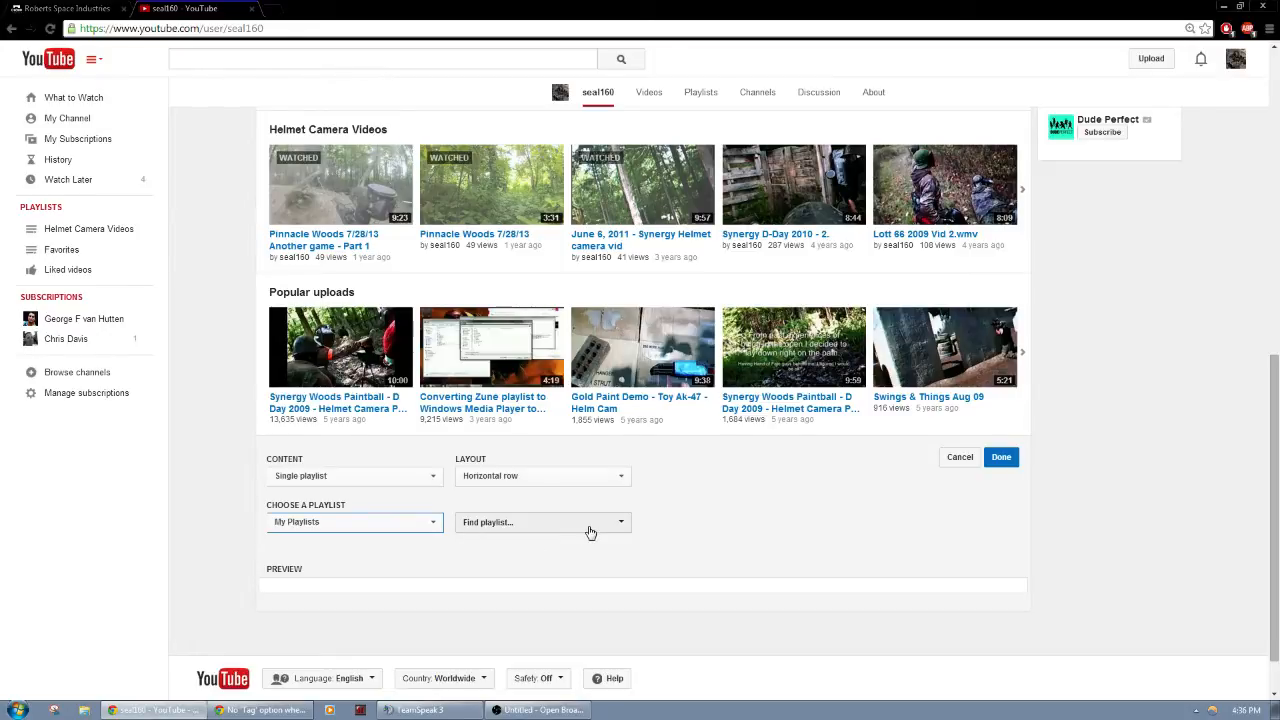
pyautogui.click(543, 522)
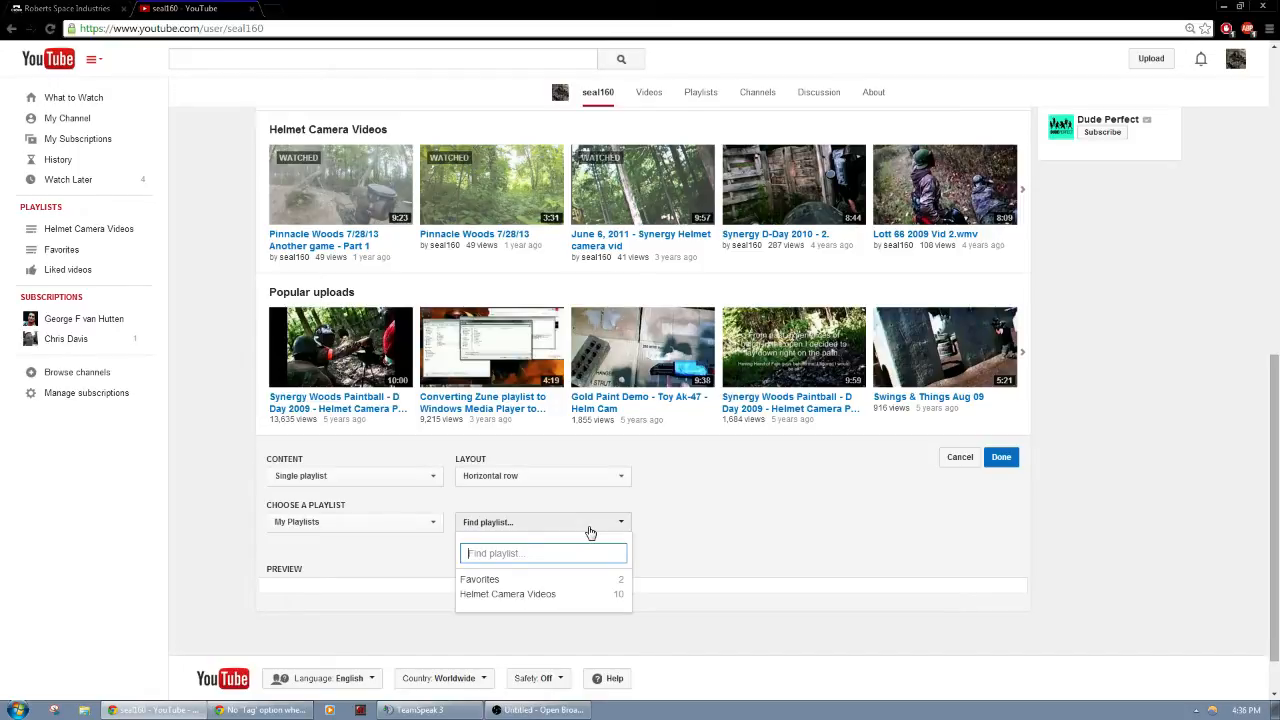
pyautogui.moveTo(494, 608)
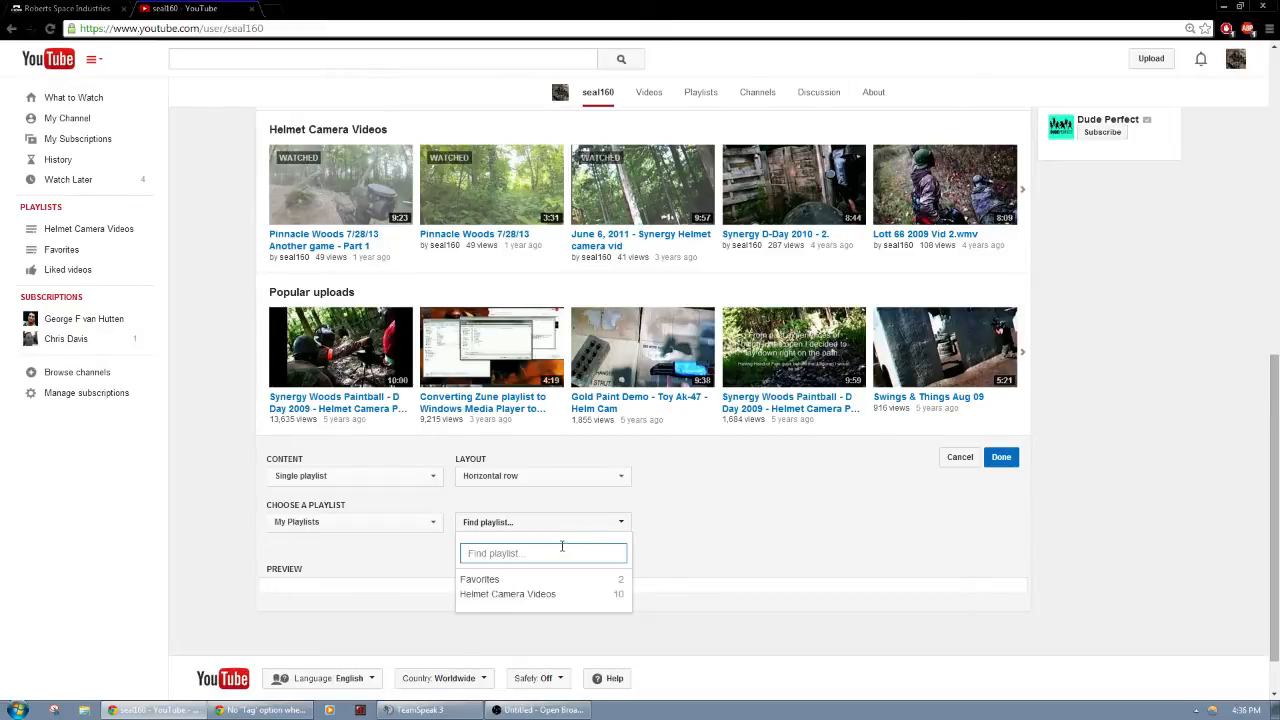
# Cancel the unfinished playlist section editor
pyautogui.click(802, 505)
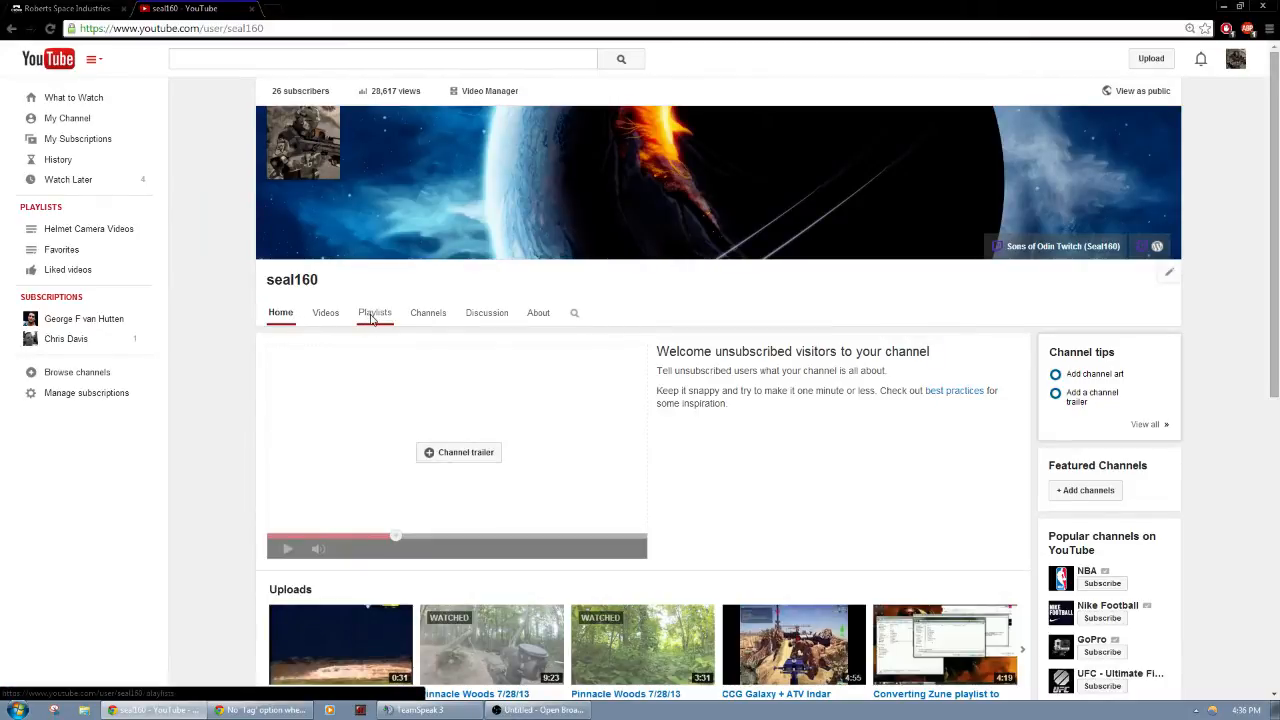
# Go to the channel's Playlists tab listing Liked videos, Helmet Camera Videos and Favorites
pyautogui.click(374, 312)
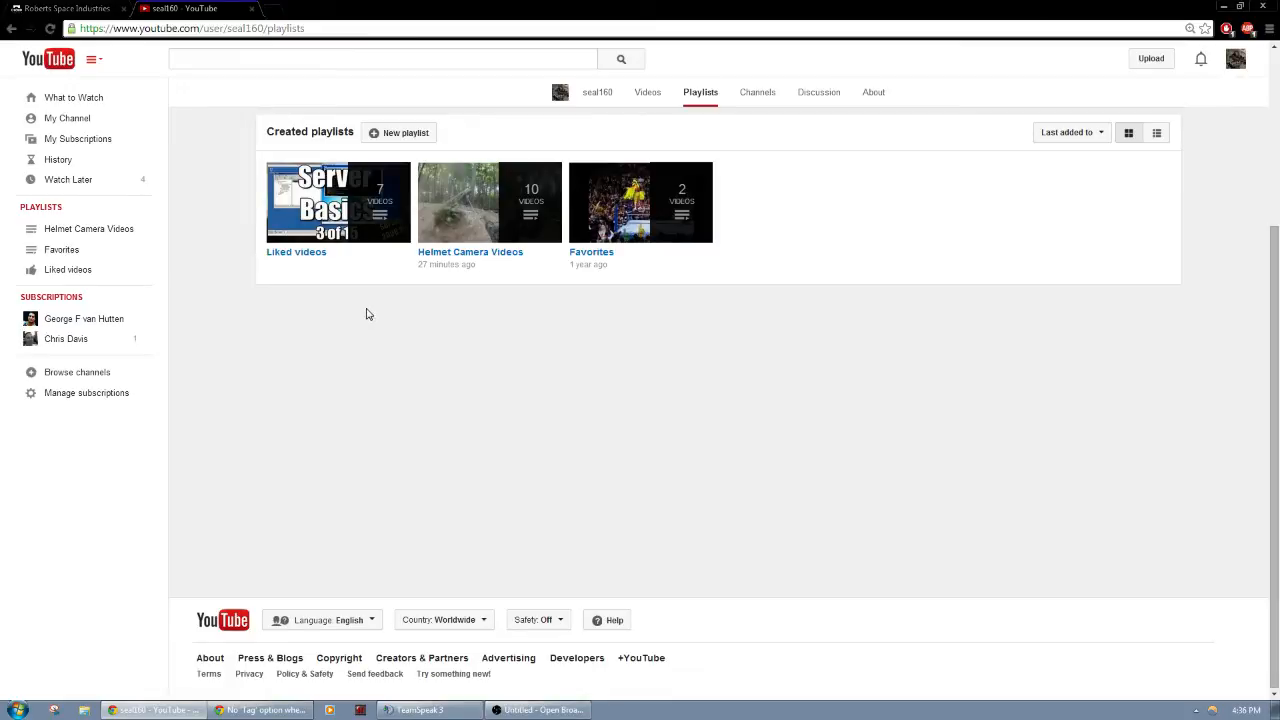
pyautogui.moveTo(405, 121)
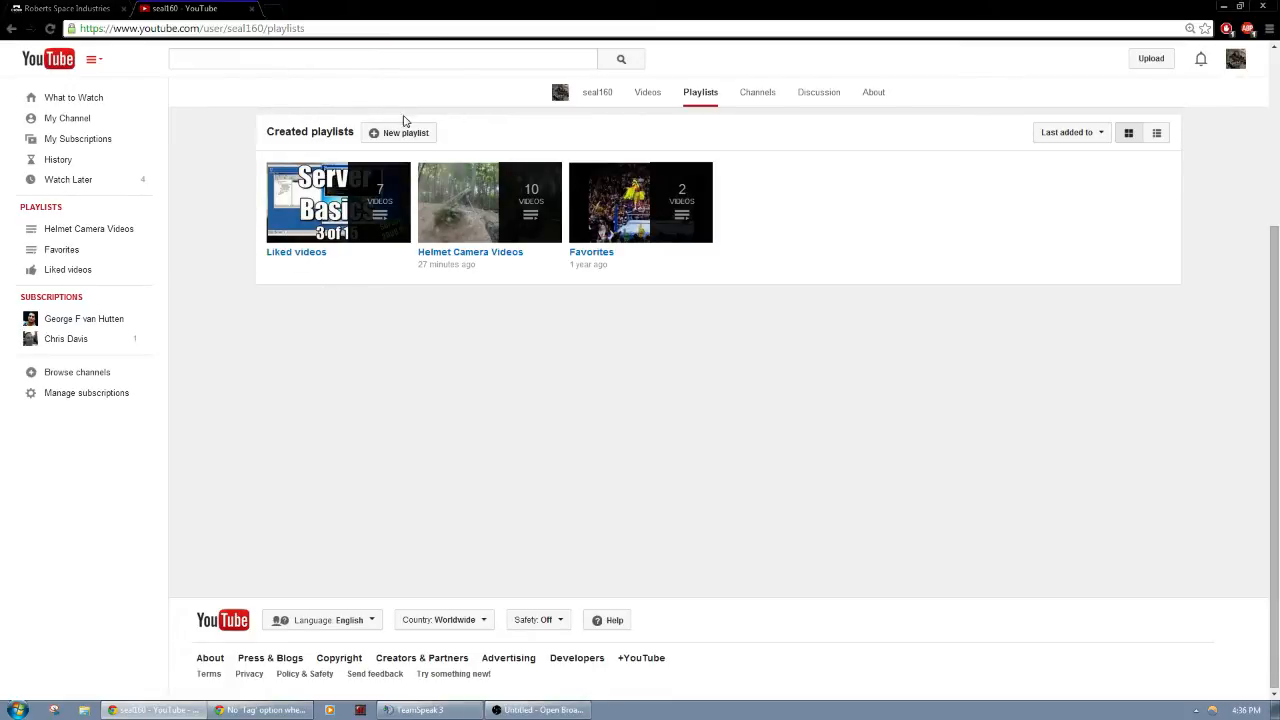
pyautogui.moveTo(640, 200)
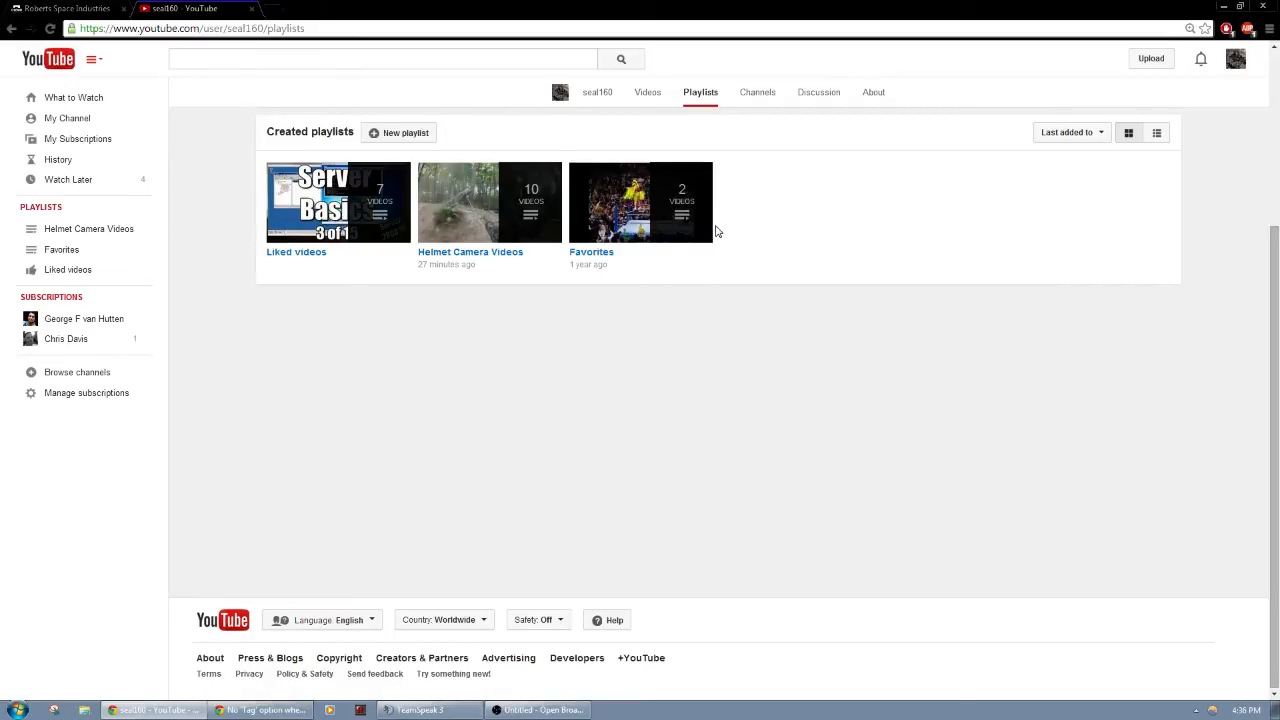
pyautogui.moveTo(320, 240)
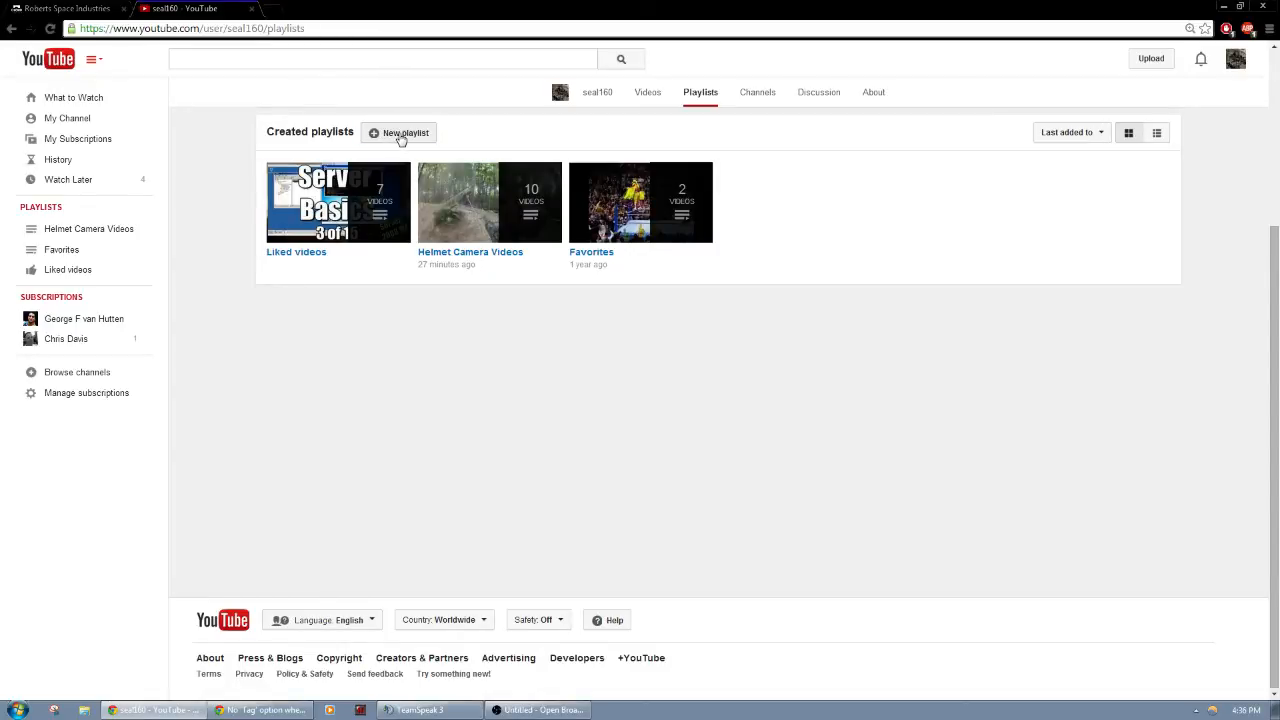
# Create a new playlist titled 'Tutorials'
pyautogui.click(399, 132)
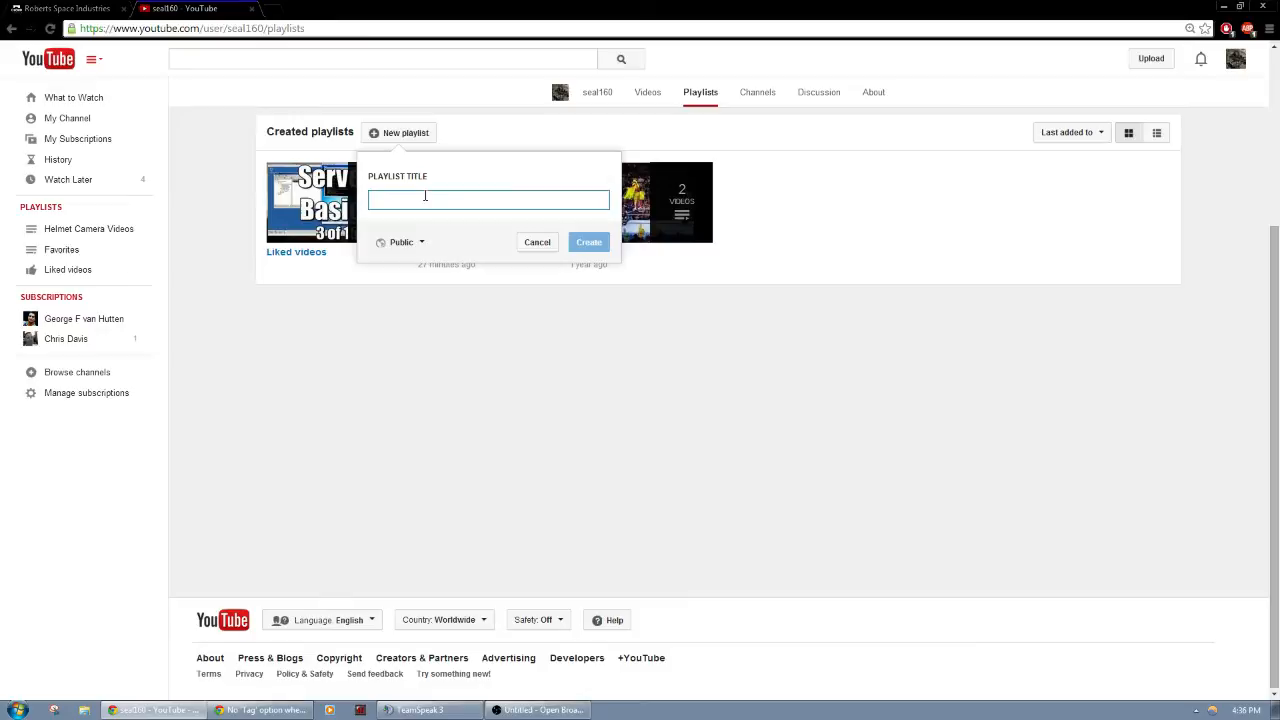
pyautogui.write('Tut')
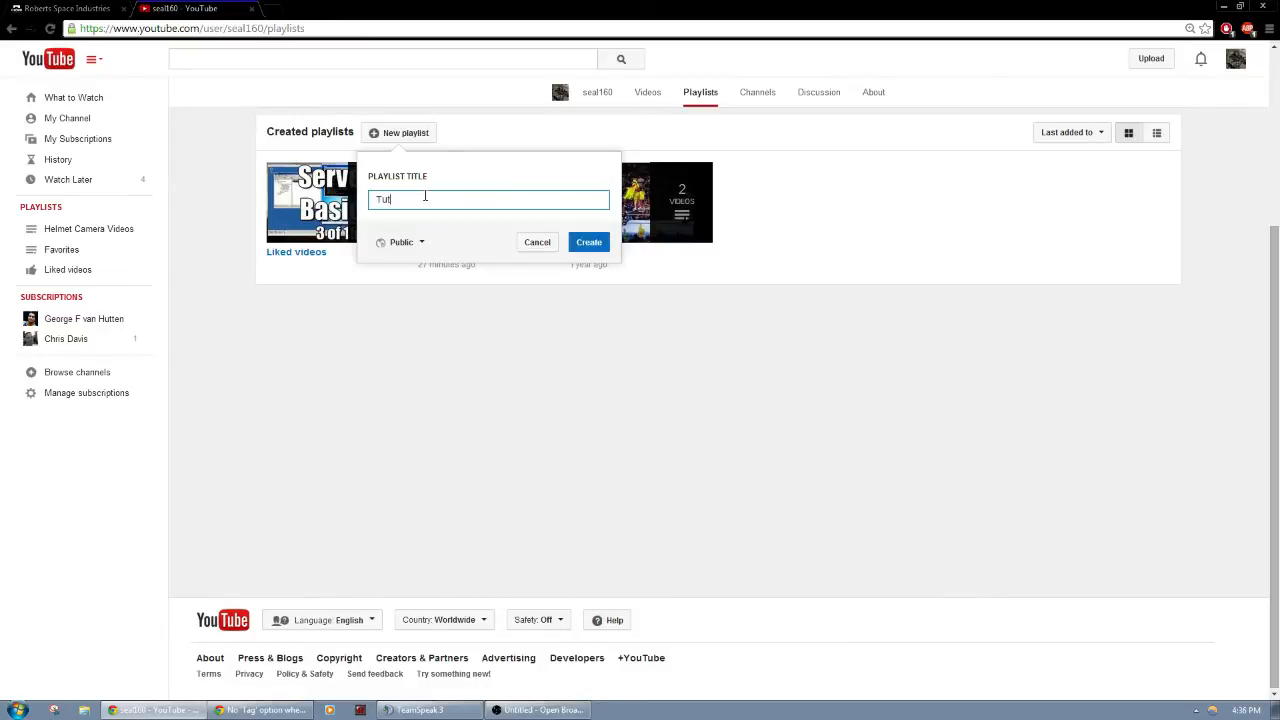
pyautogui.write('orials')
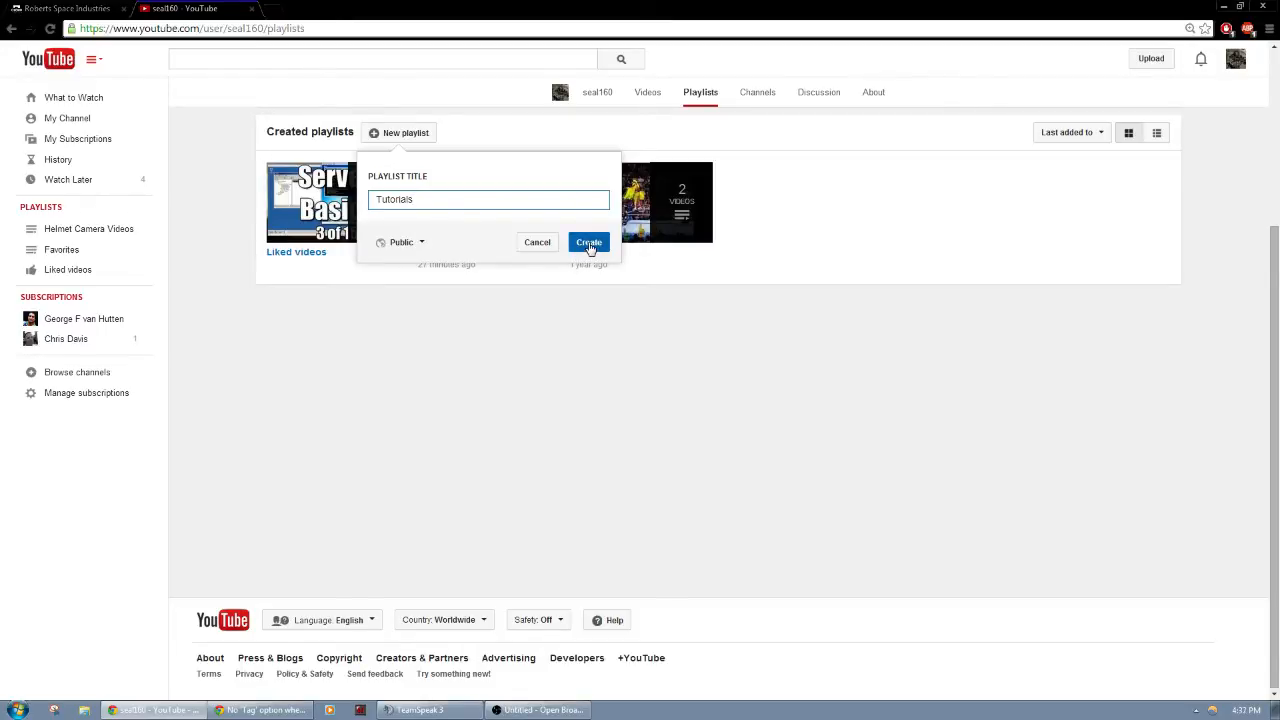
pyautogui.click(588, 242)
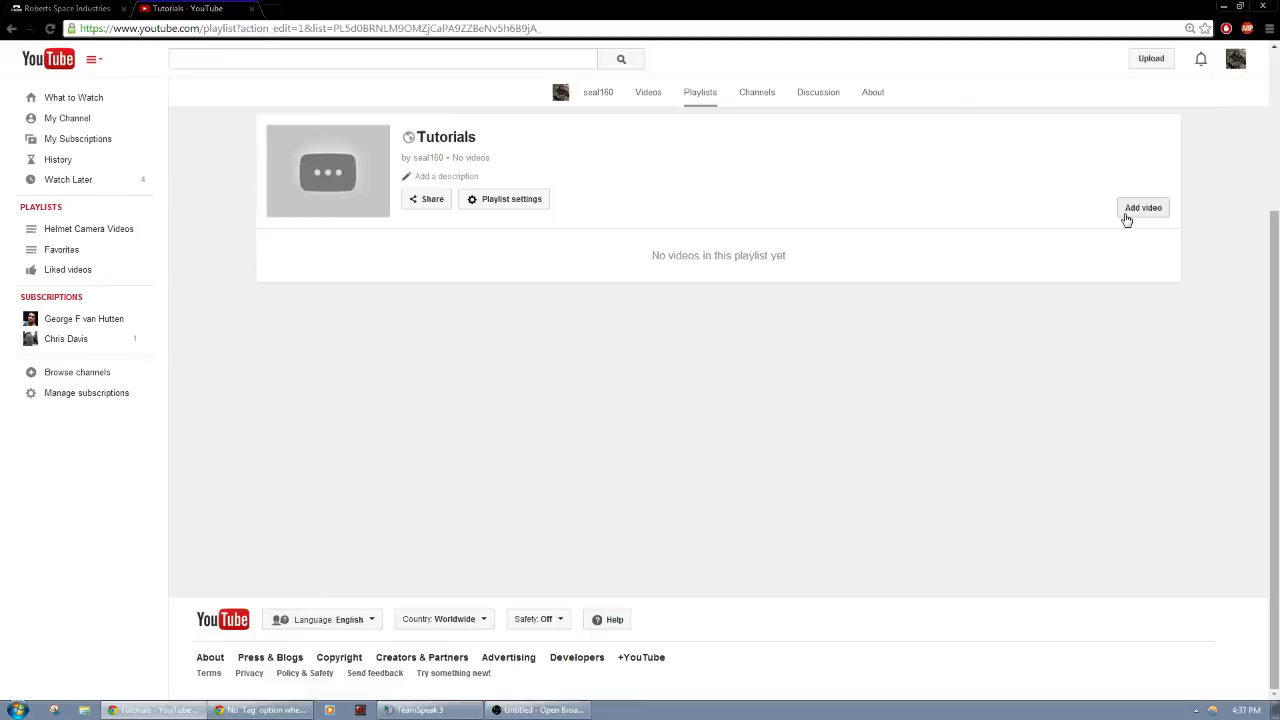
pyautogui.moveTo(1122, 217)
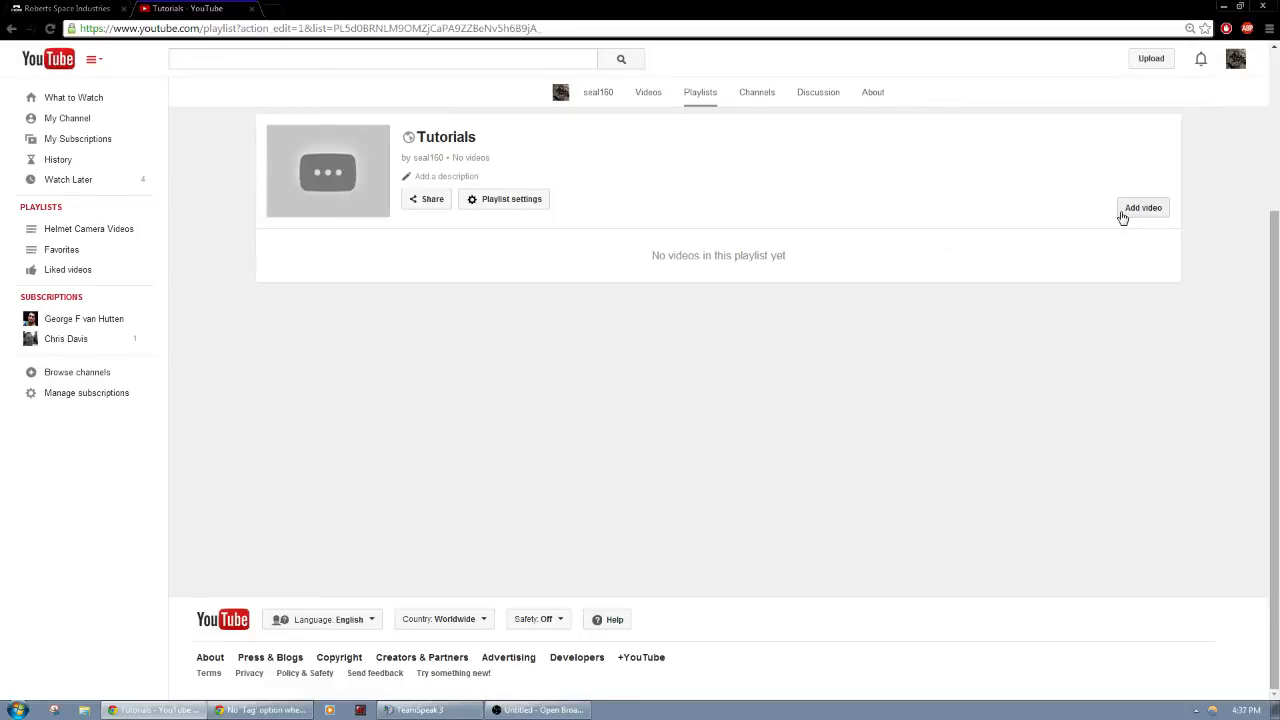
pyautogui.moveTo(1120, 239)
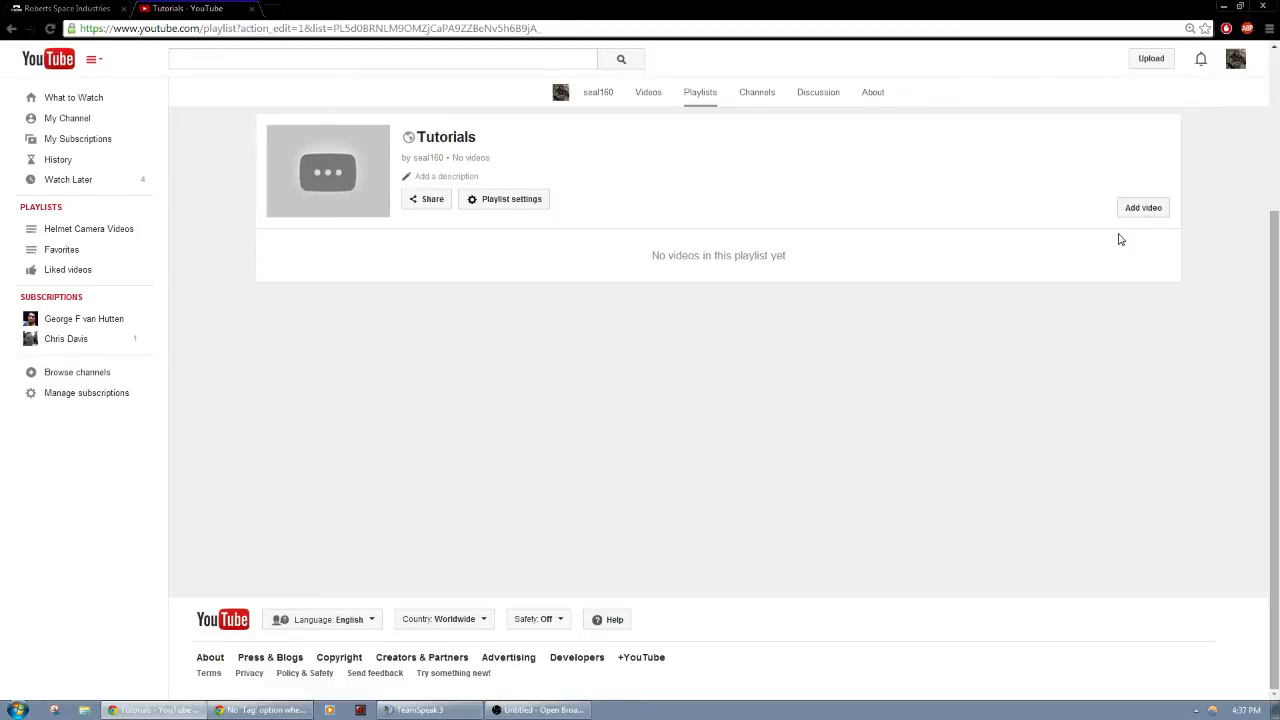
pyautogui.moveTo(1041, 283)
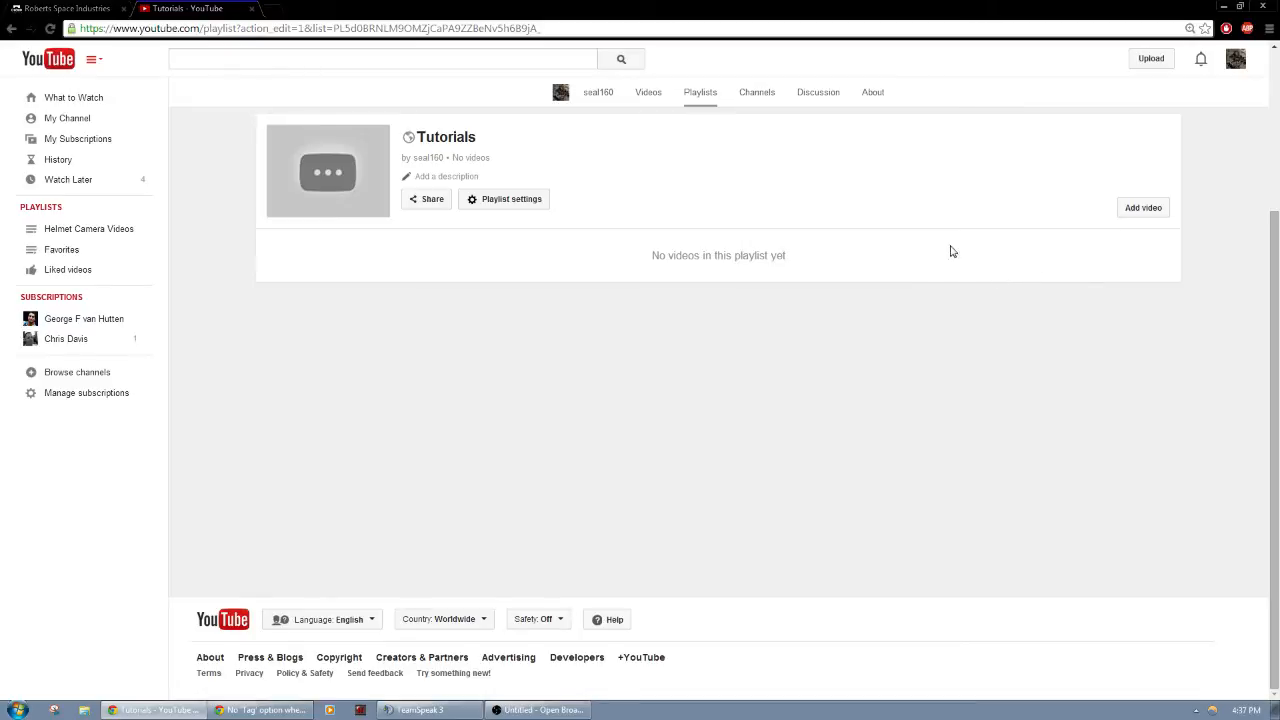
pyautogui.moveTo(507, 202)
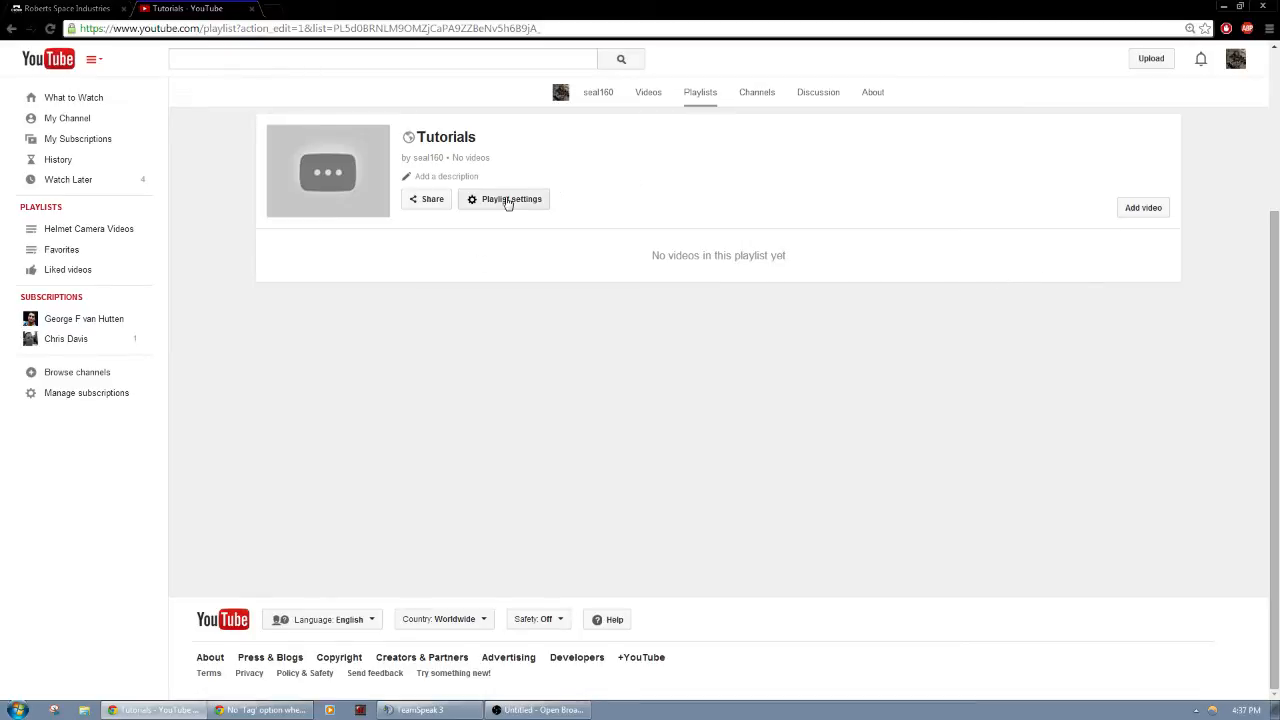
# In Tutorials playlist settings, keep privacy Public and order by publish date, newest first
pyautogui.click(503, 199)
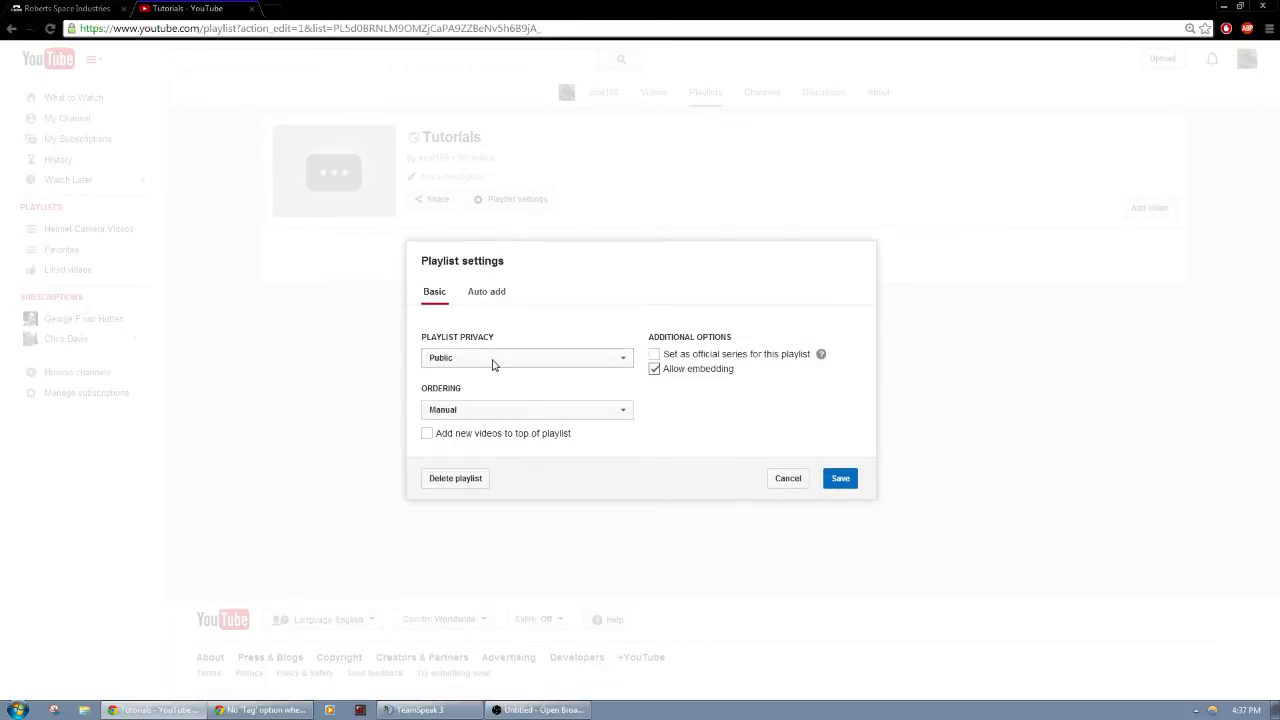
pyautogui.click(526, 357)
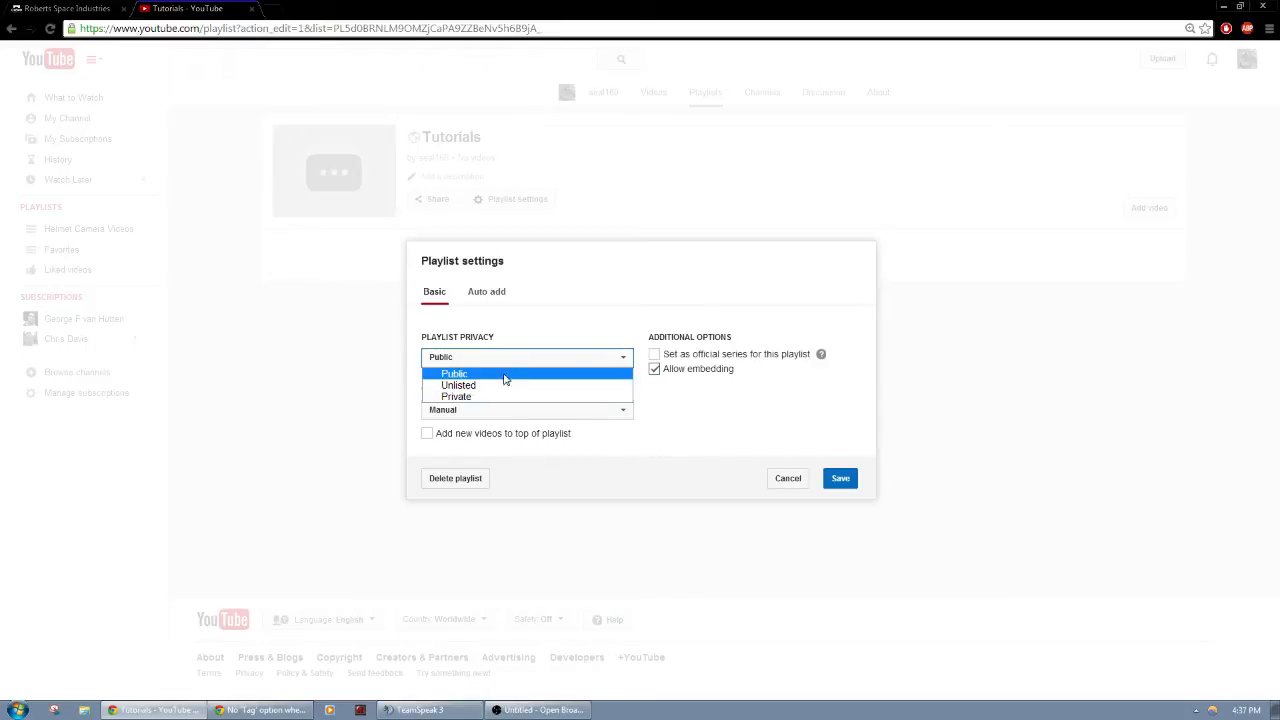
pyautogui.click(453, 373)
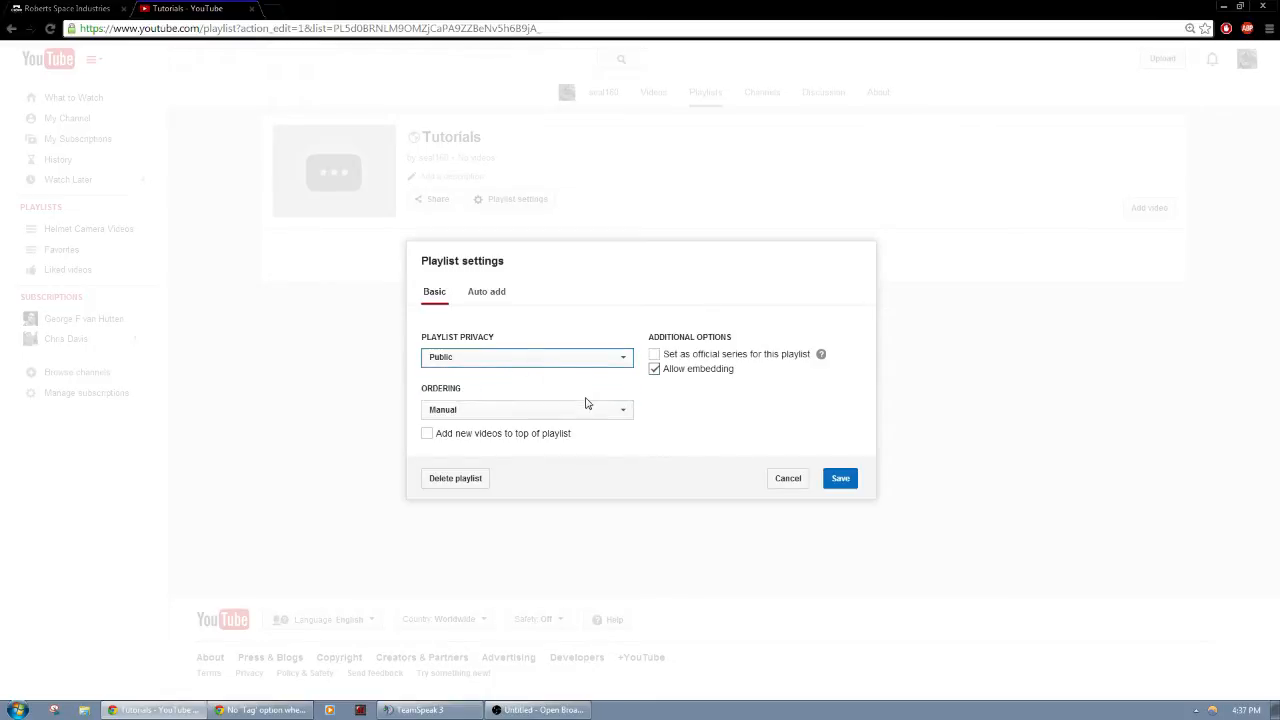
pyautogui.click(525, 409)
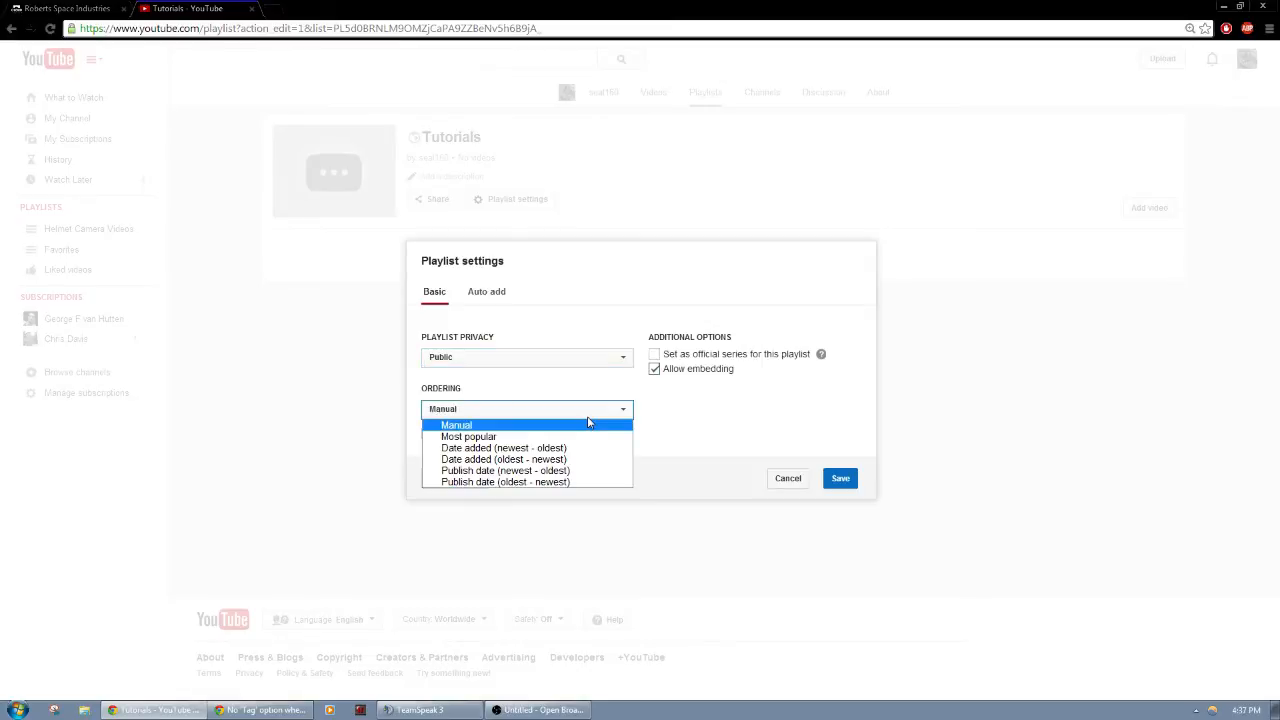
pyautogui.moveTo(468, 436)
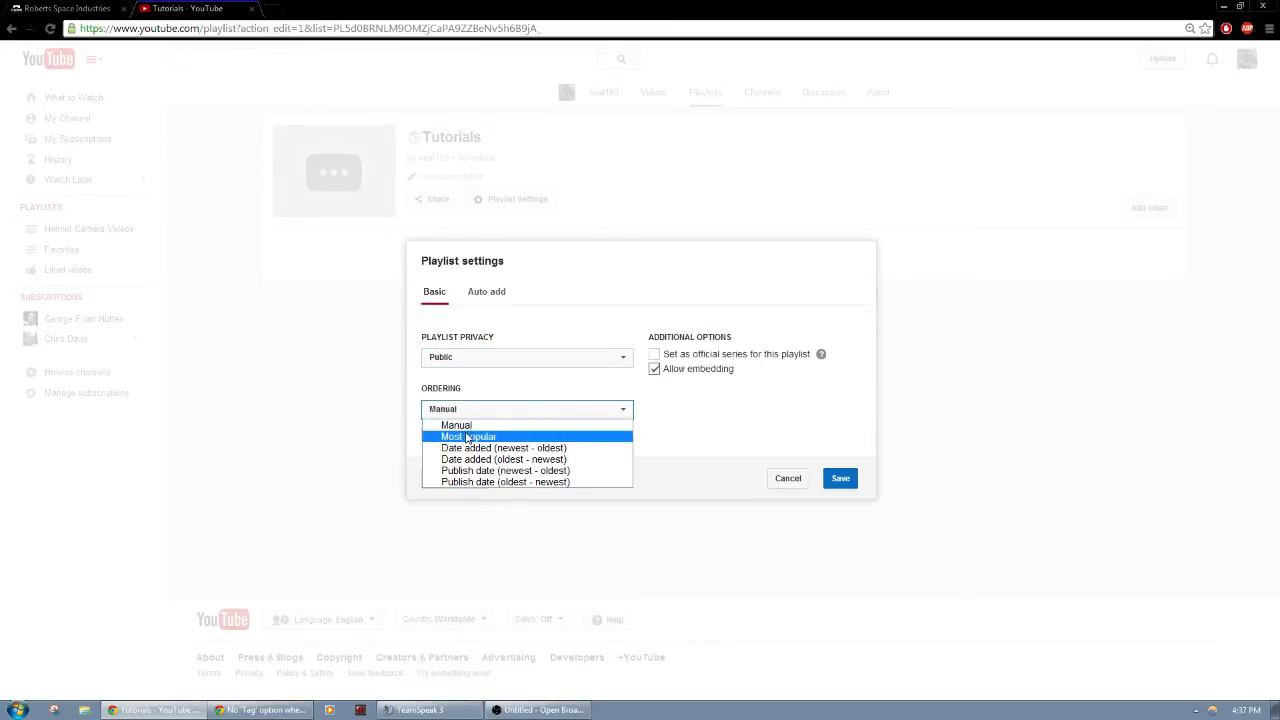
pyautogui.moveTo(485, 447)
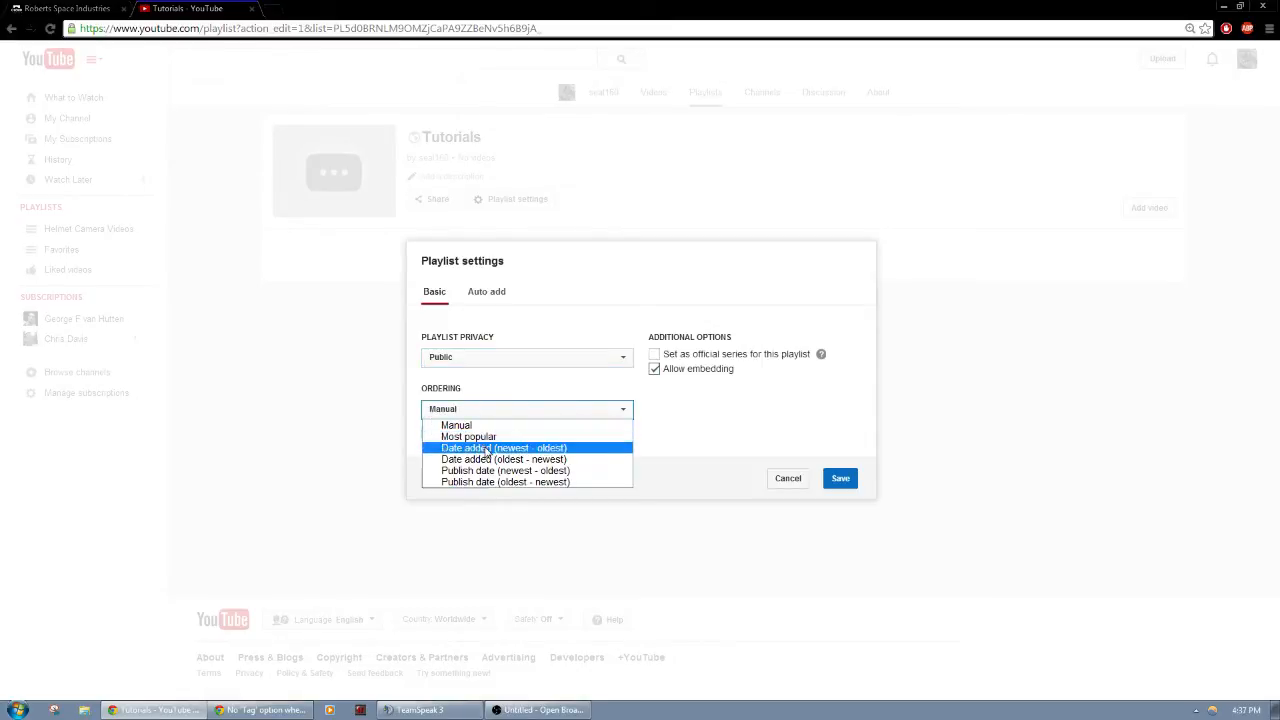
pyautogui.moveTo(525, 459)
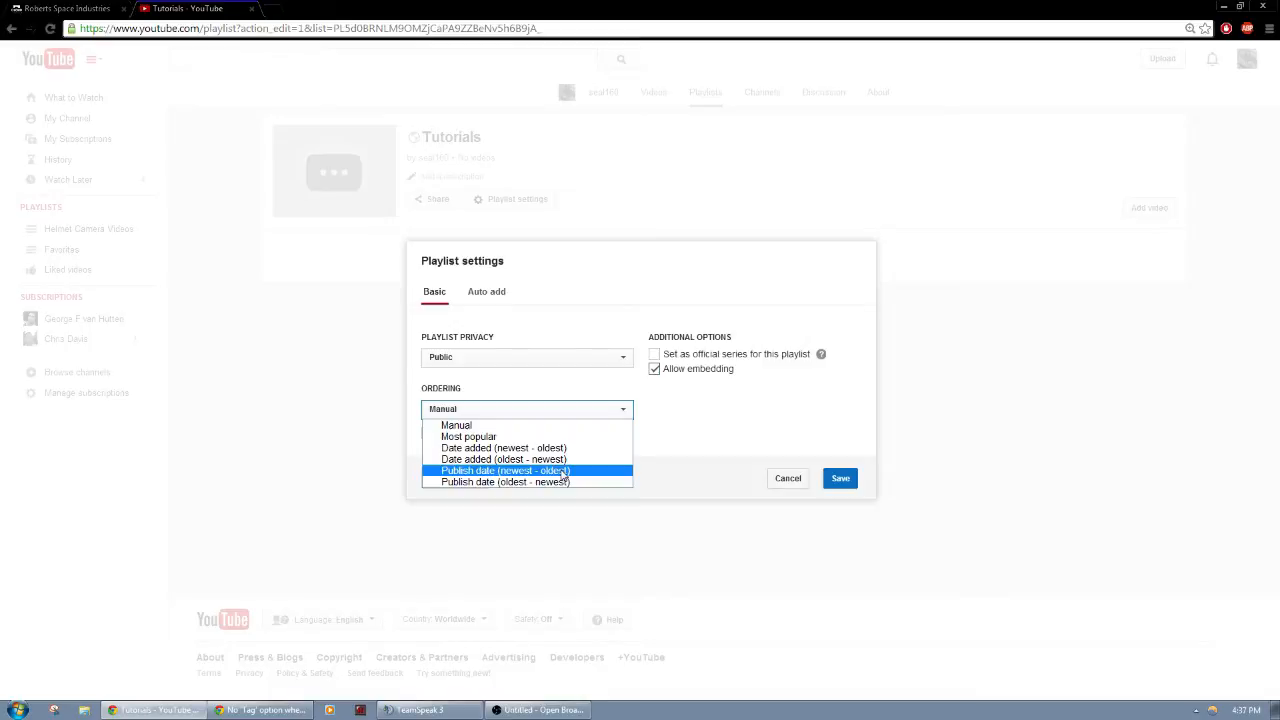
pyautogui.moveTo(562, 479)
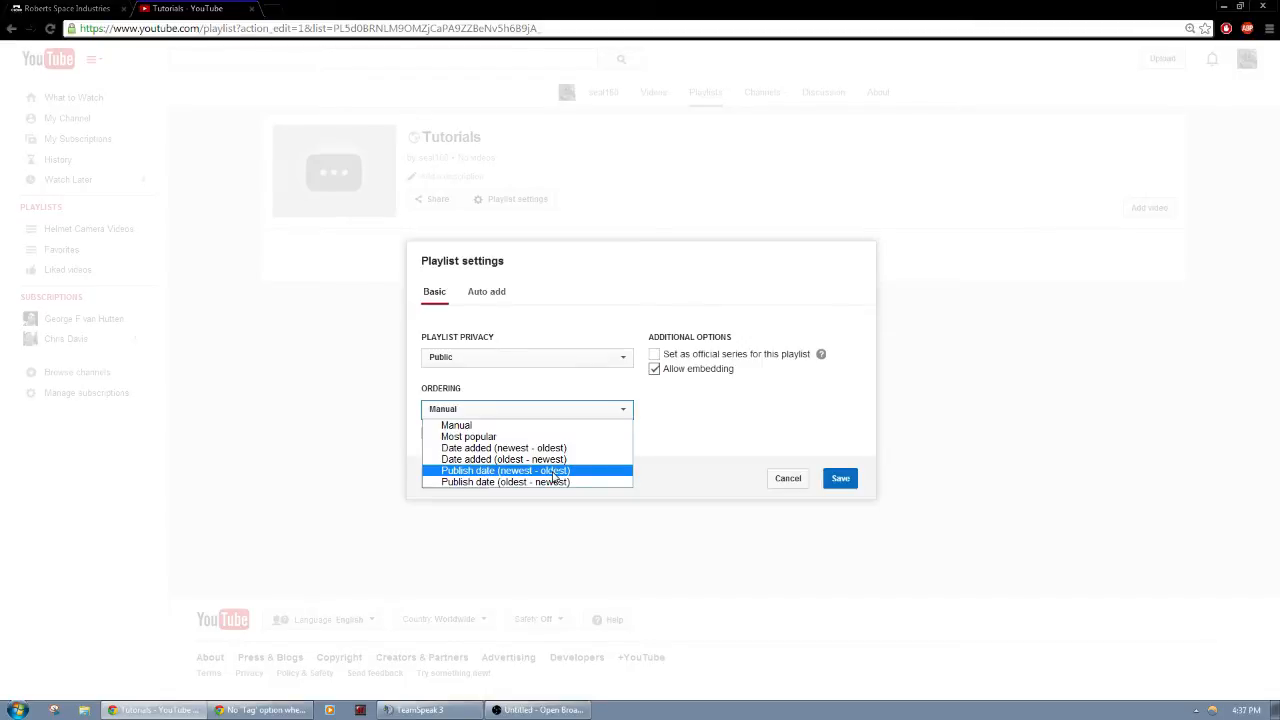
pyautogui.click(505, 470)
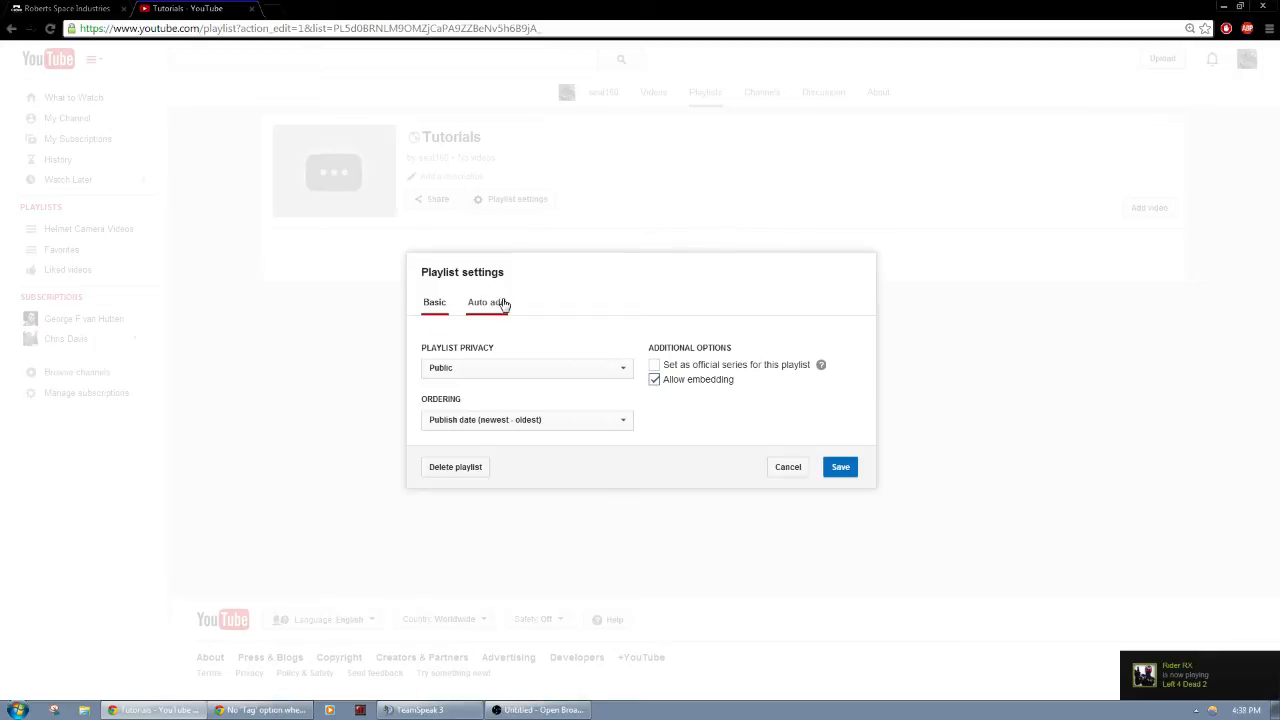
# Add an auto-add rule matching the tag 'Tutorial' and save the playlist settings
pyautogui.click(487, 302)
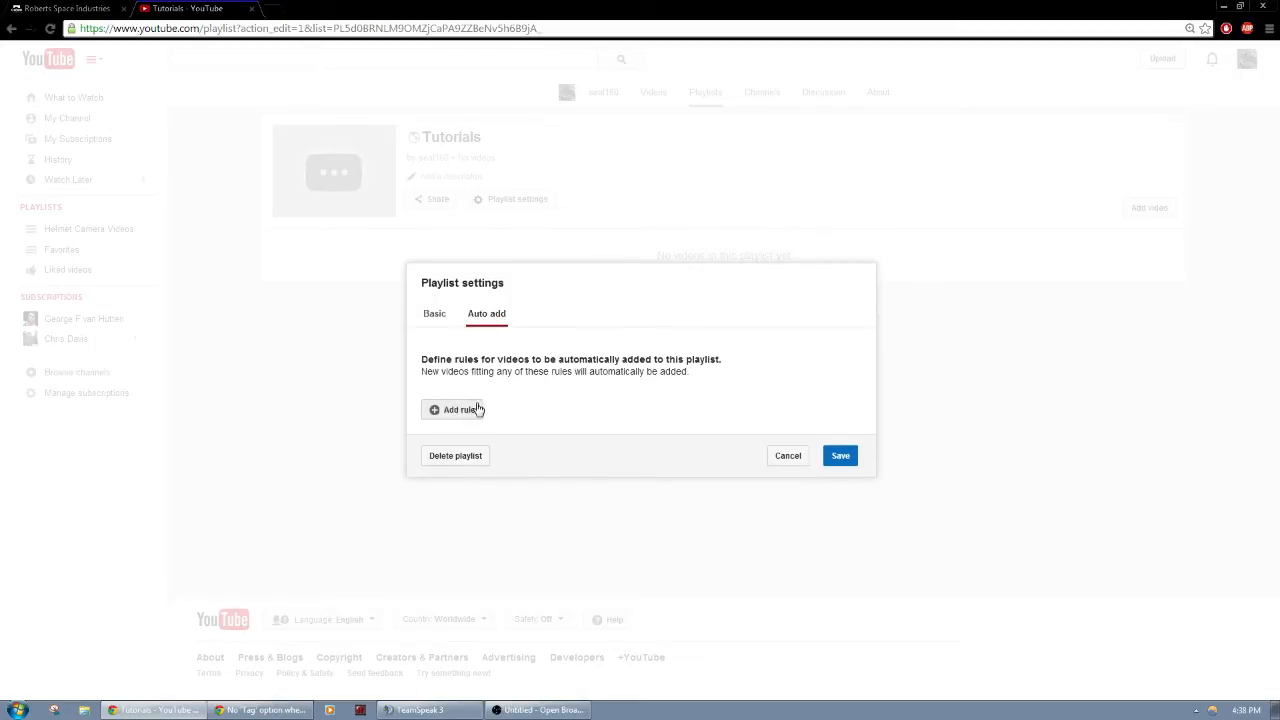
pyautogui.click(457, 409)
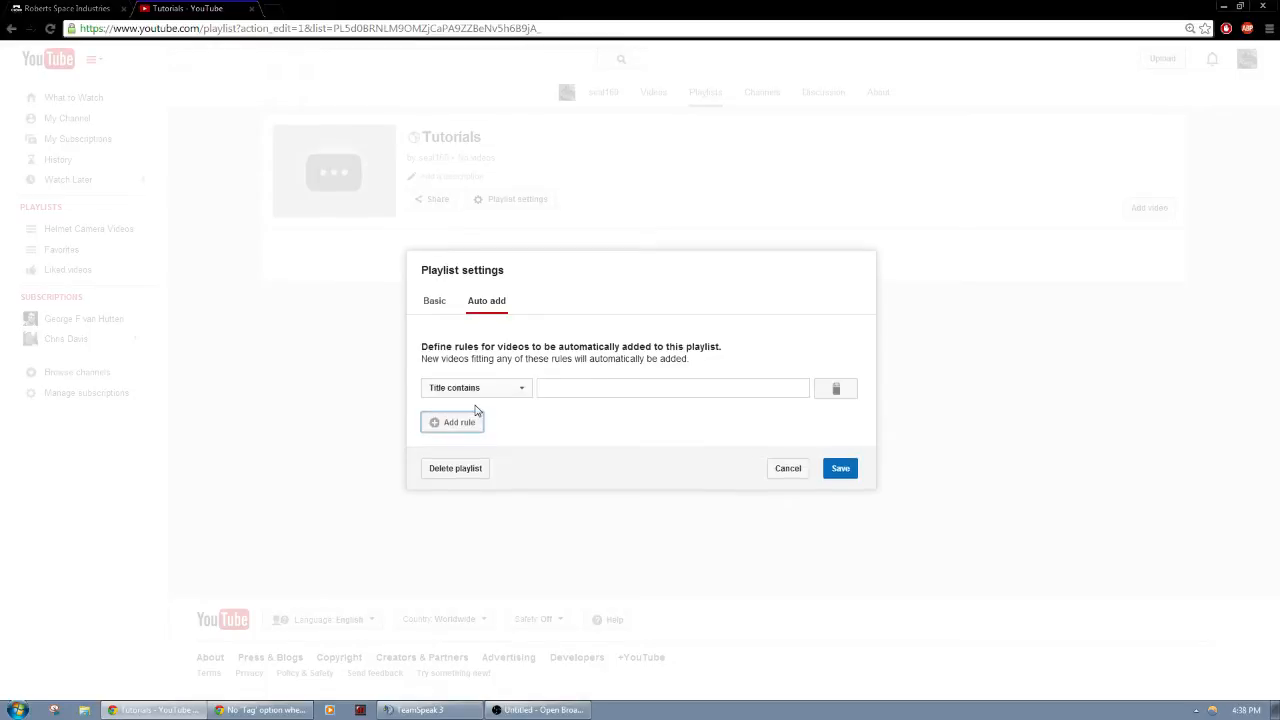
pyautogui.click(475, 387)
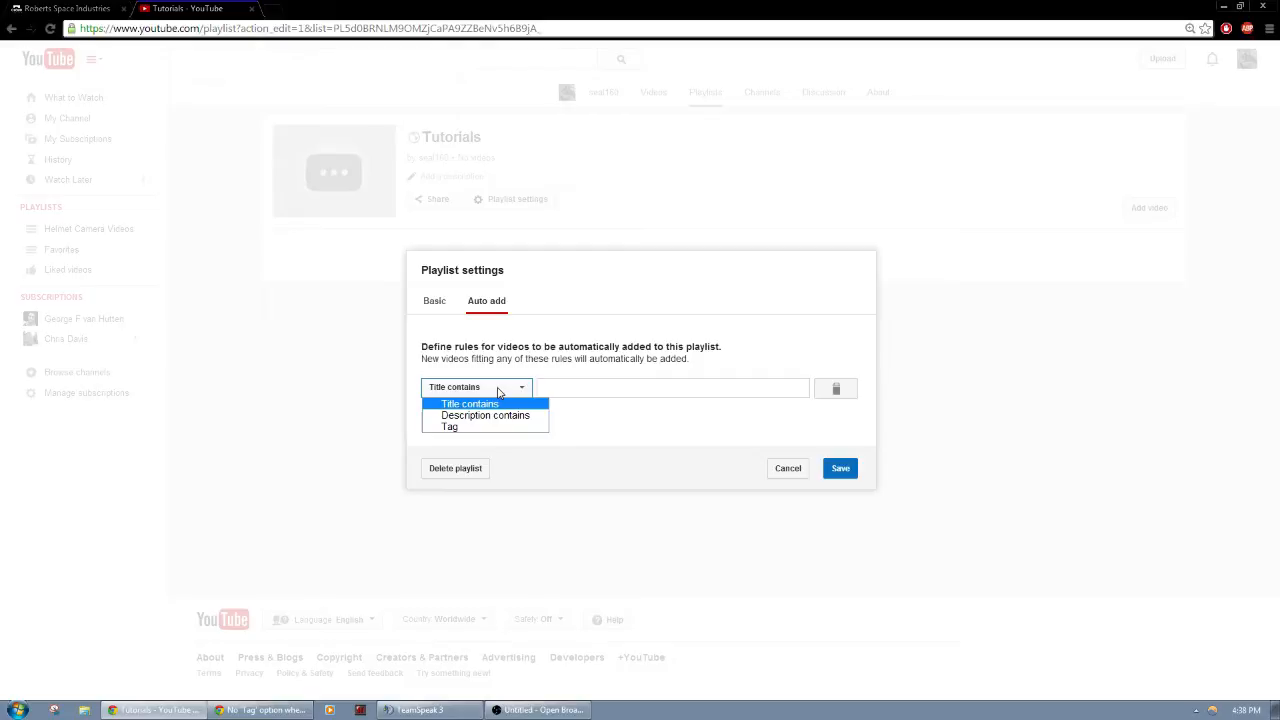
pyautogui.moveTo(449, 427)
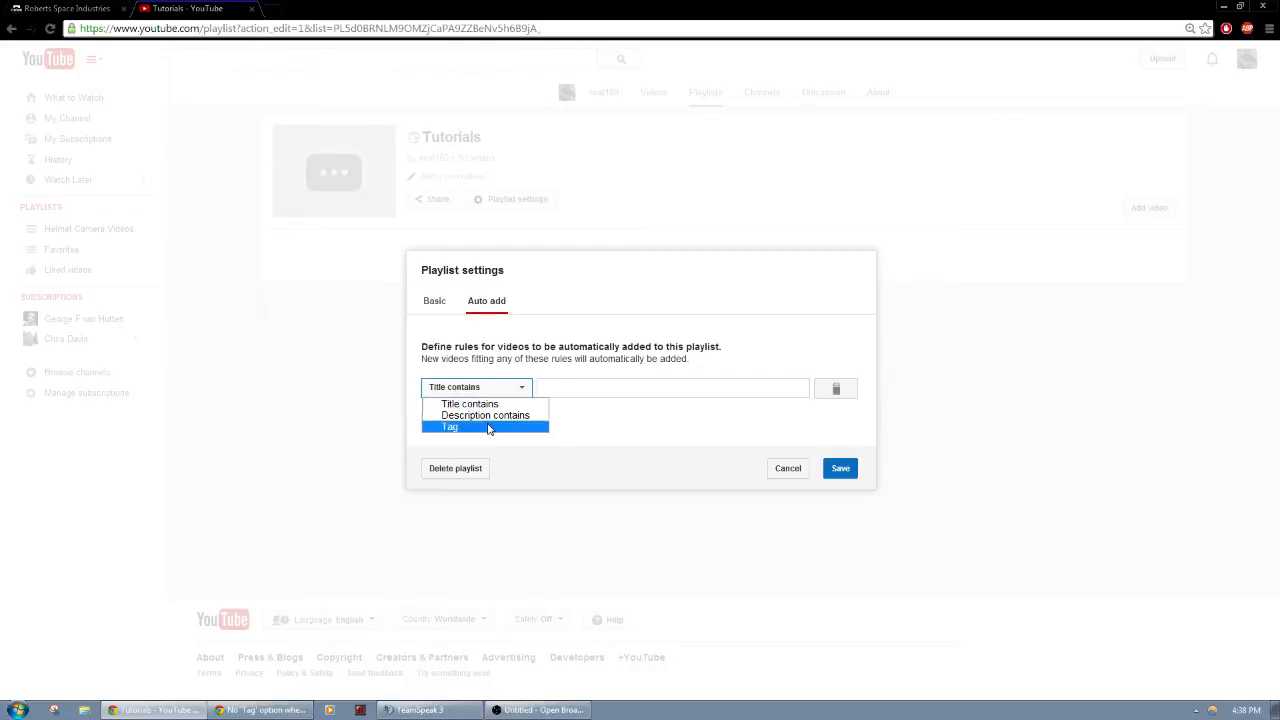
pyautogui.click(449, 426)
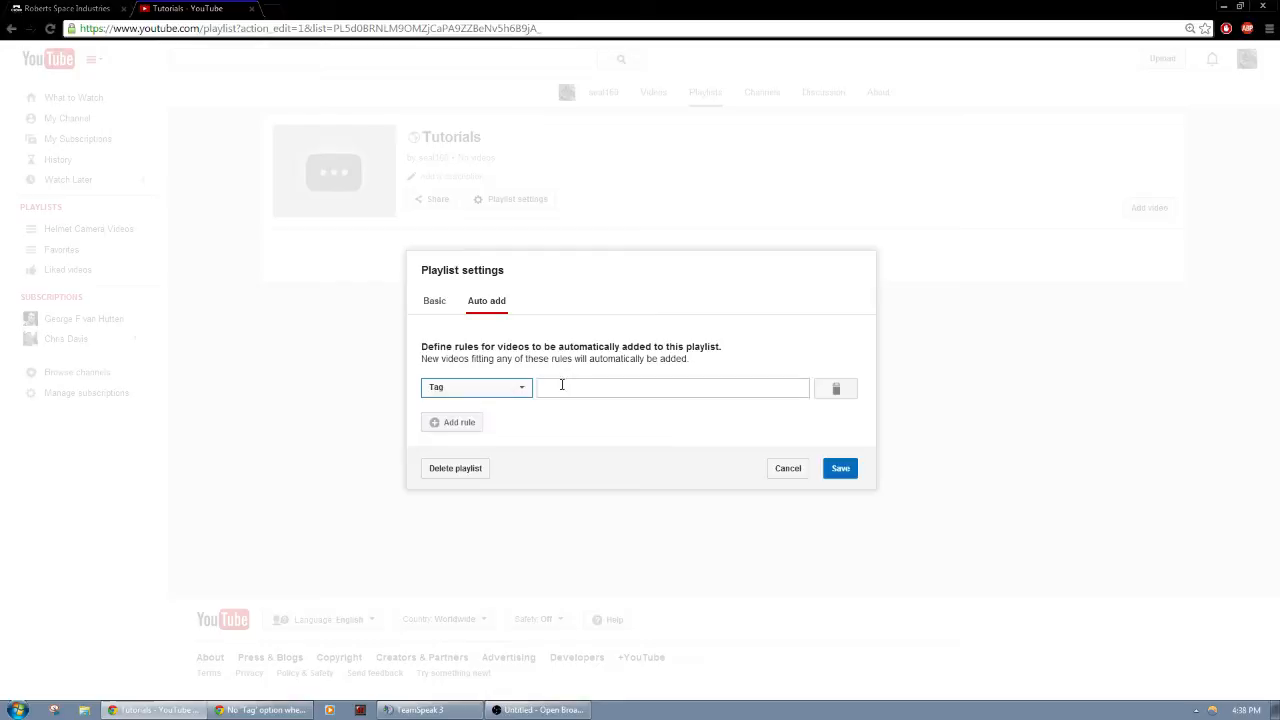
pyautogui.click(673, 388)
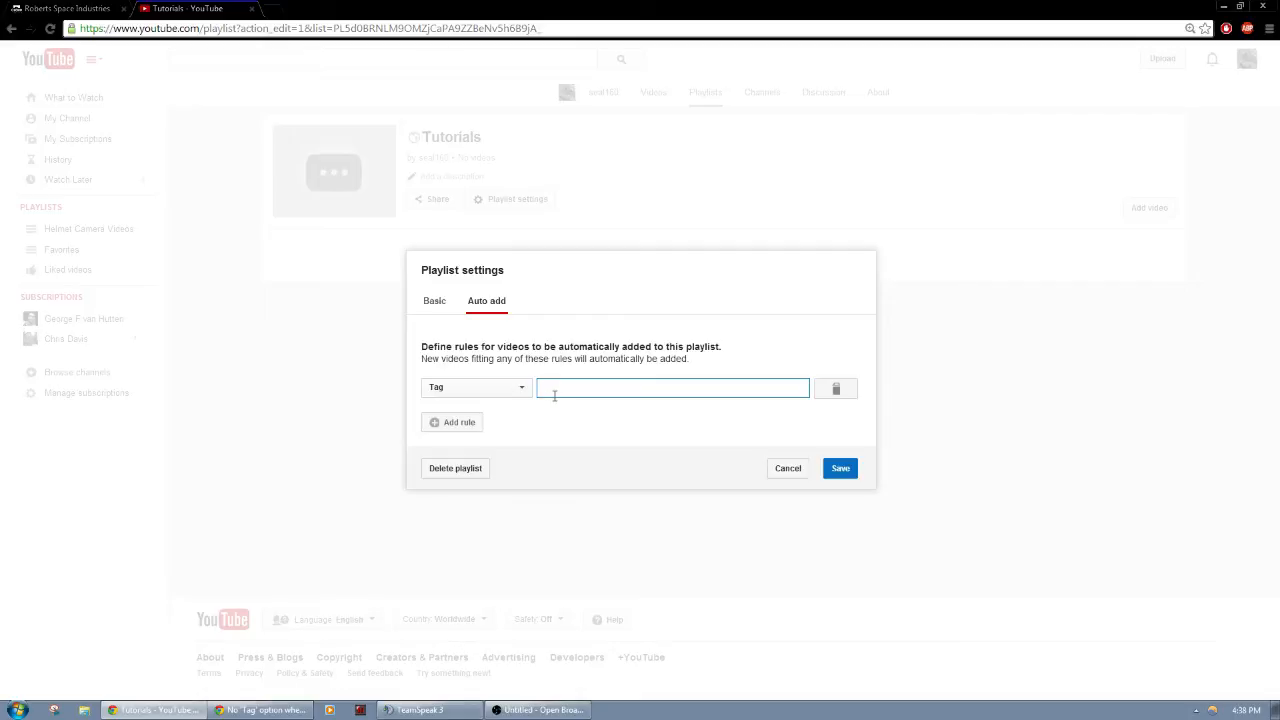
pyautogui.write('Tutorial')
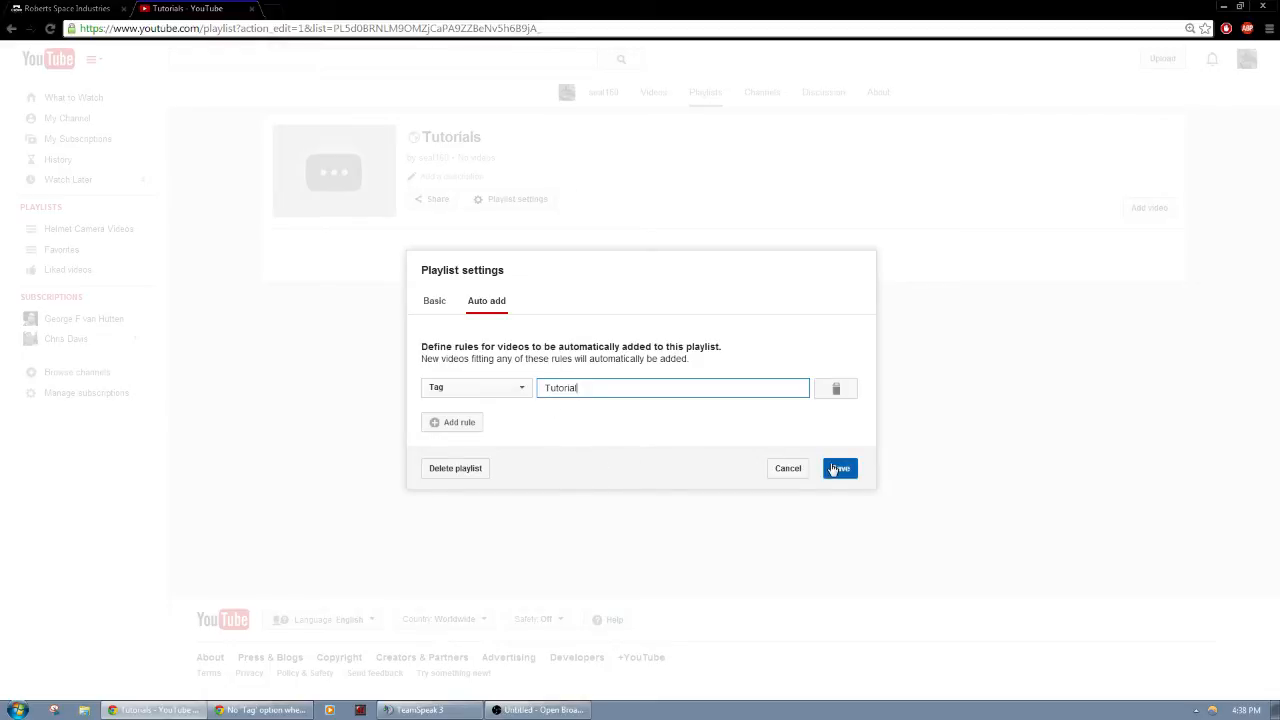
pyautogui.click(839, 468)
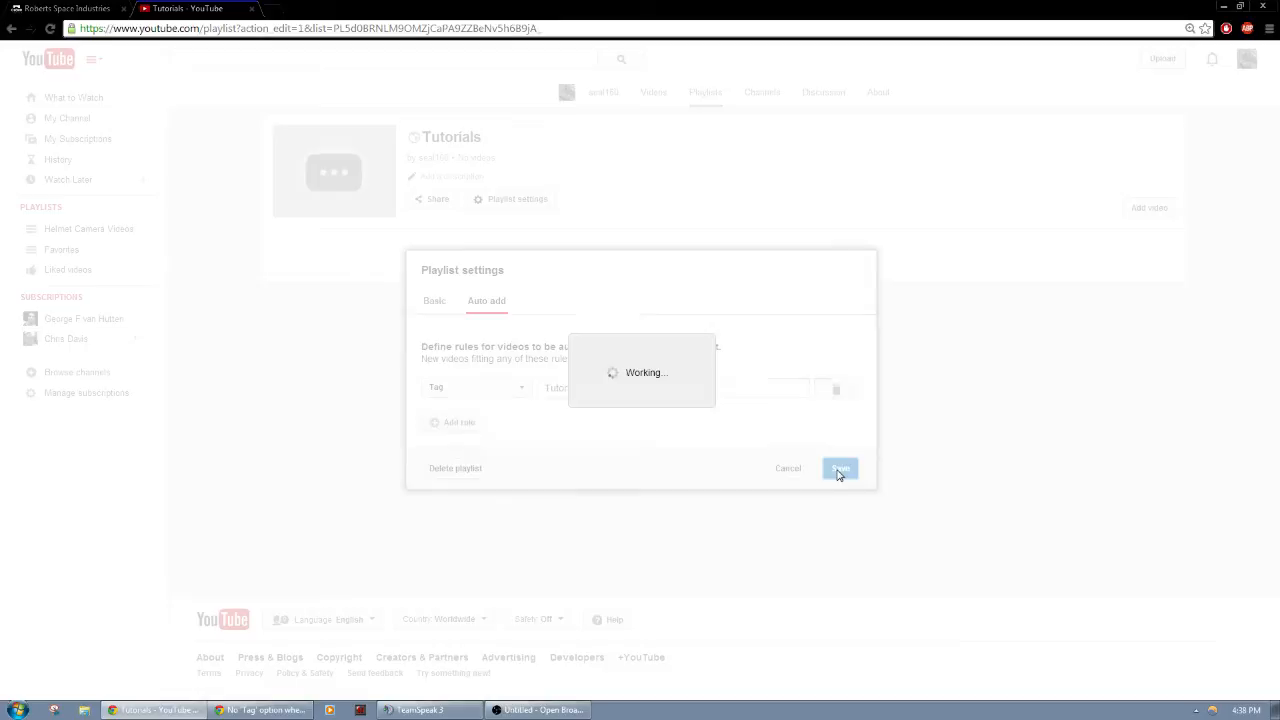
# Auto-add the matching Gold Paint Demo video to Tutorials, then view the channel's uploads
pyautogui.click(840, 468)
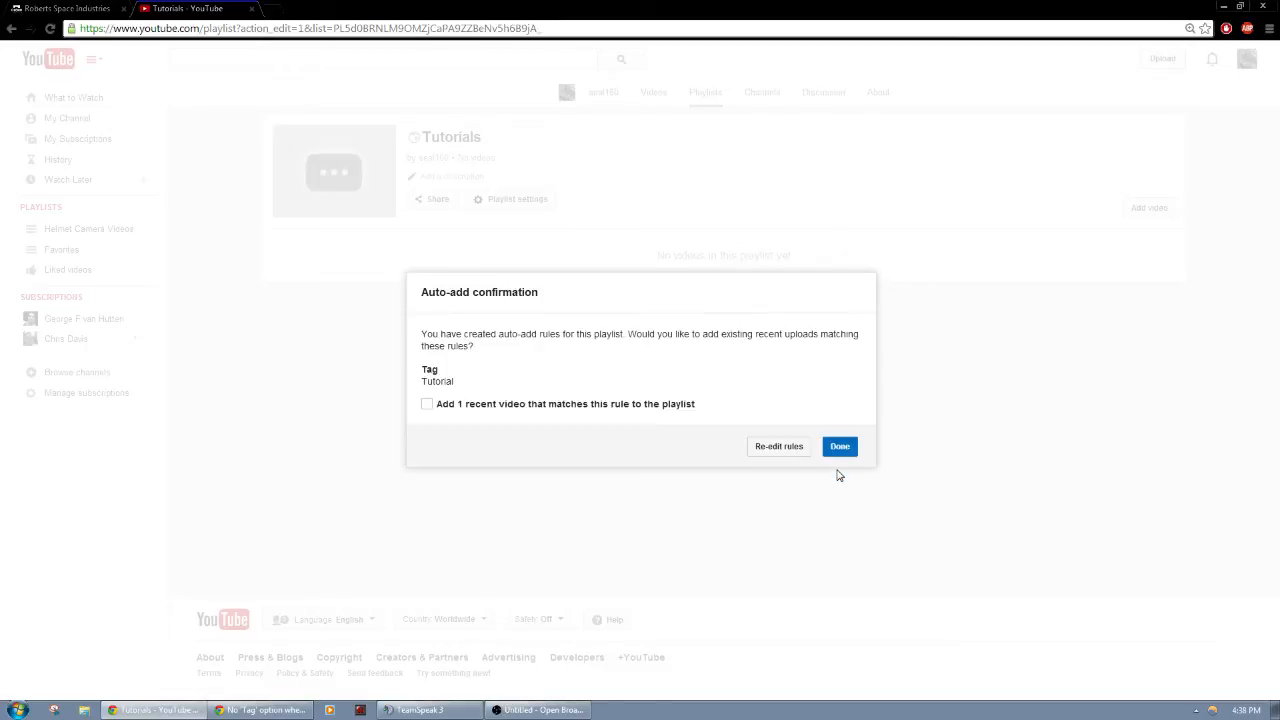
pyautogui.moveTo(447, 422)
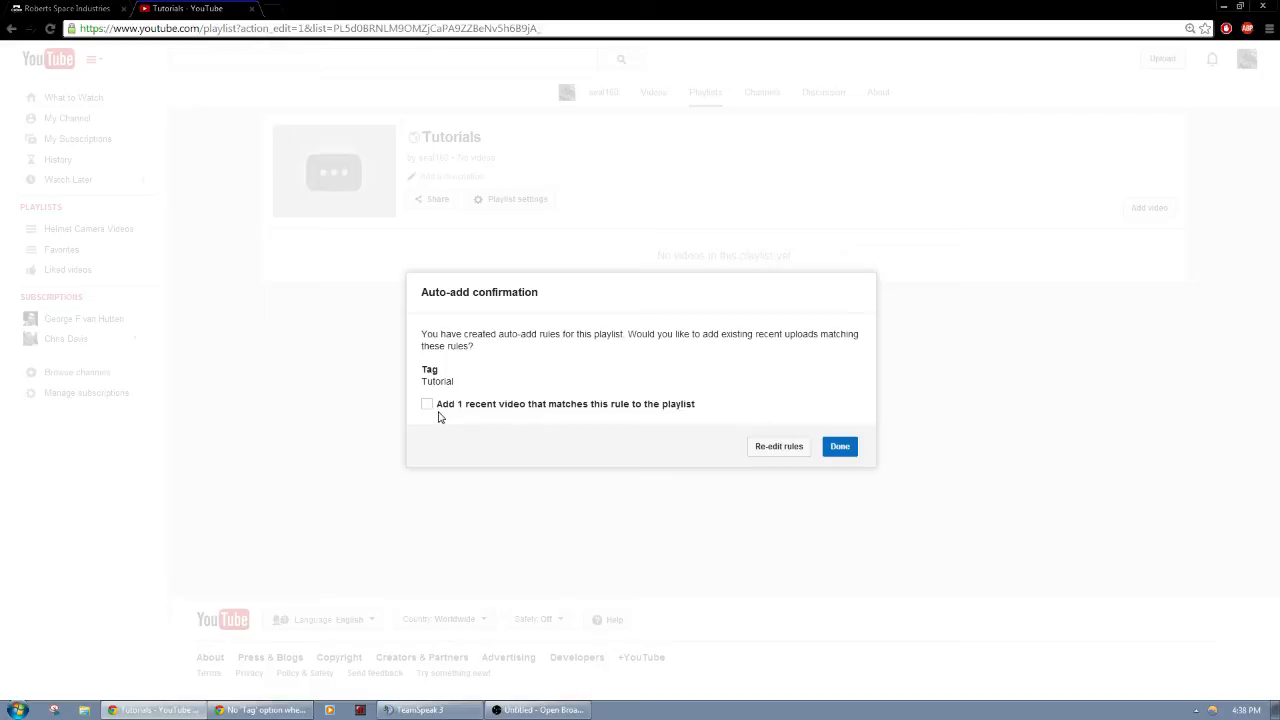
pyautogui.moveTo(653, 432)
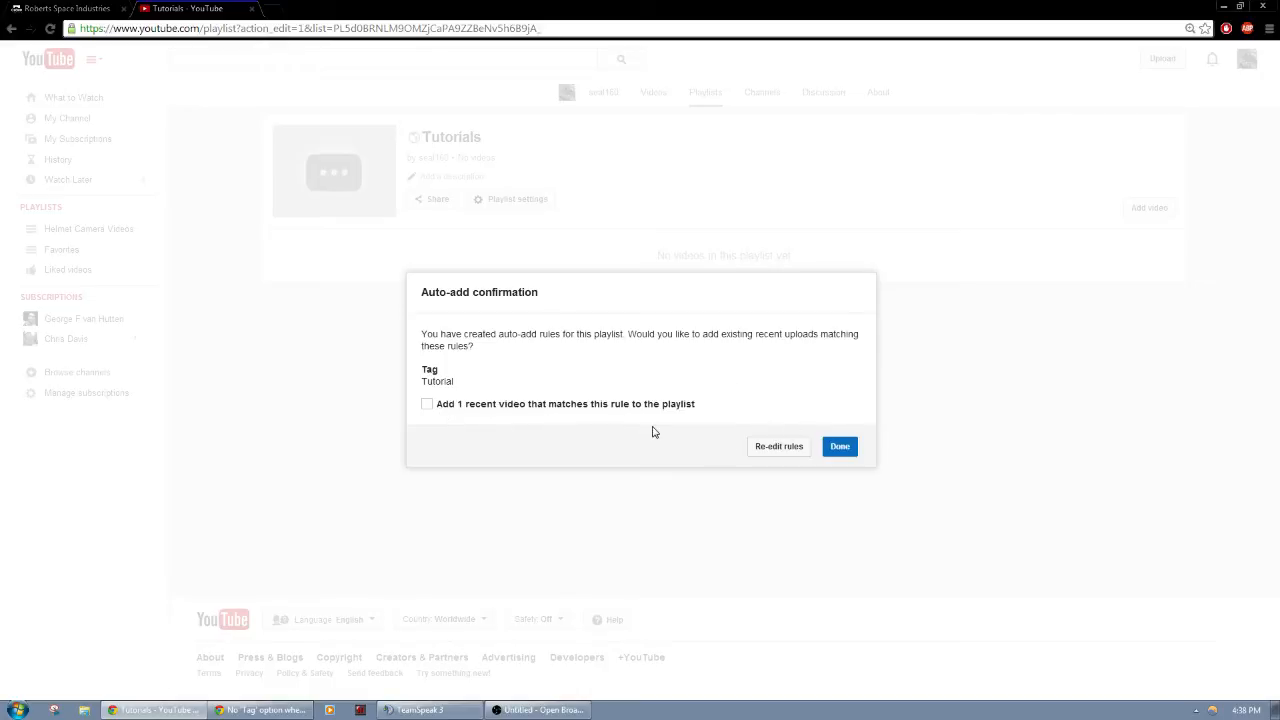
pyautogui.click(427, 404)
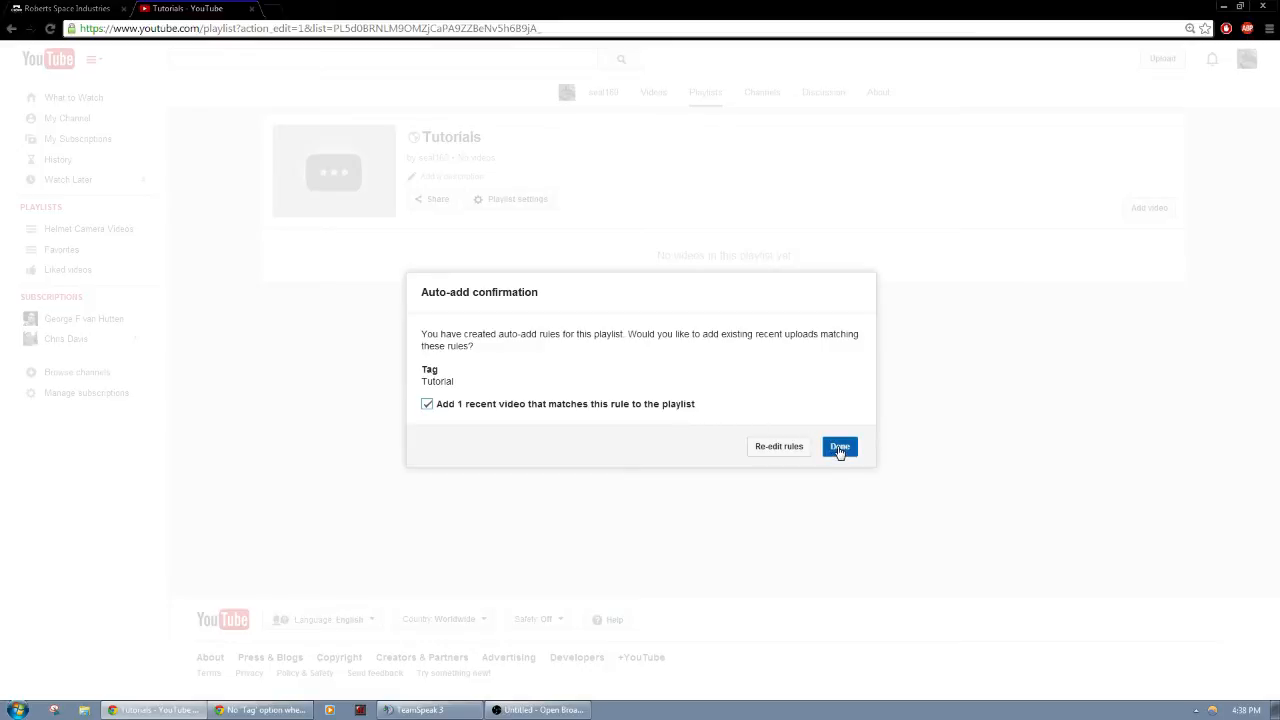
pyautogui.click(840, 446)
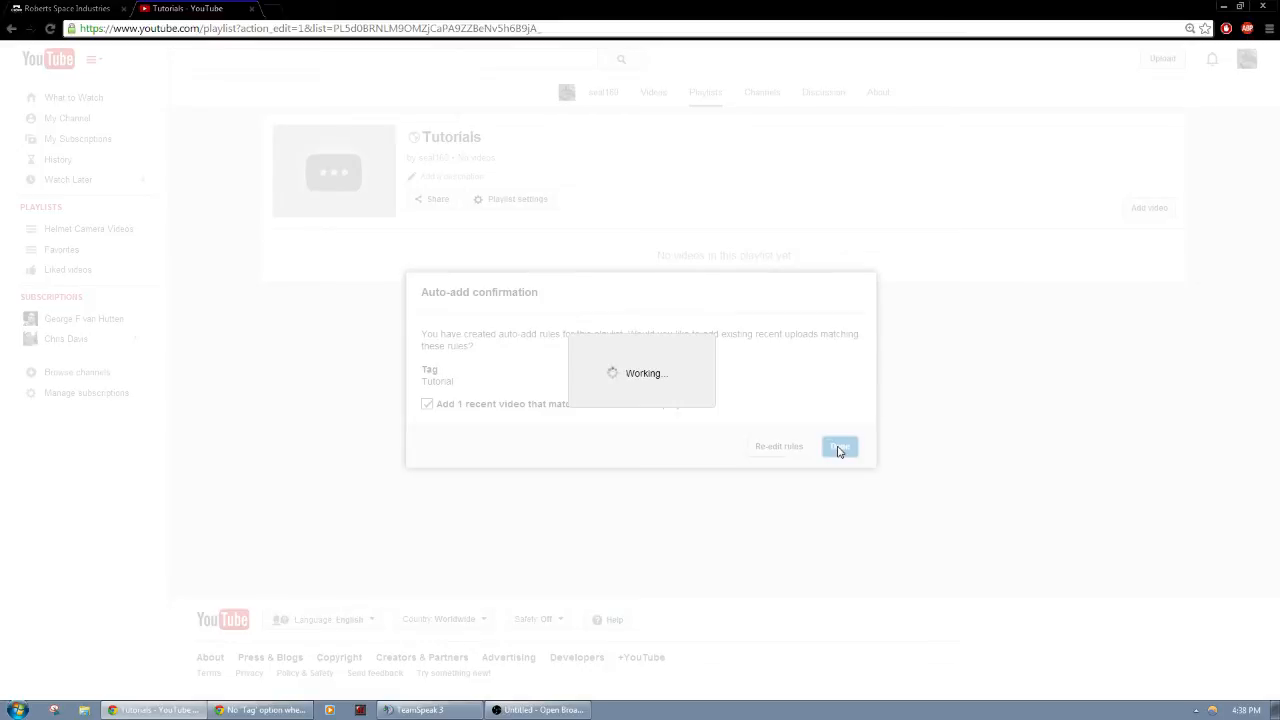
pyautogui.click(839, 446)
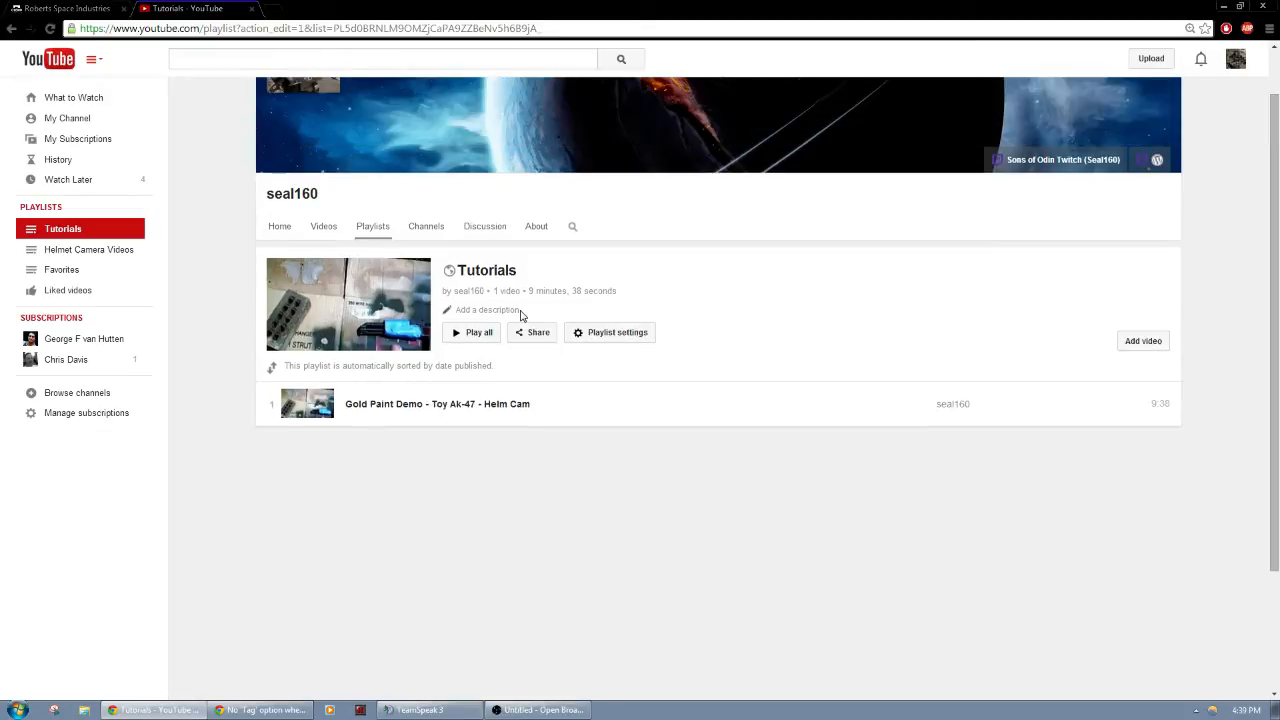
pyautogui.moveTo(533, 325)
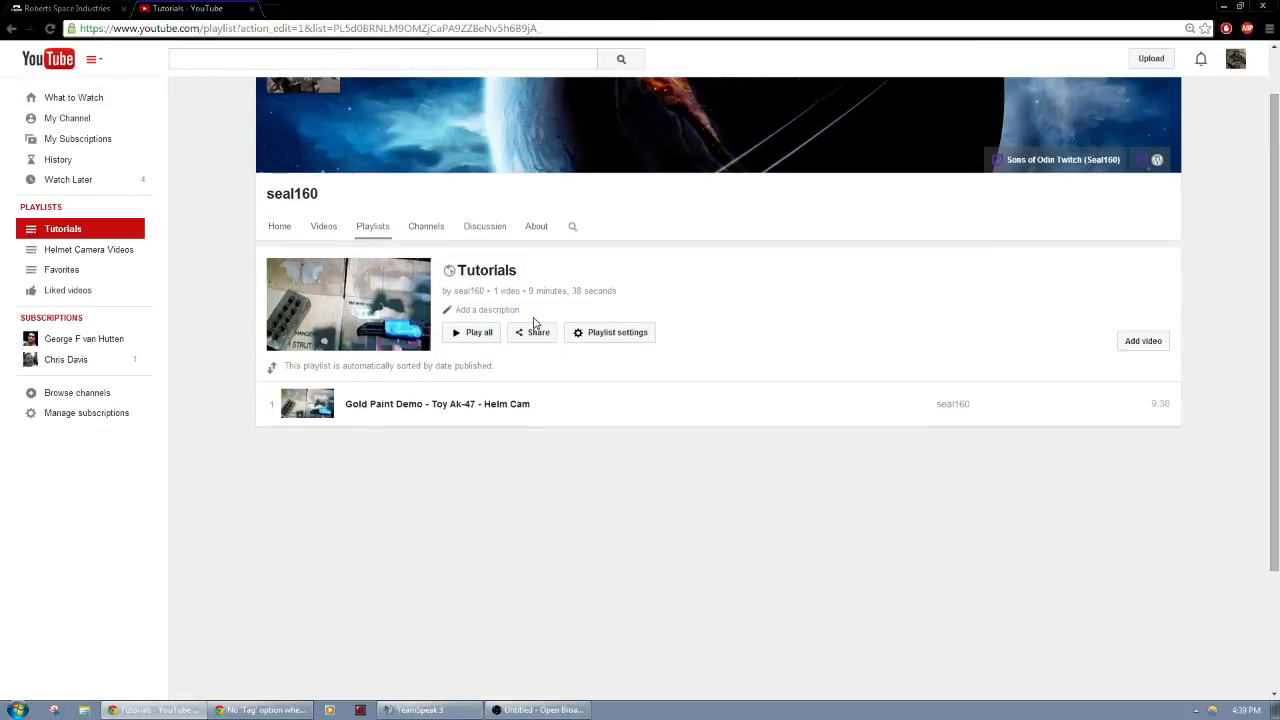
pyautogui.moveTo(511, 306)
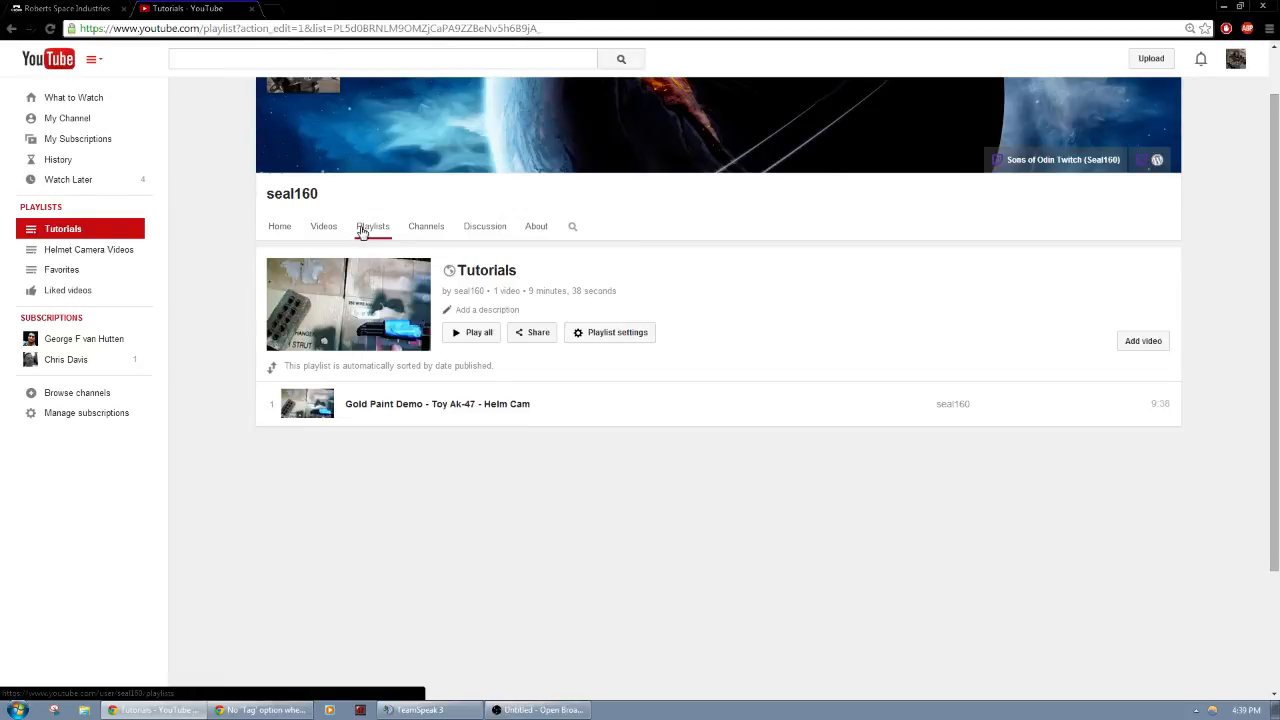
pyautogui.moveTo(412, 247)
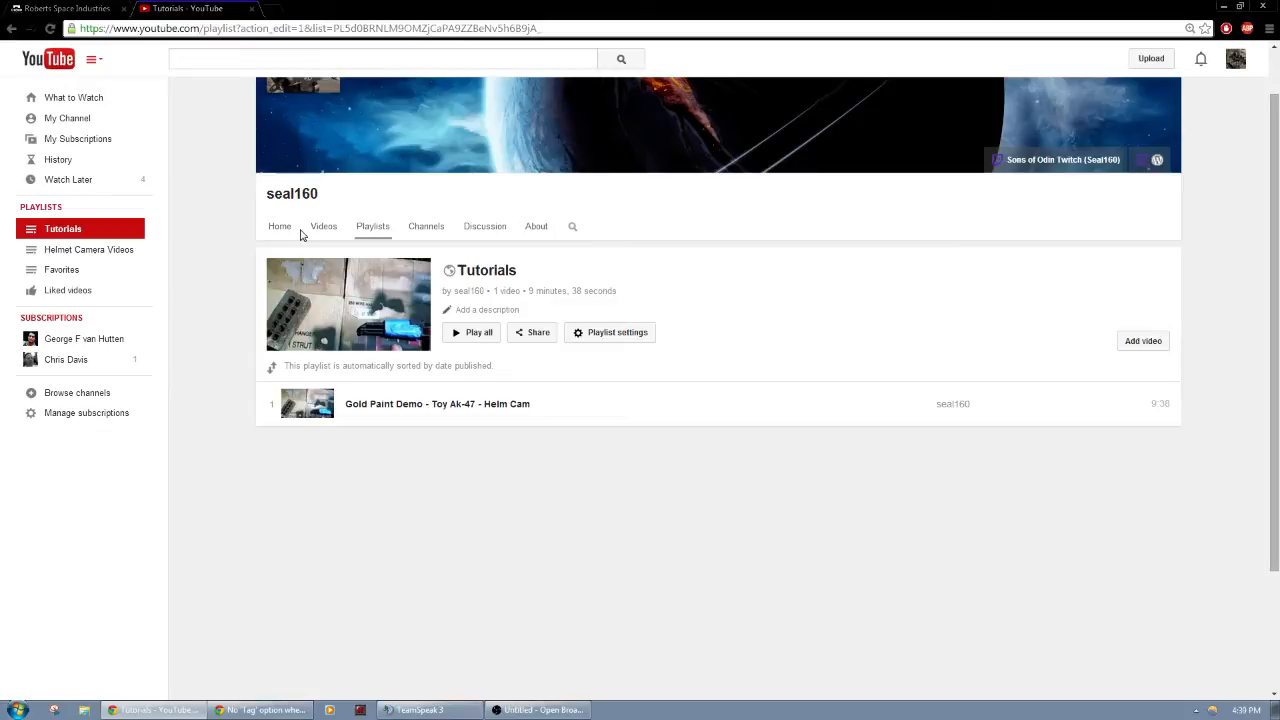
pyautogui.click(323, 226)
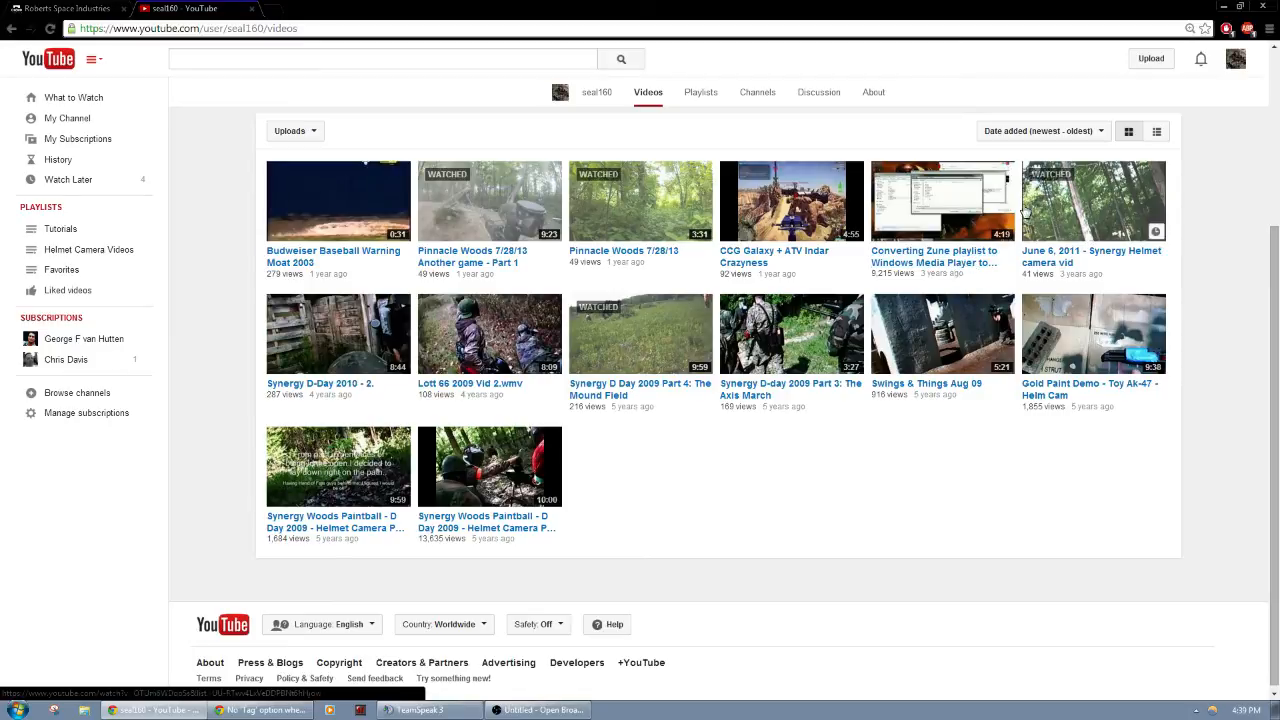
# Open the Converting Zune video's Info and Settings editing page
pyautogui.click(941, 200)
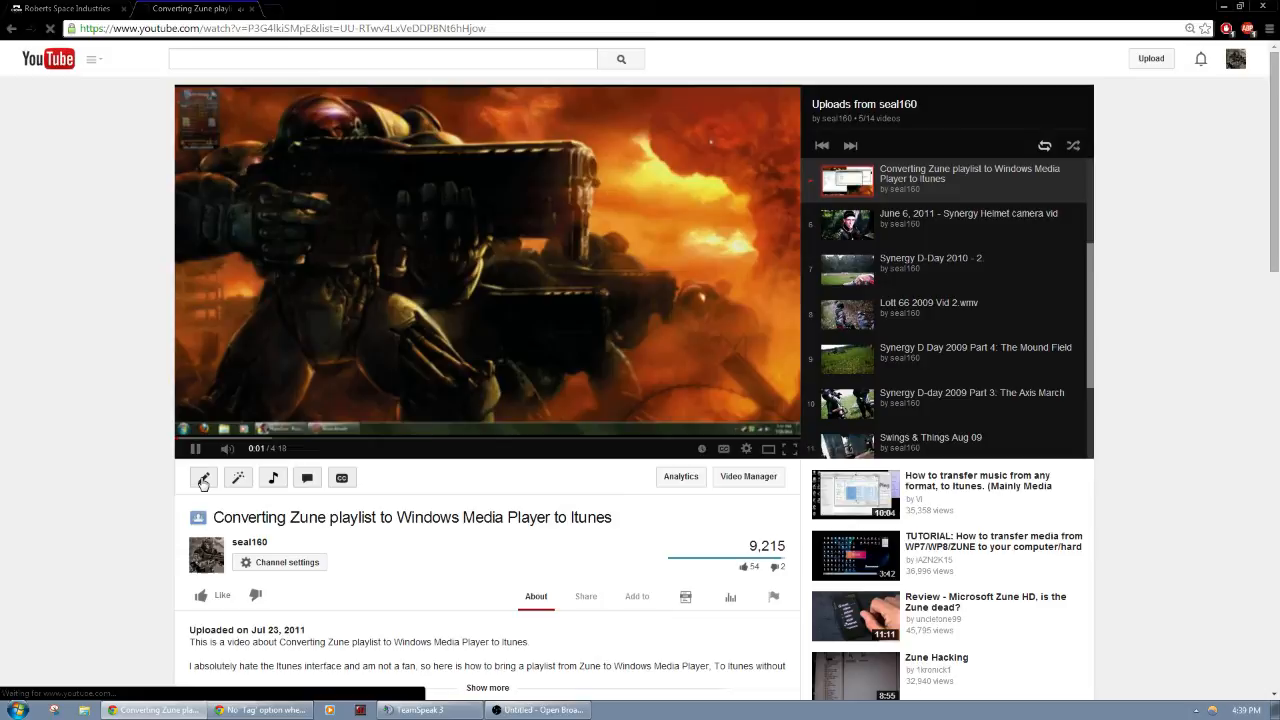
pyautogui.click(203, 481)
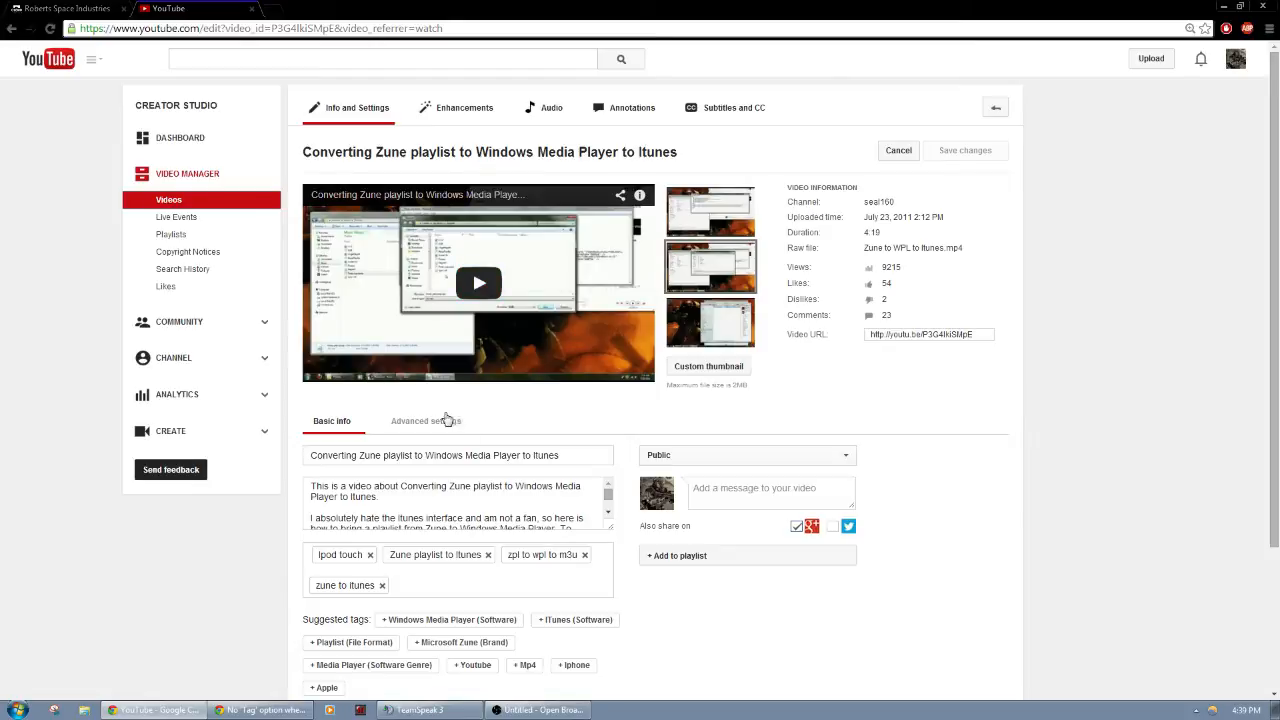
# Add the tag 'Tutorial' to the Converting Zune video and save changes
pyautogui.scroll(-3)
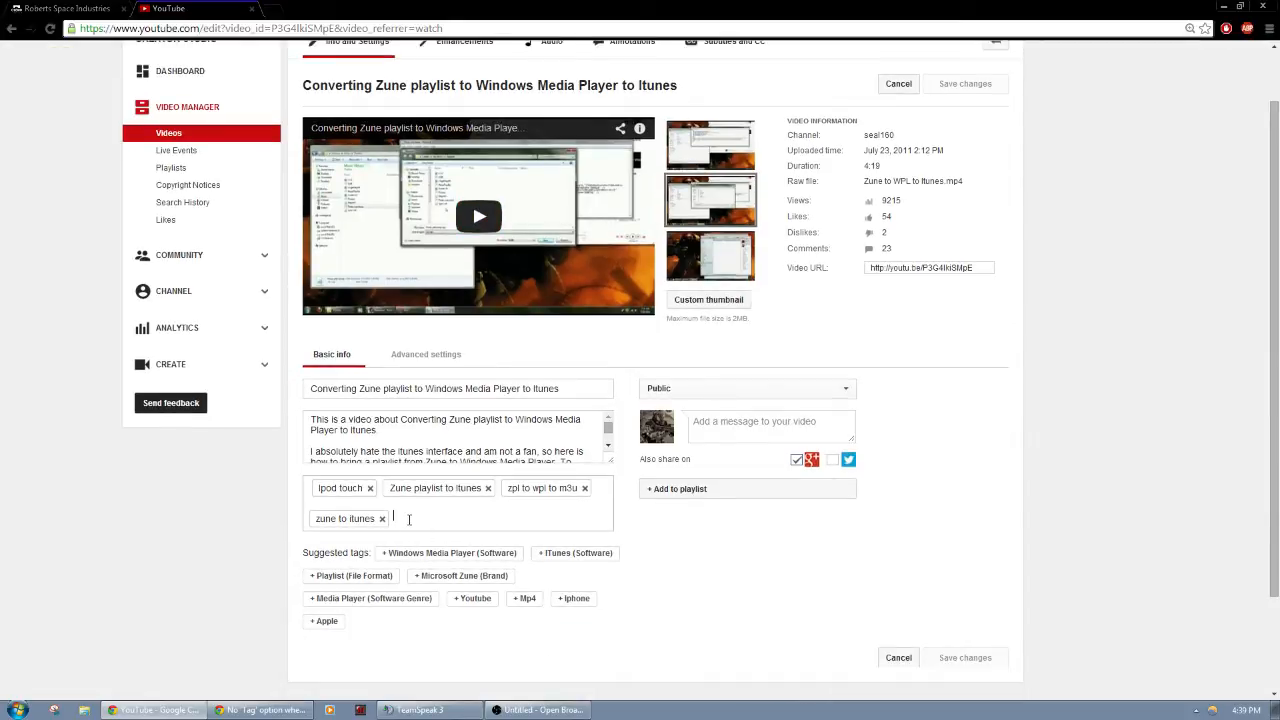
pyautogui.write('Tutorial')
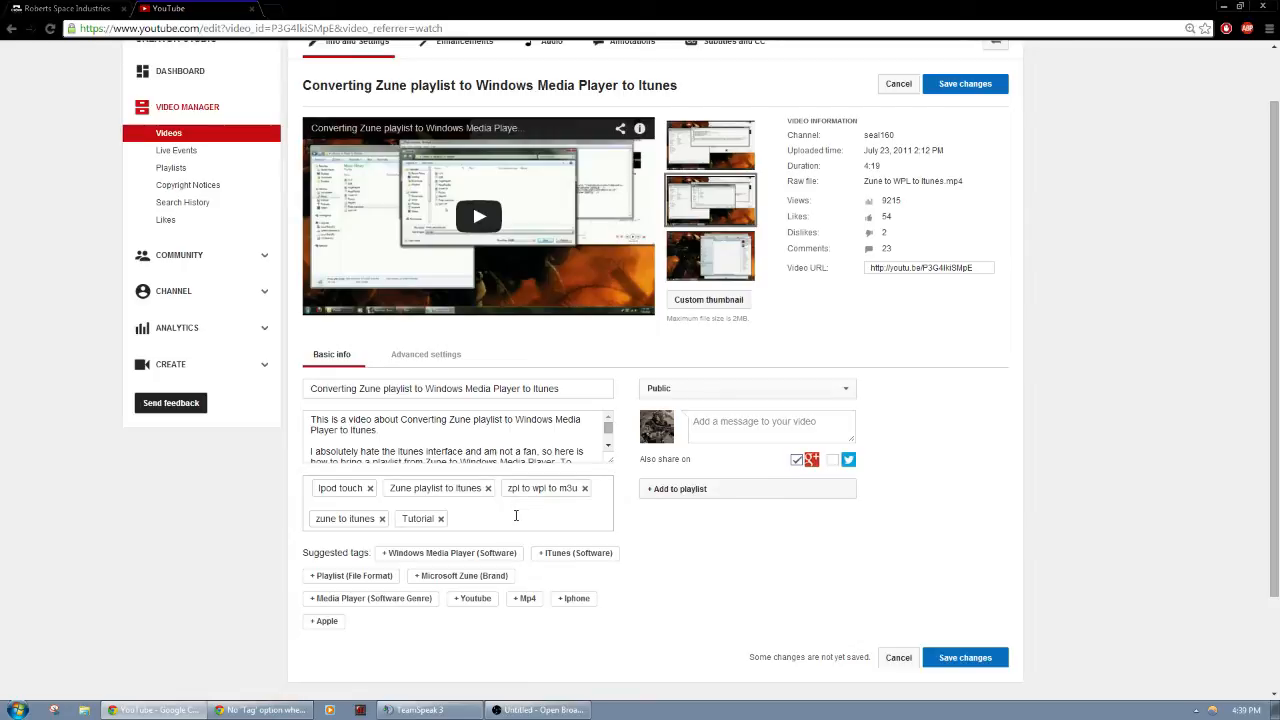
pyautogui.moveTo(613, 527)
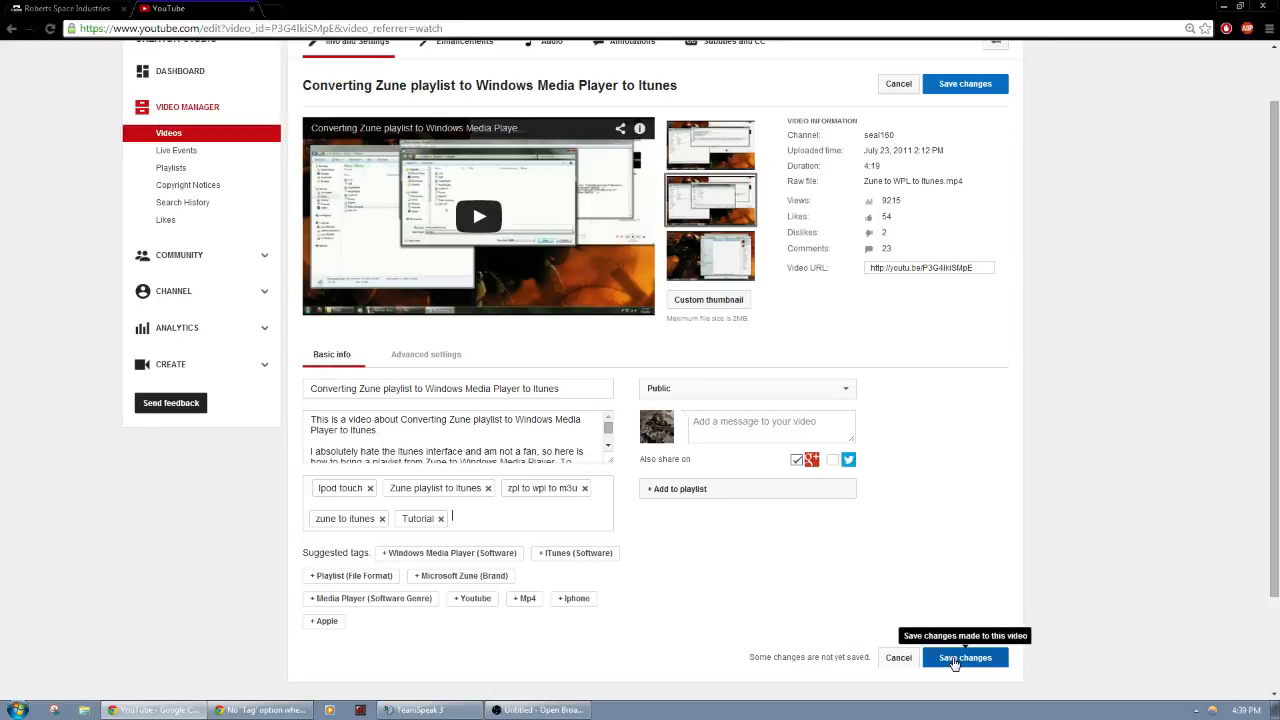
pyautogui.click(964, 657)
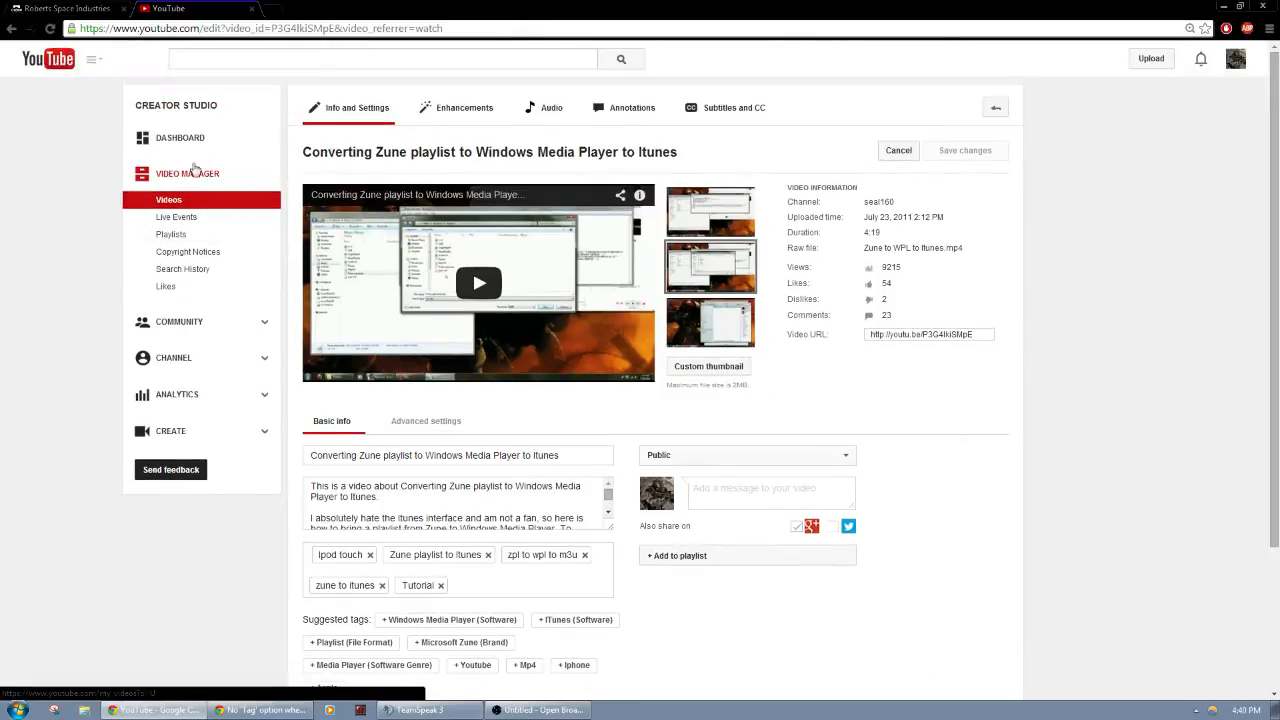
# Return to the Video Manager list, then go to the Creator Studio Dashboard
pyautogui.click(168, 199)
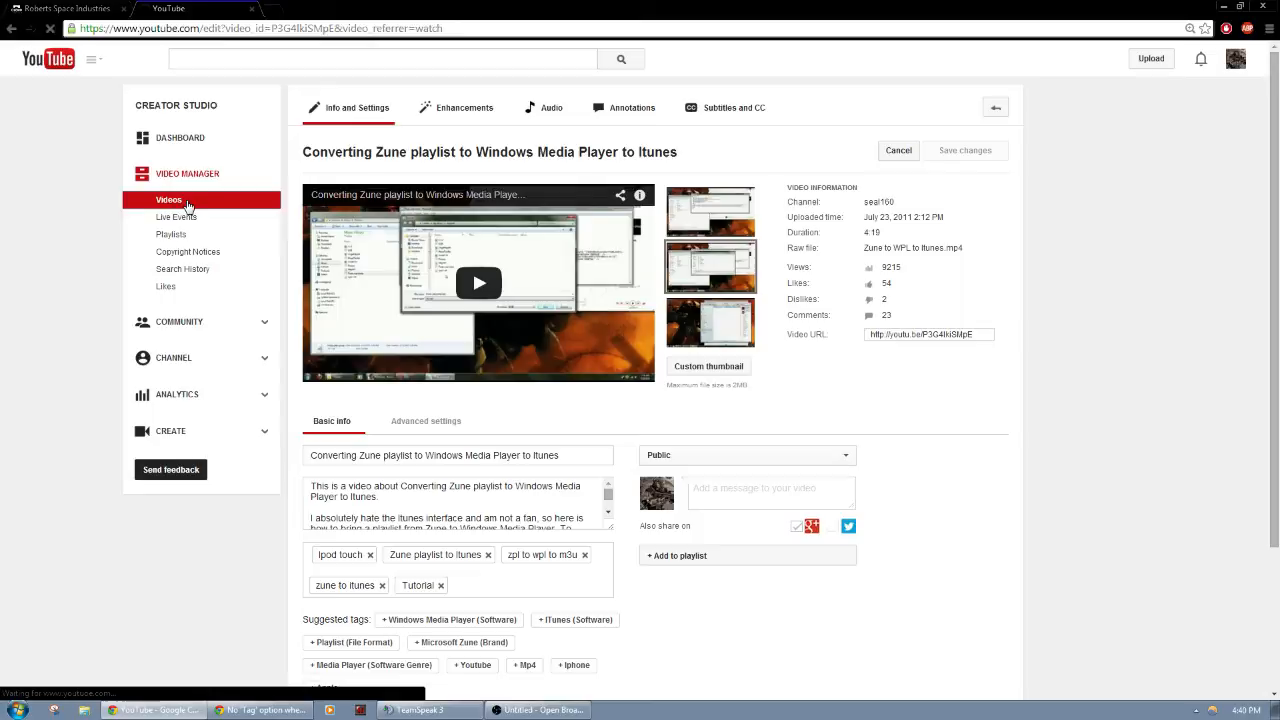
pyautogui.click(168, 200)
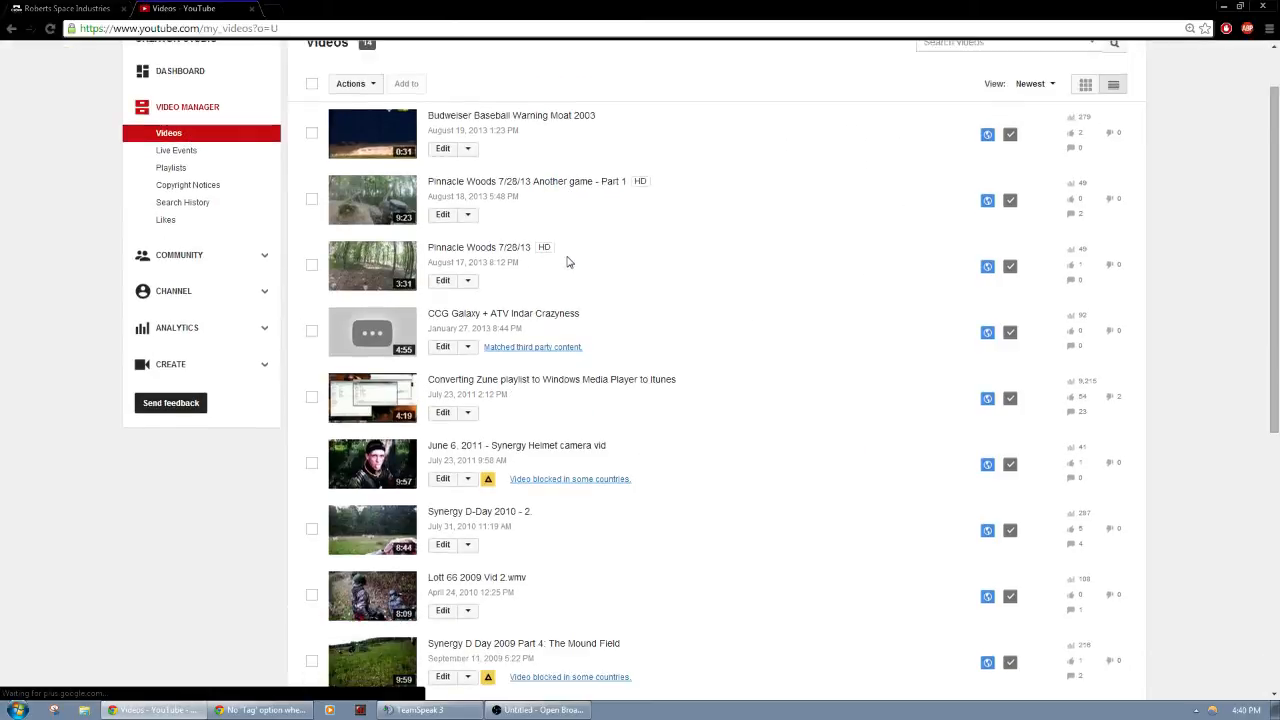
pyautogui.scroll(-3)
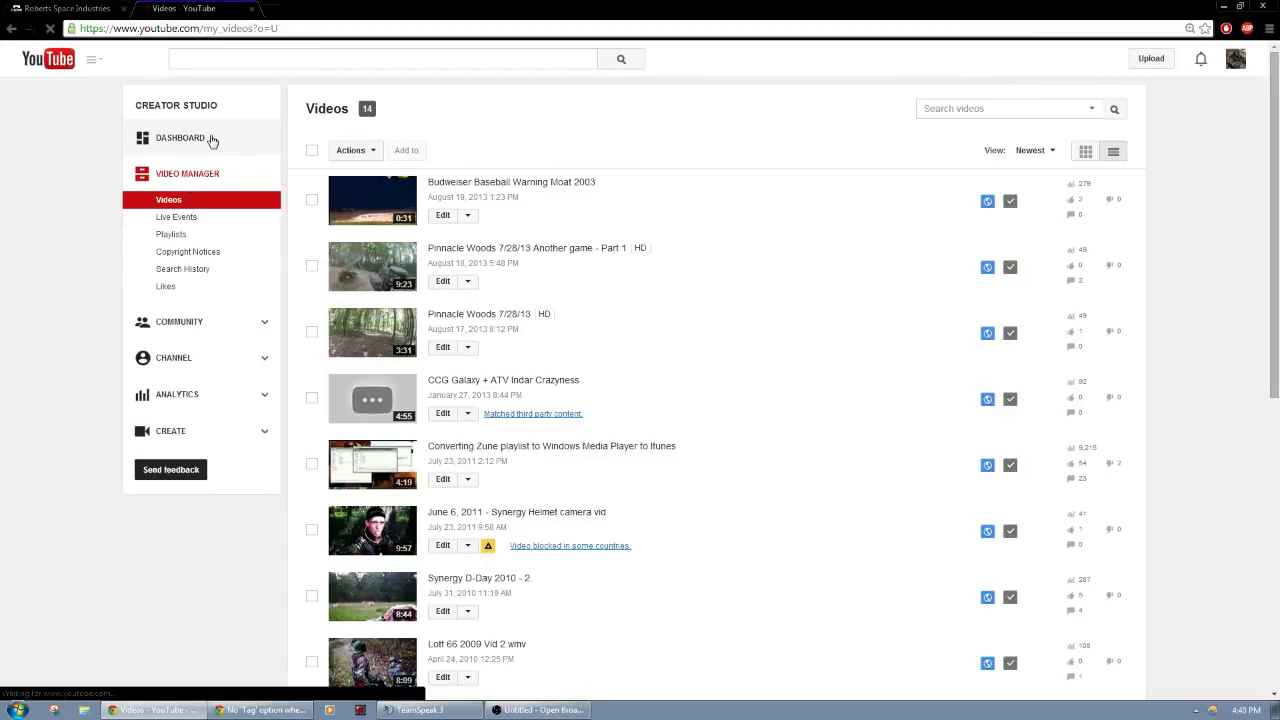
pyautogui.click(180, 137)
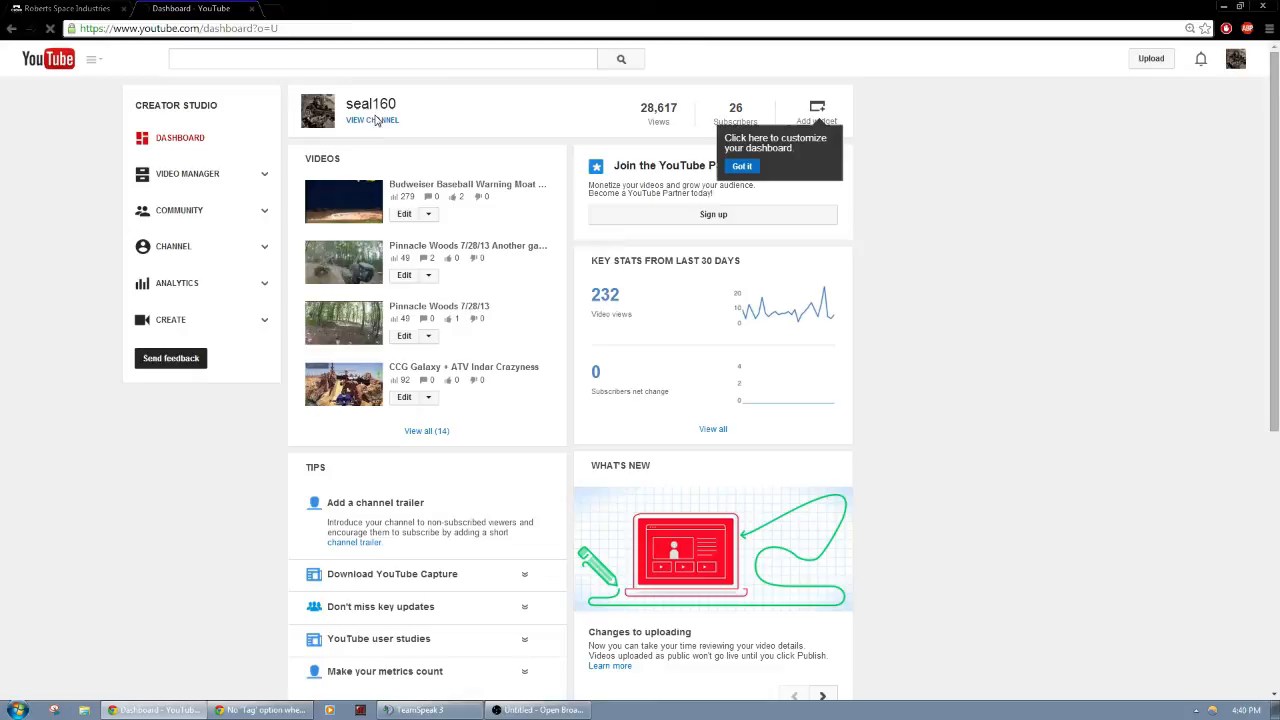
# View the channel home page and scroll through uploads, Helmet Camera Videos and popular uploads
pyautogui.click(372, 120)
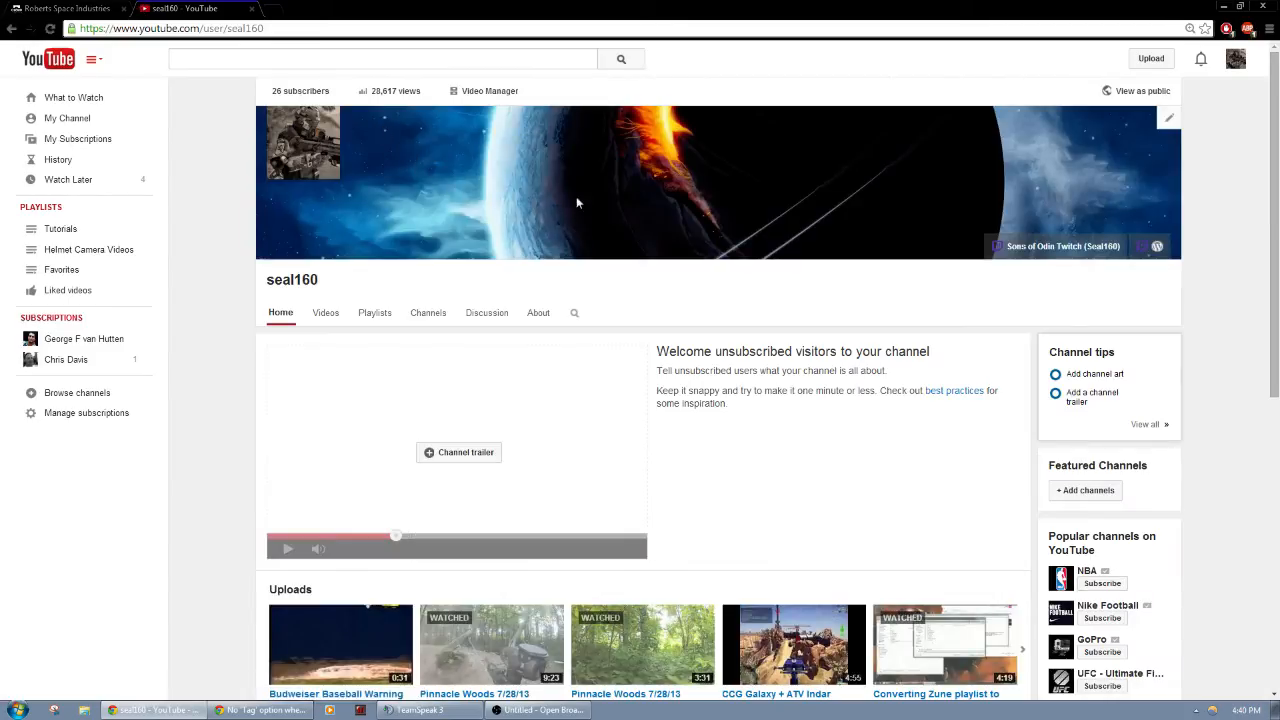
pyautogui.scroll(-3)
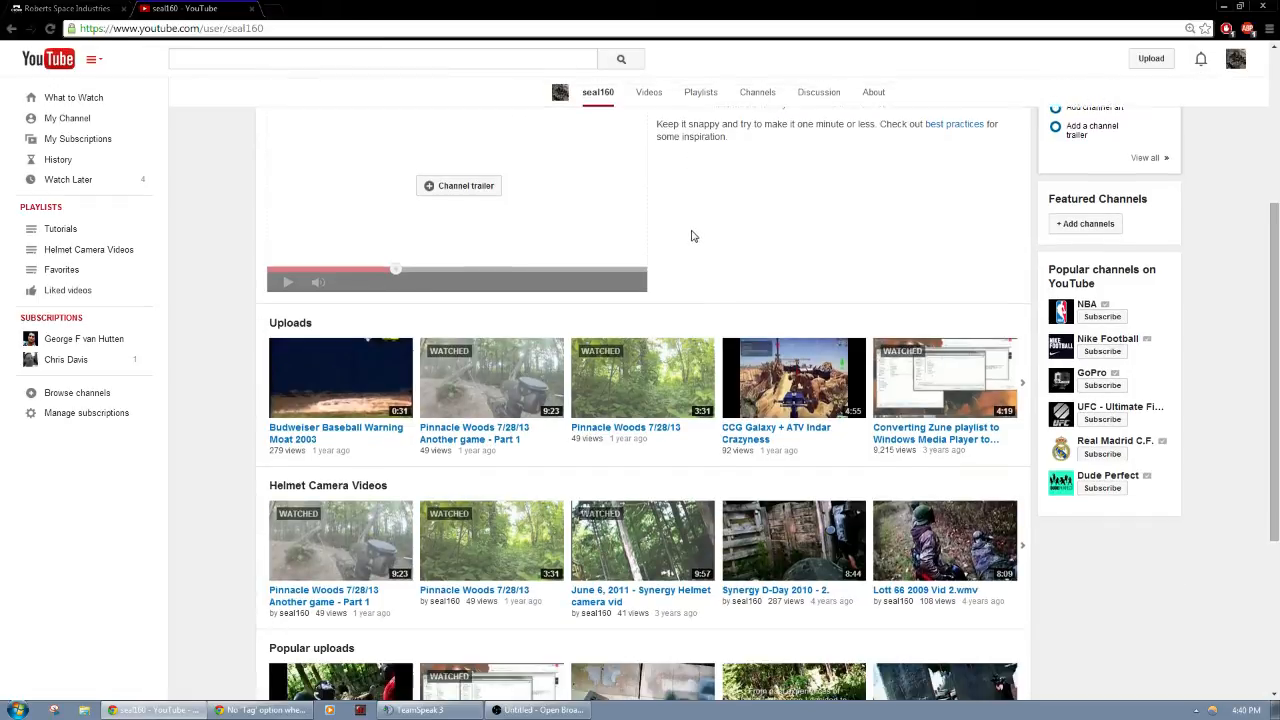
pyautogui.scroll(-3)
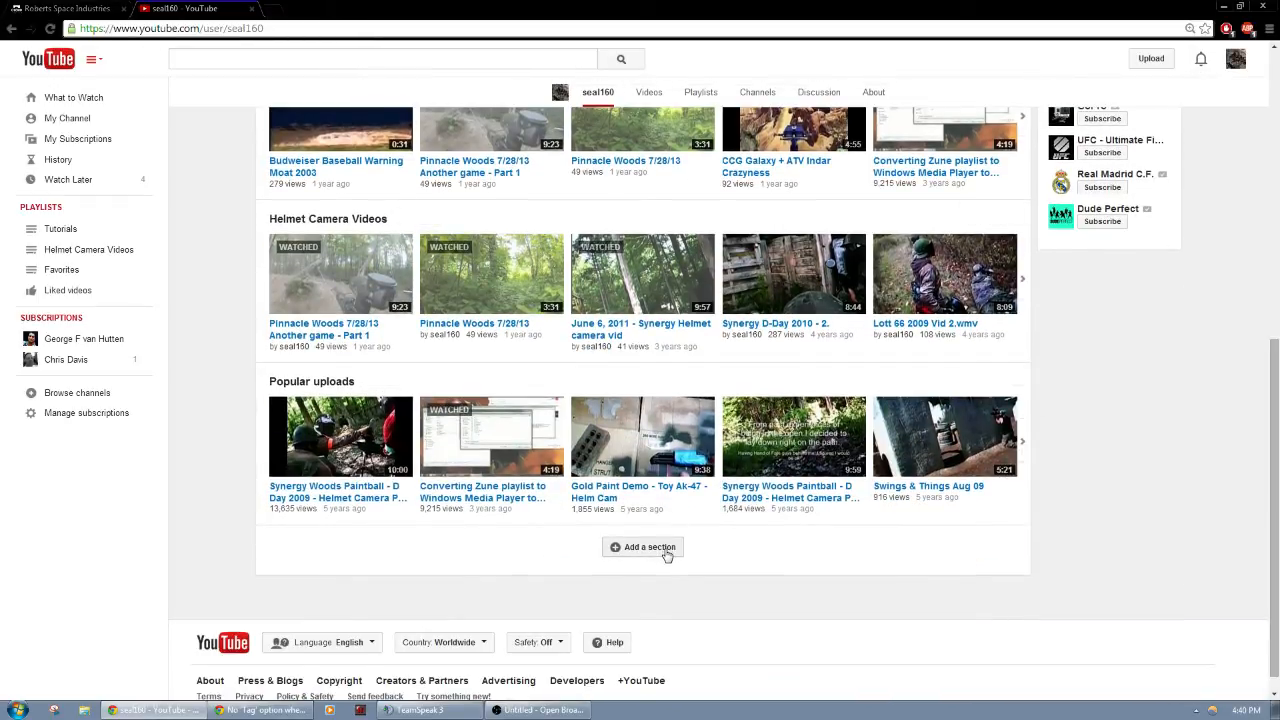
# Add a new section with Content set to Single playlist, showing the Tutorials playlist
pyautogui.click(648, 547)
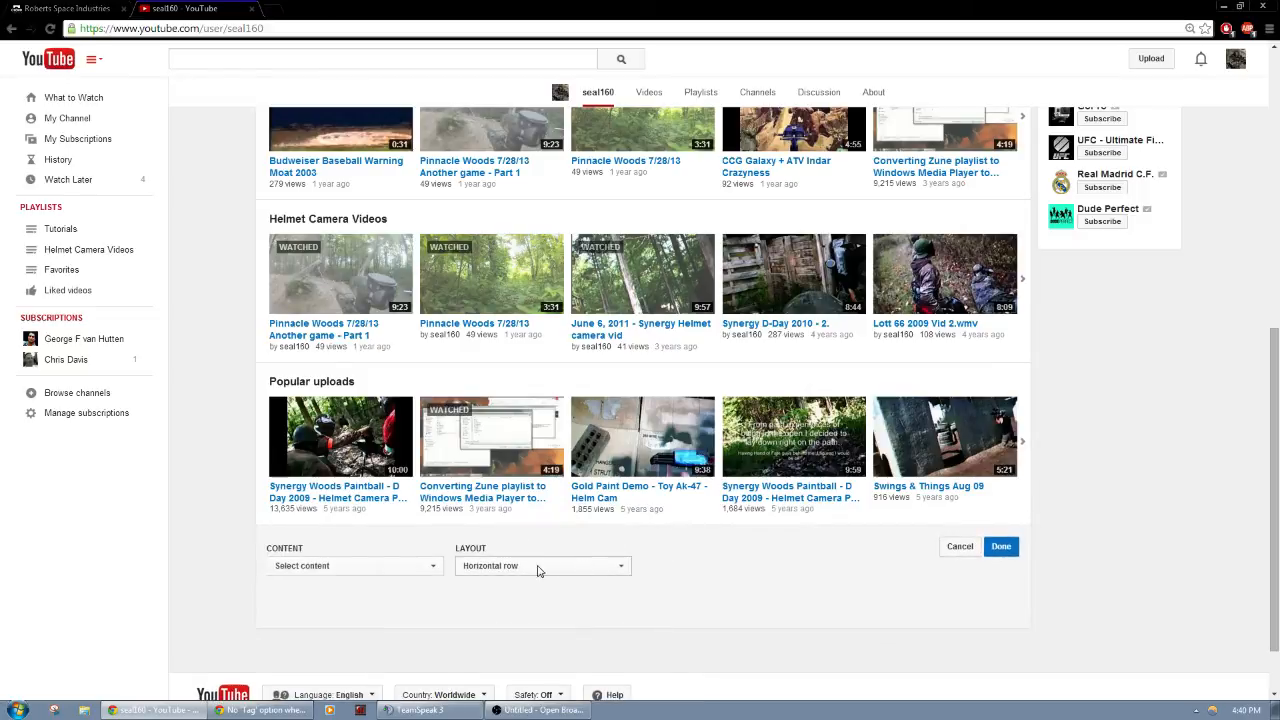
pyautogui.click(353, 565)
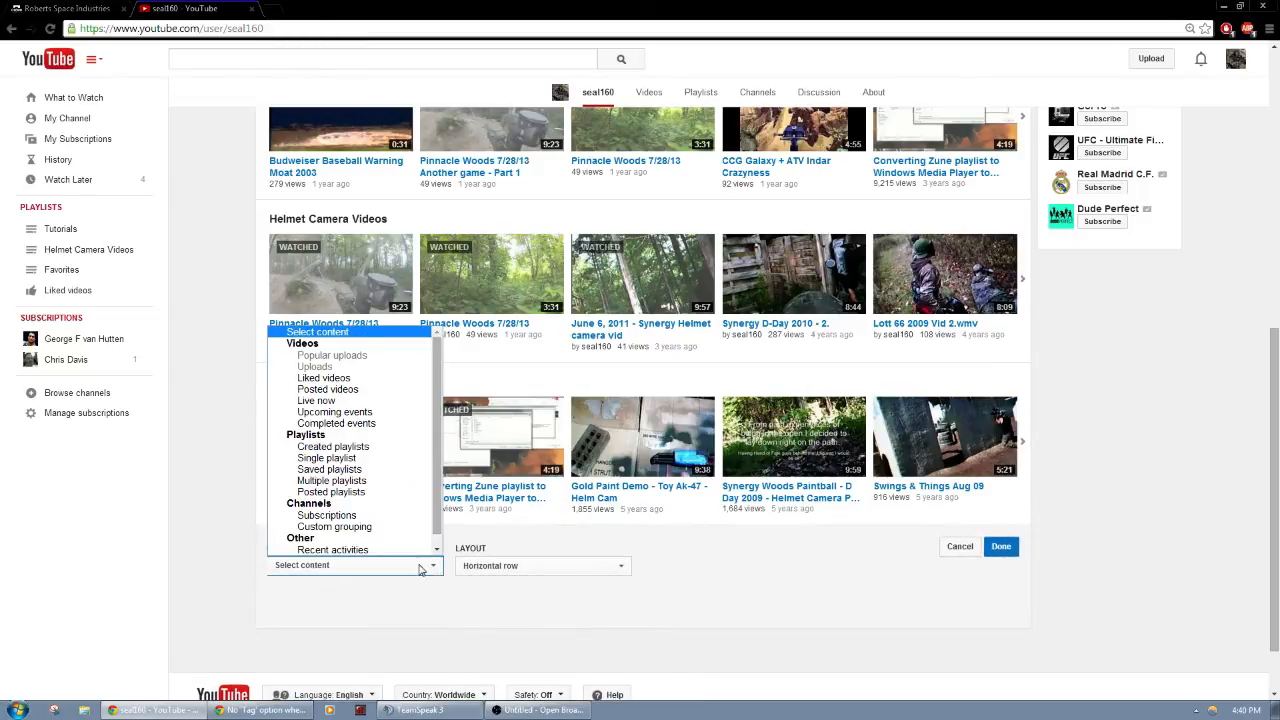
pyautogui.moveTo(328, 458)
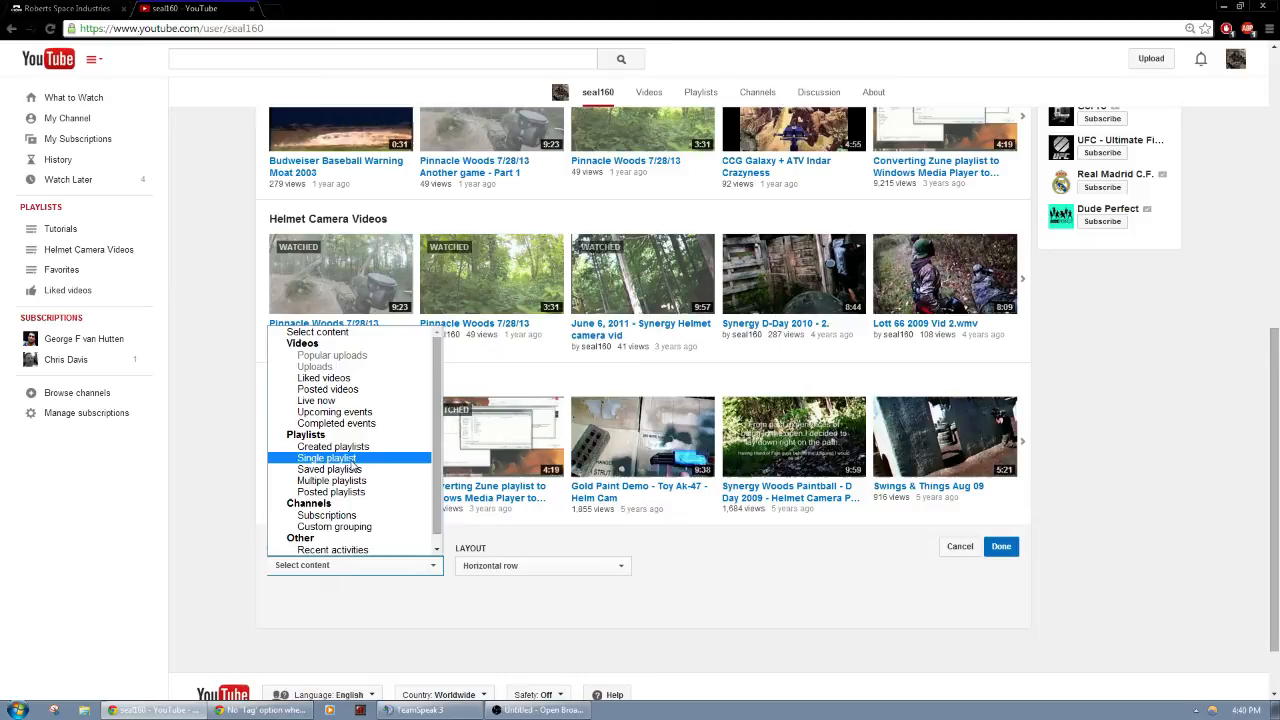
pyautogui.moveTo(348, 462)
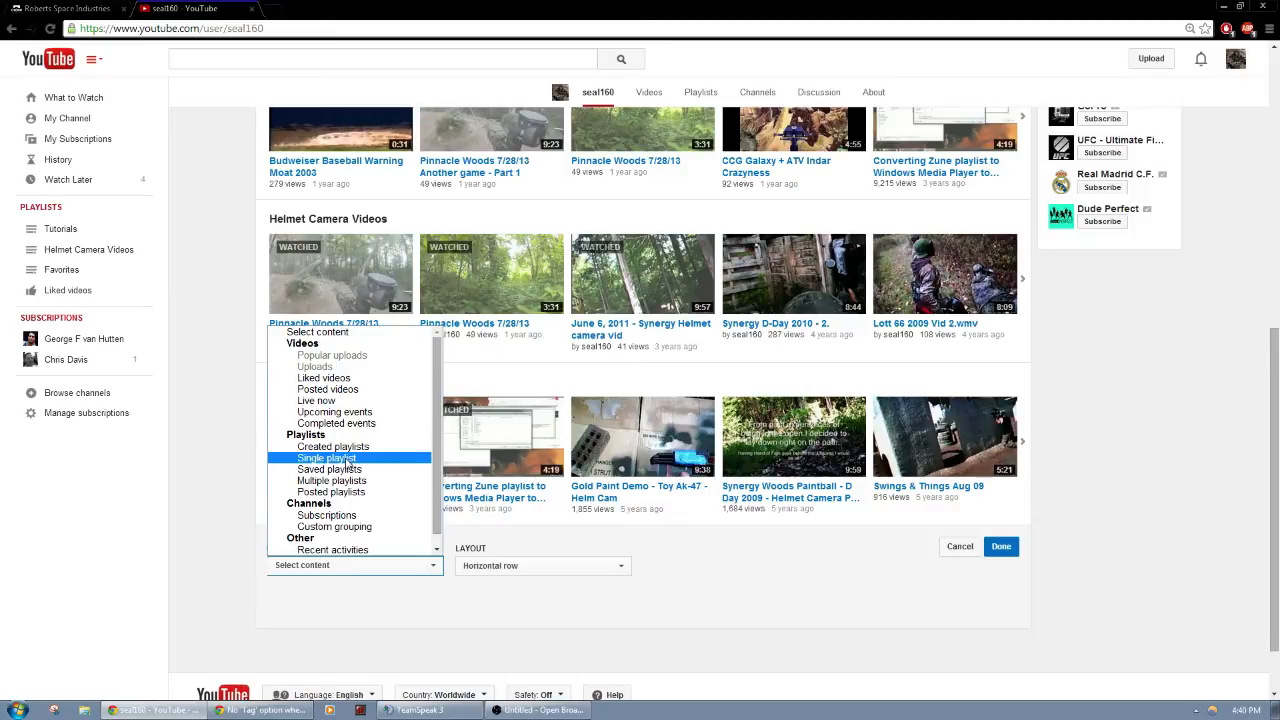
pyautogui.click(327, 457)
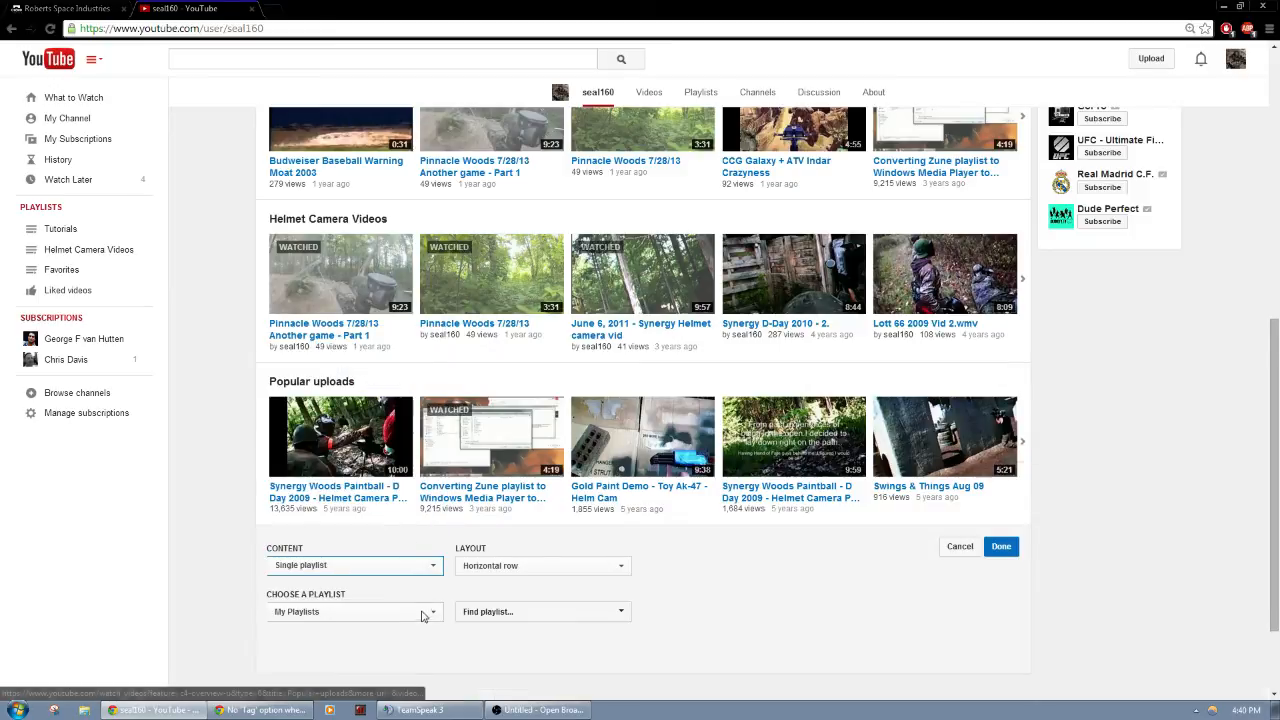
pyautogui.click(354, 611)
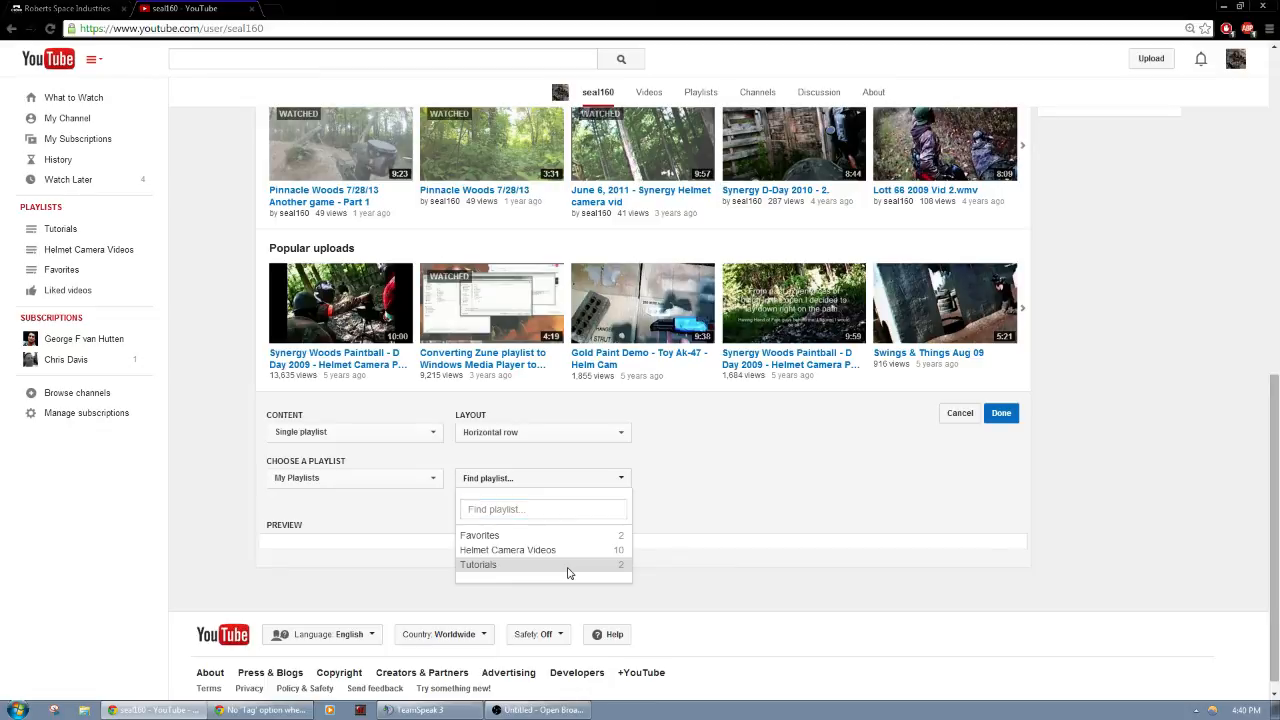
pyautogui.click(478, 565)
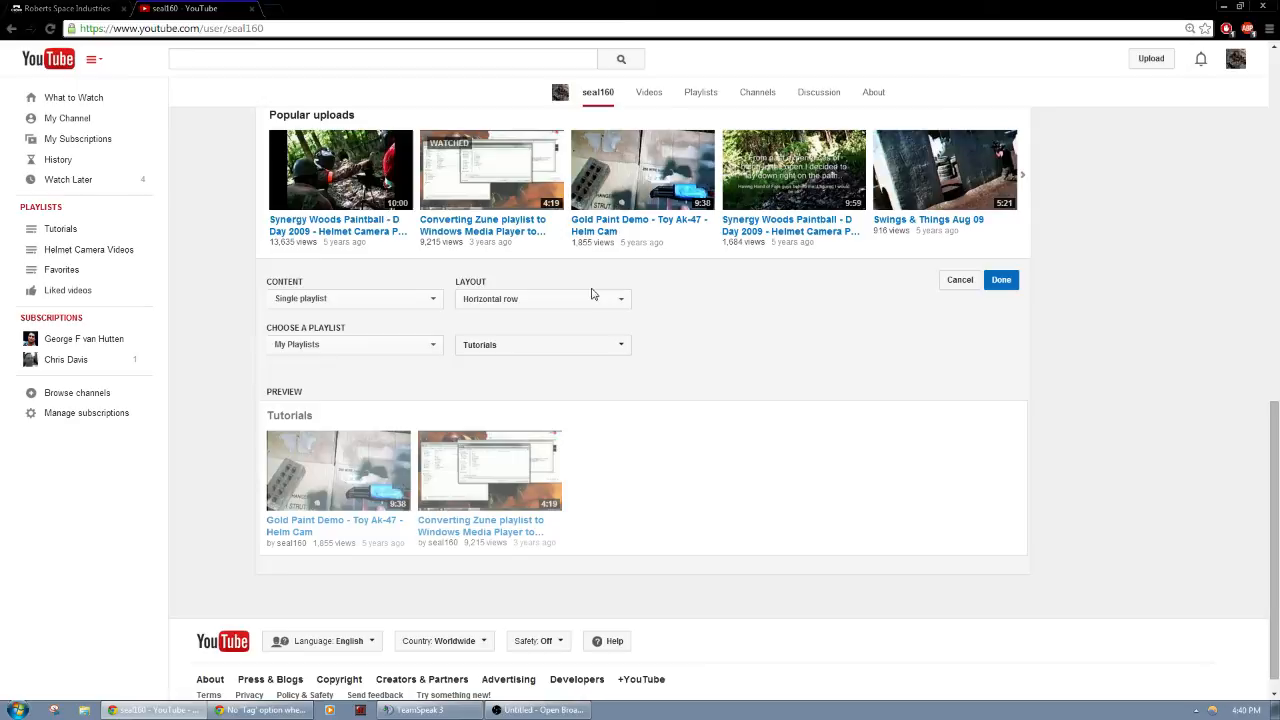
# Preview the Tutorials section as a vertical list, then set it back to horizontal row
pyautogui.click(543, 298)
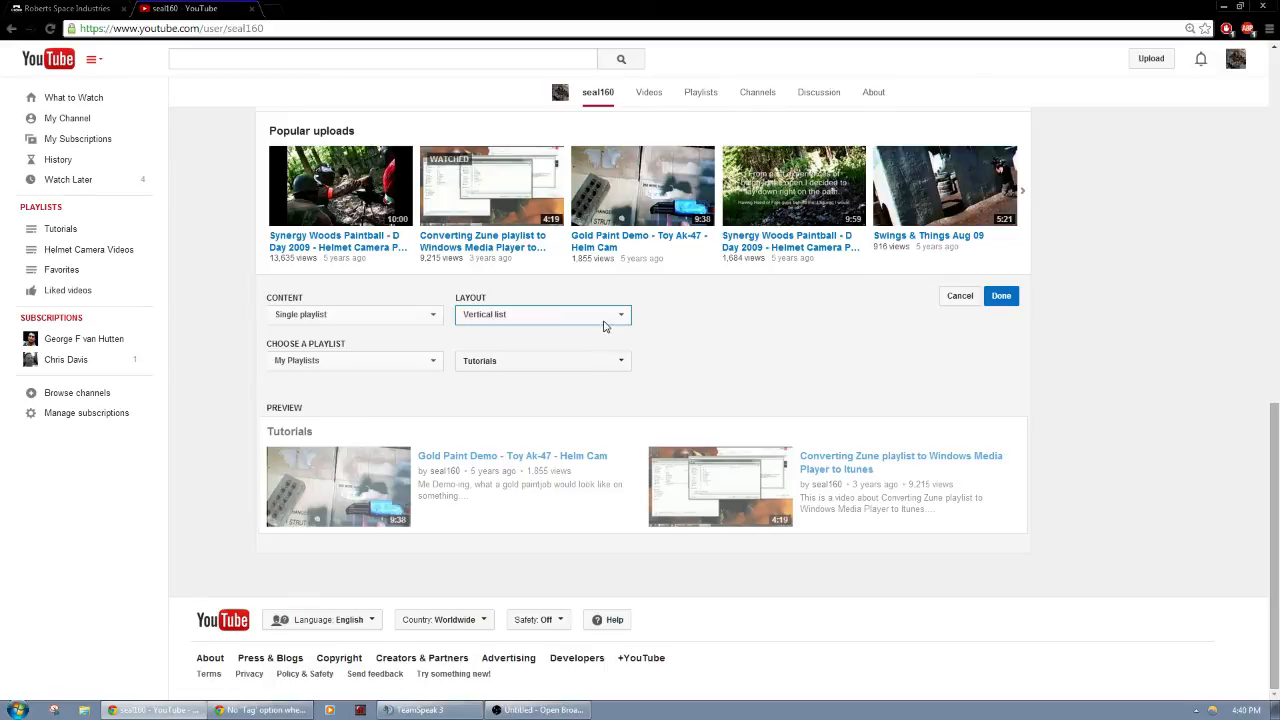
pyautogui.moveTo(607, 320)
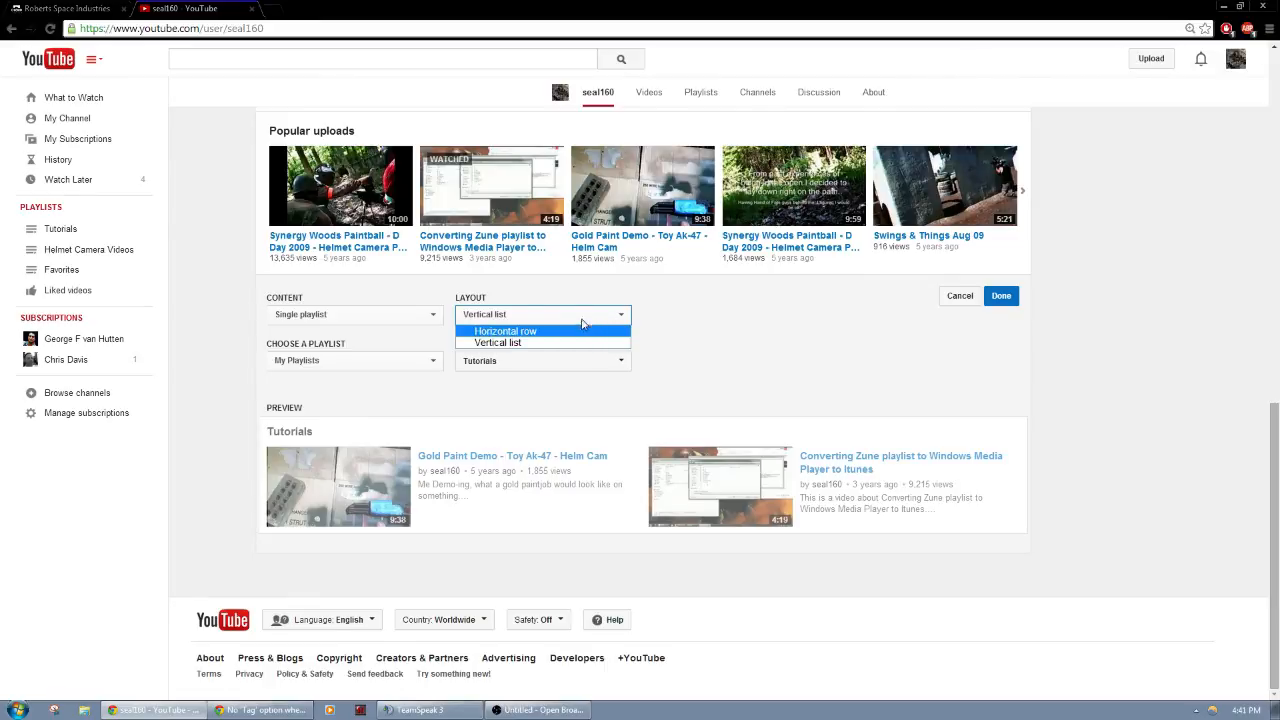
pyautogui.click(505, 331)
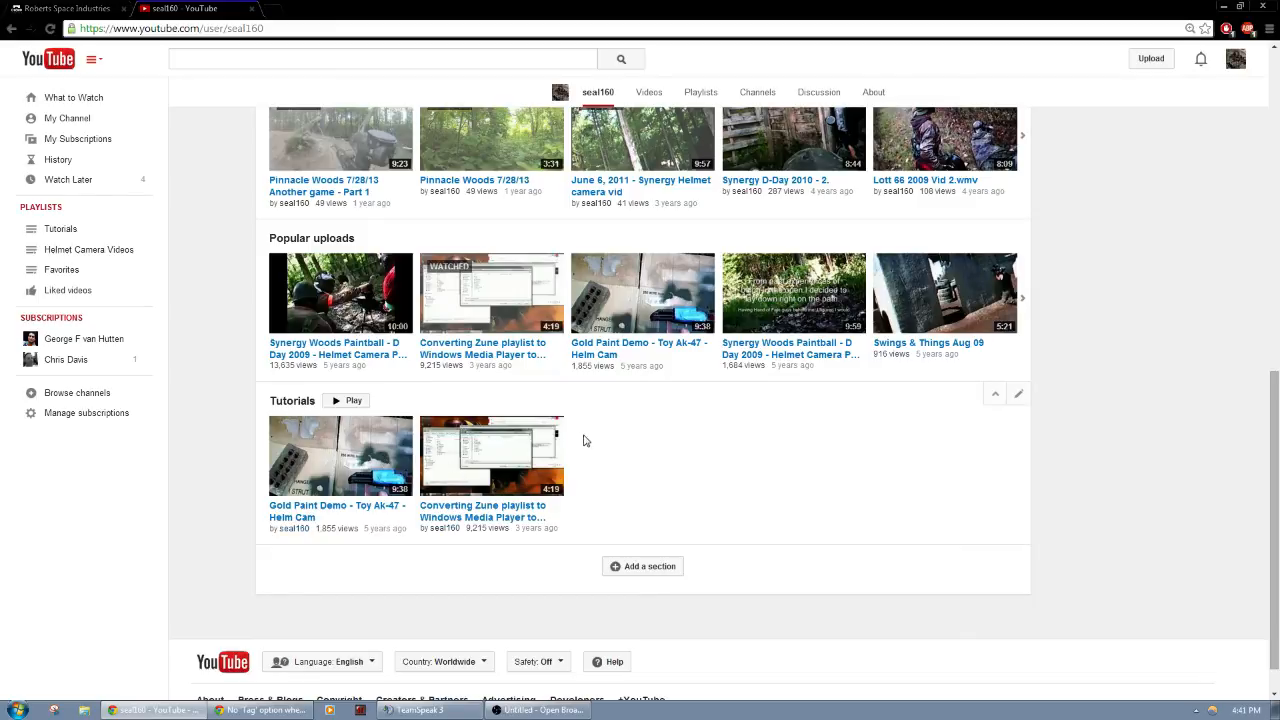
pyautogui.moveTo(997, 397)
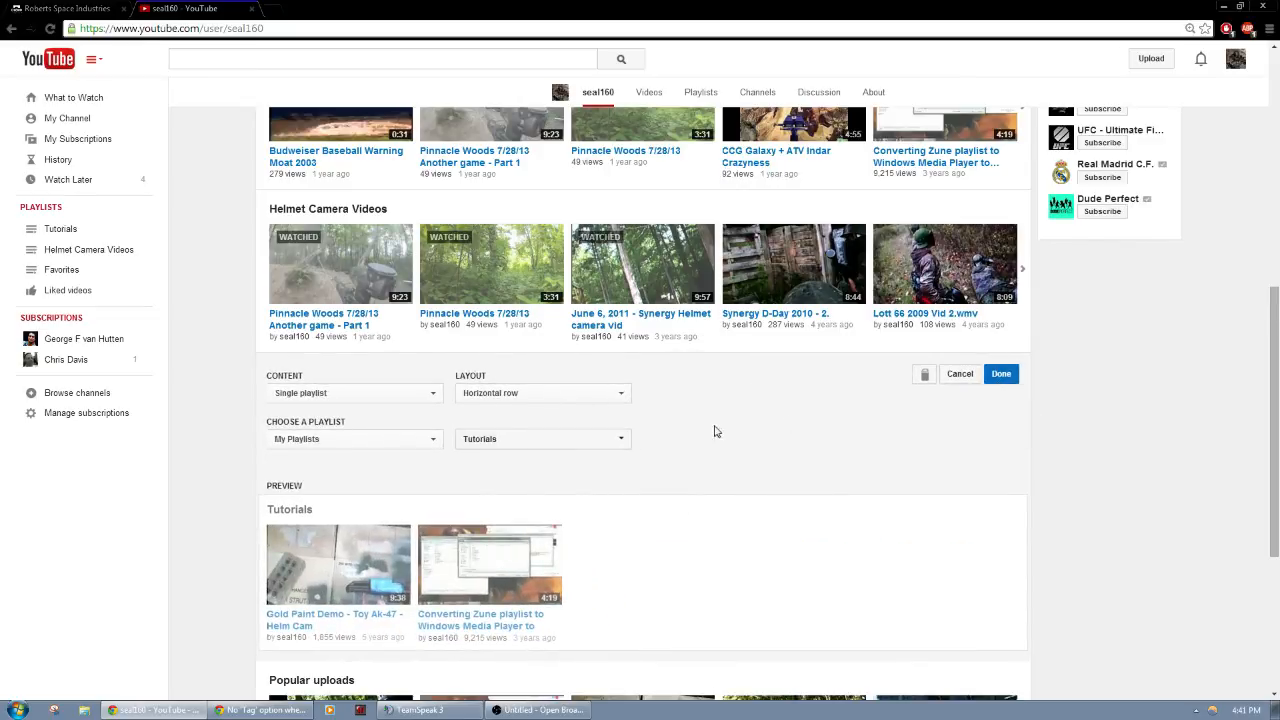
pyautogui.moveTo(953, 395)
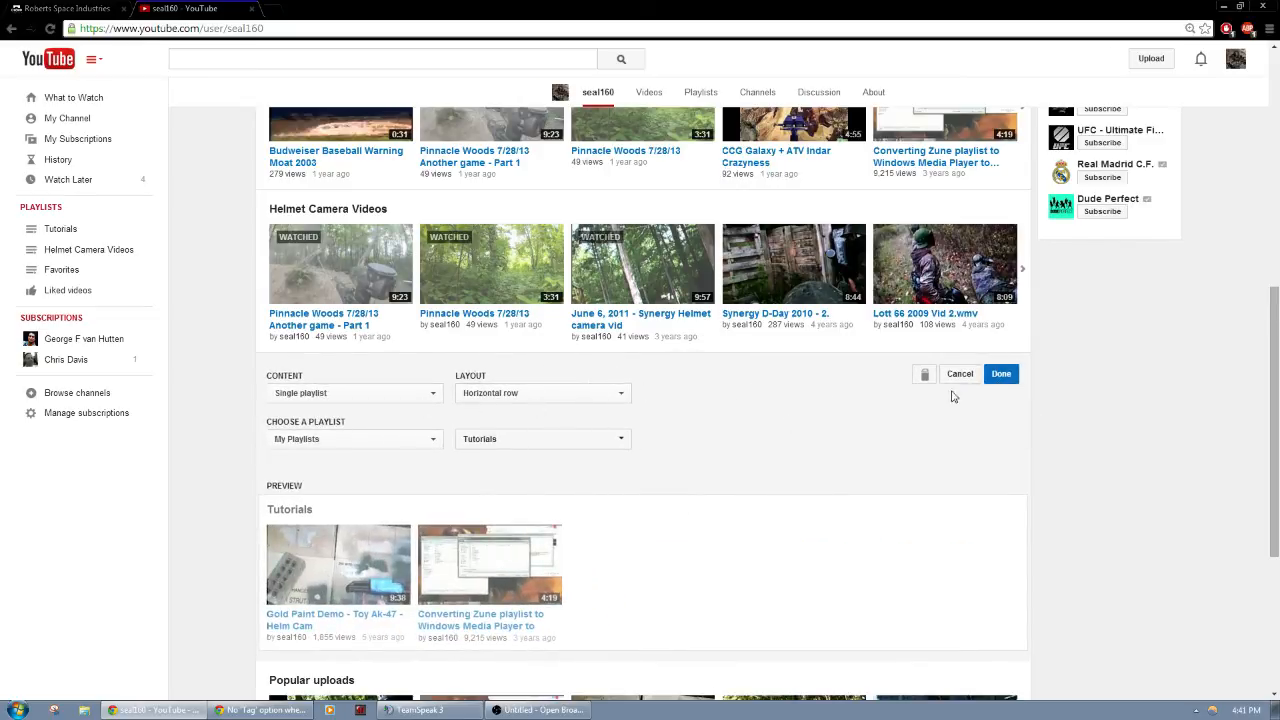
# Close the Tutorials section editor on the channel home page
pyautogui.click(1001, 373)
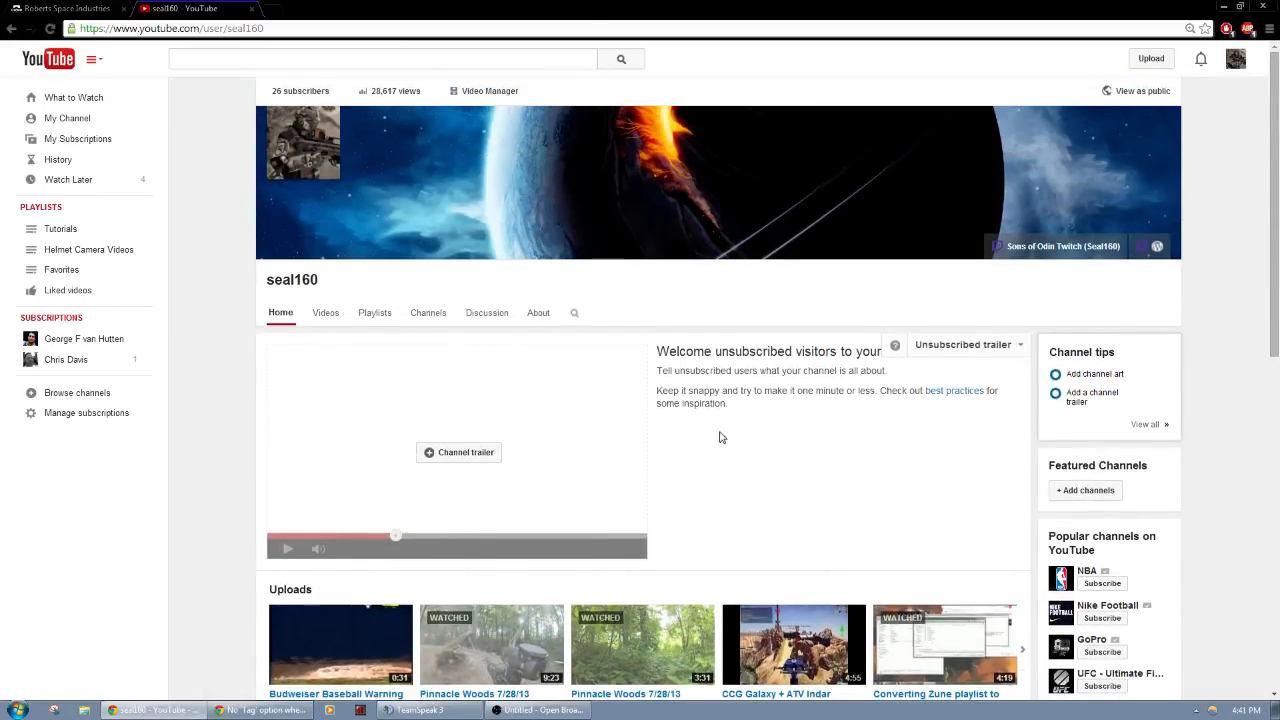
pyautogui.moveTo(725, 439)
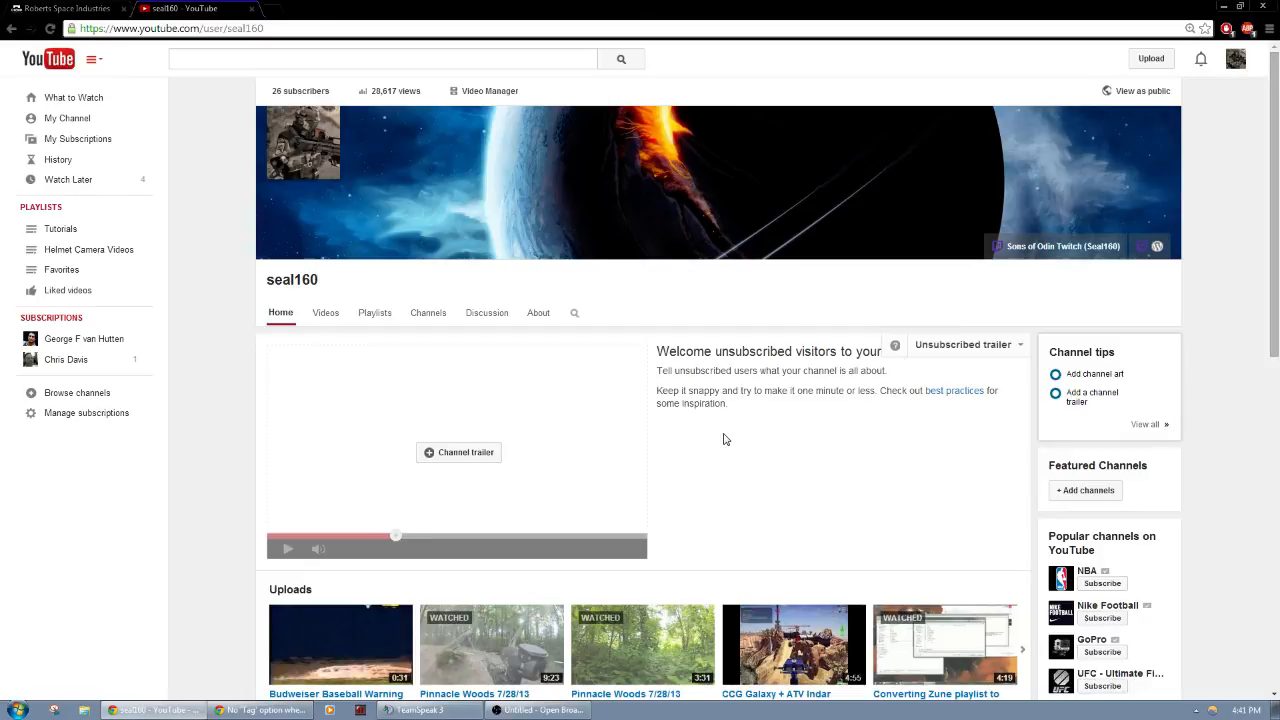
pyautogui.scroll(-3)
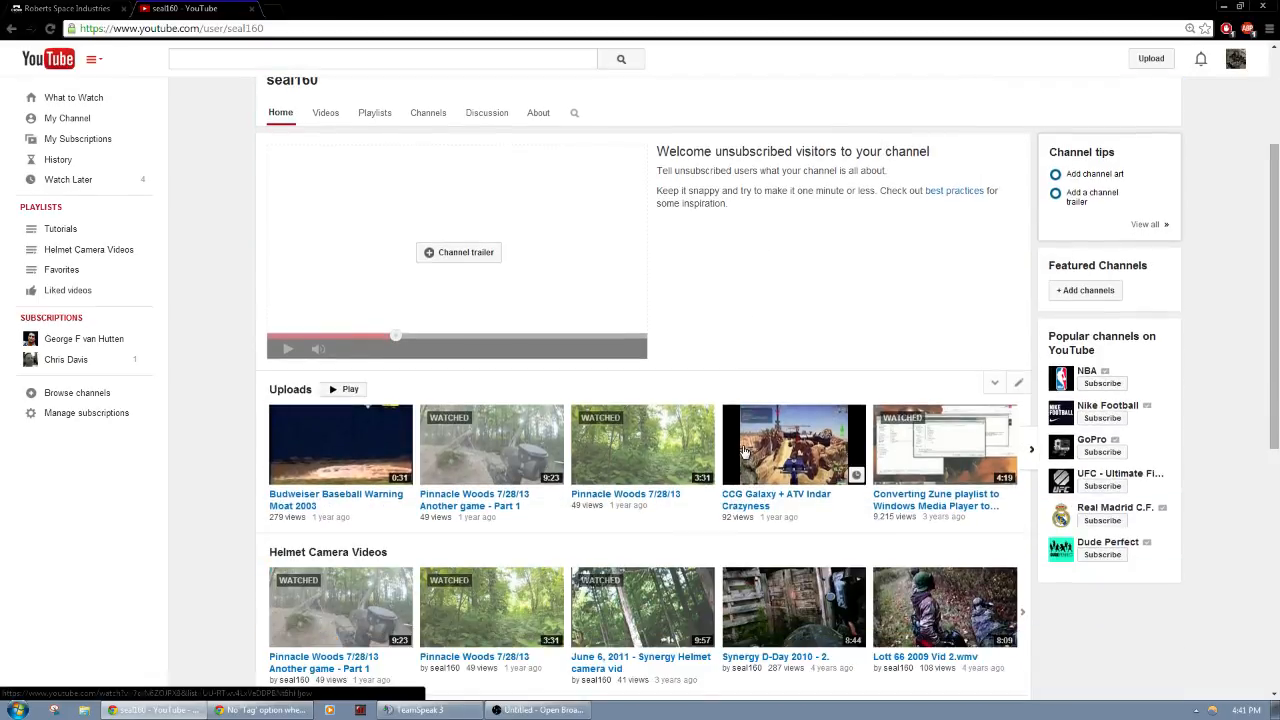
pyautogui.scroll(-3)
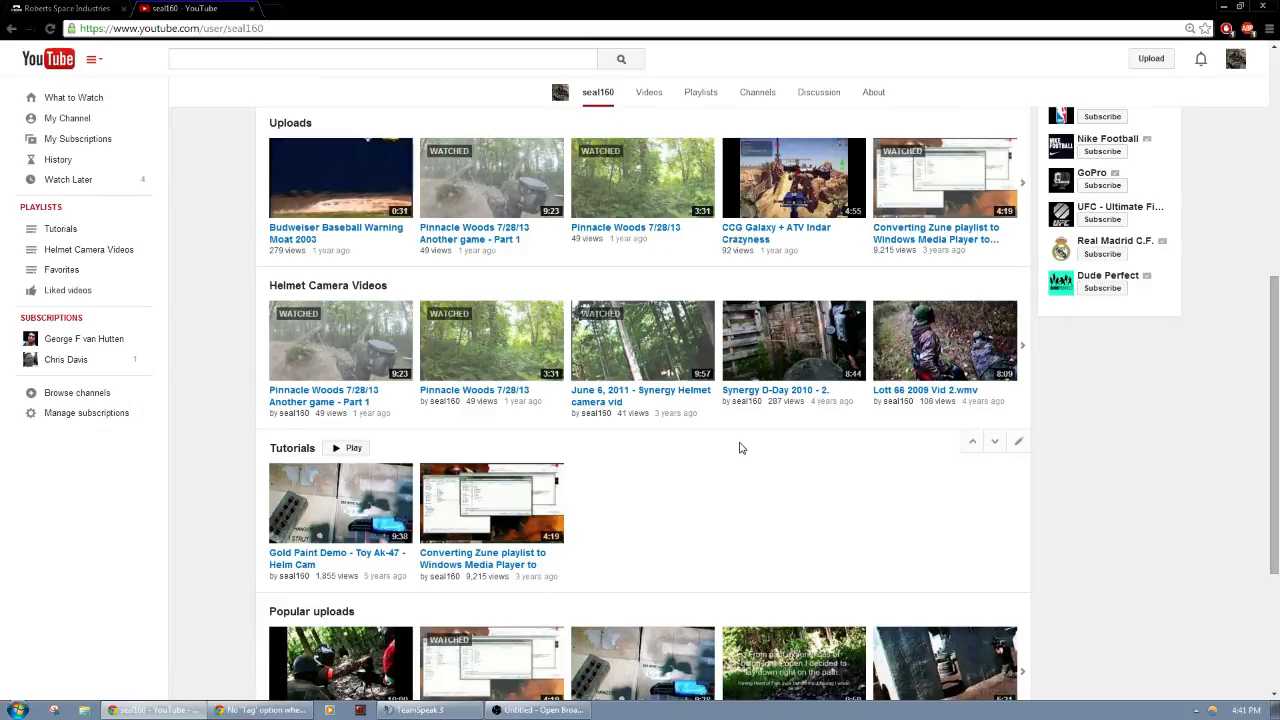
pyautogui.click(598, 91)
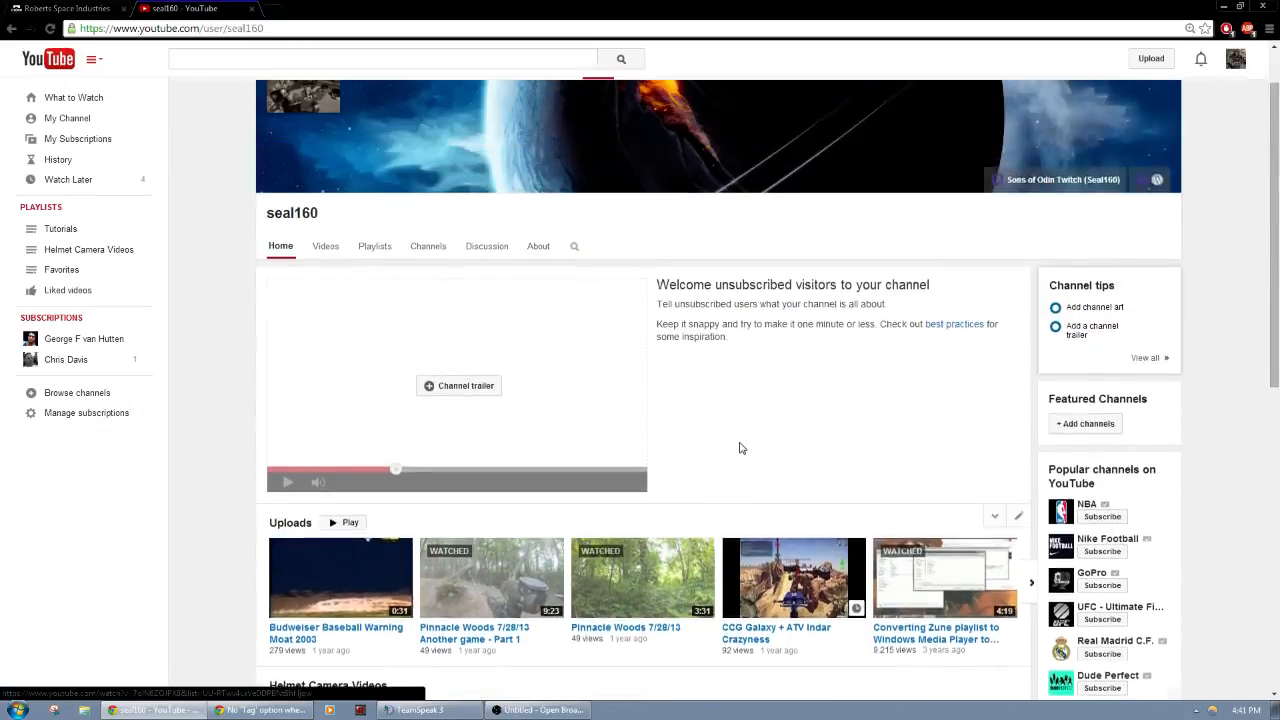